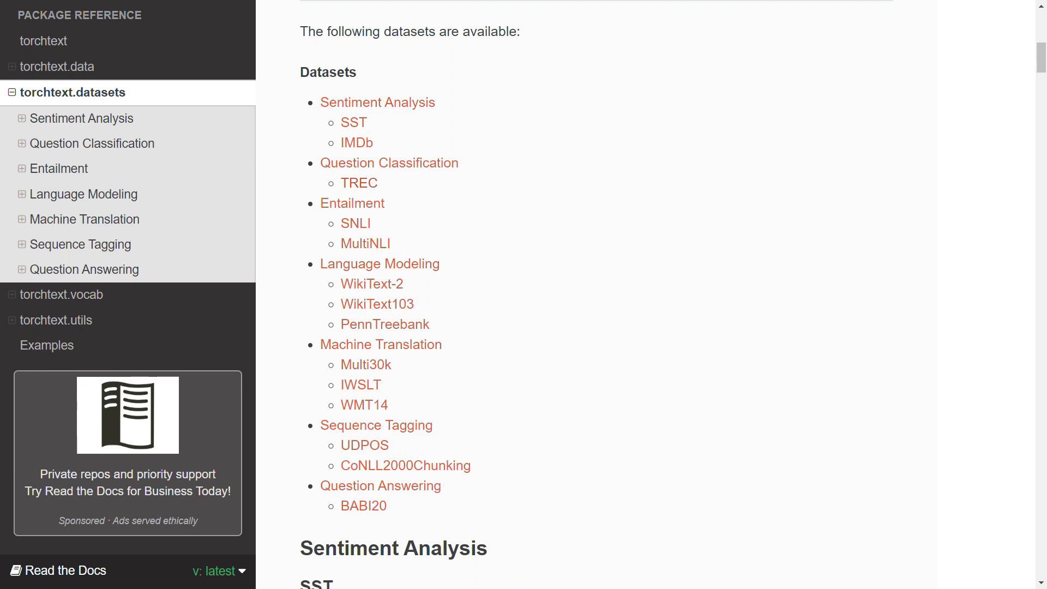
{"action": "mouse_move", "coordinate": [576, 306]}
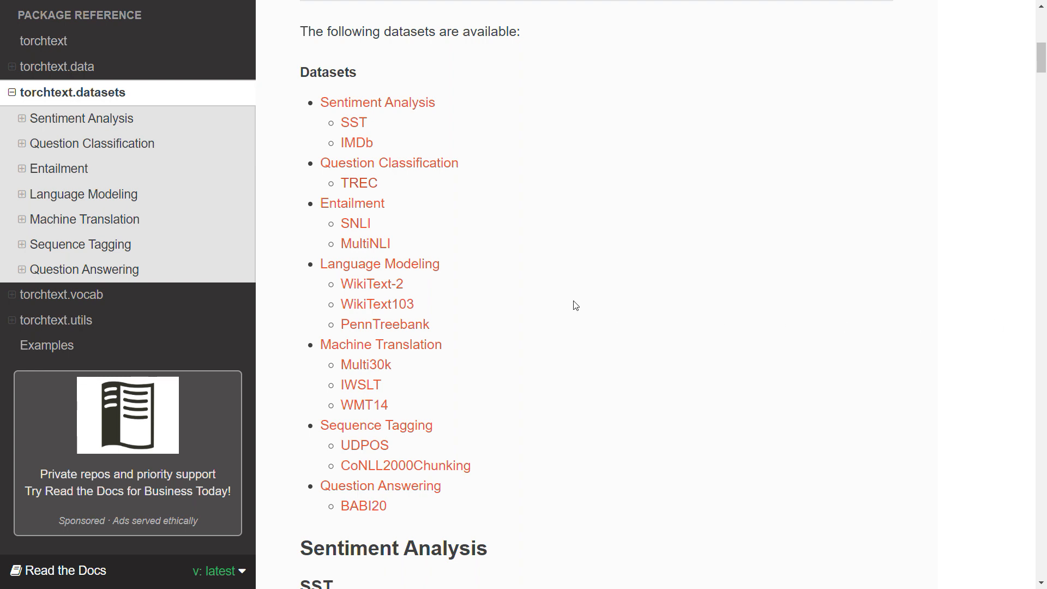
{"action": "mouse_move", "coordinate": [486, 211]}
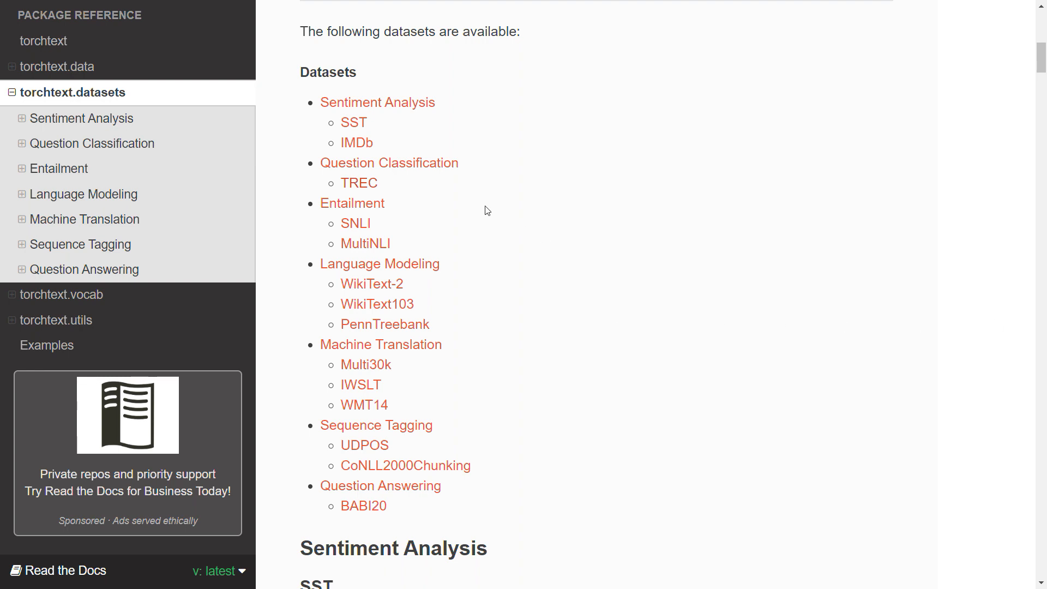
{"action": "mouse_move", "coordinate": [422, 157]}
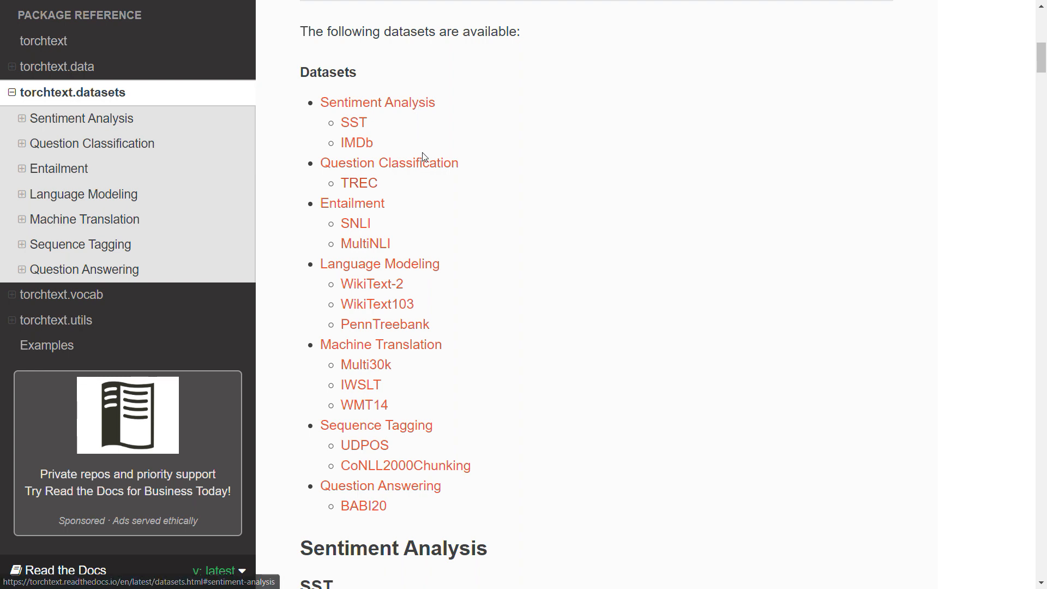
{"action": "mouse_move", "coordinate": [443, 302]}
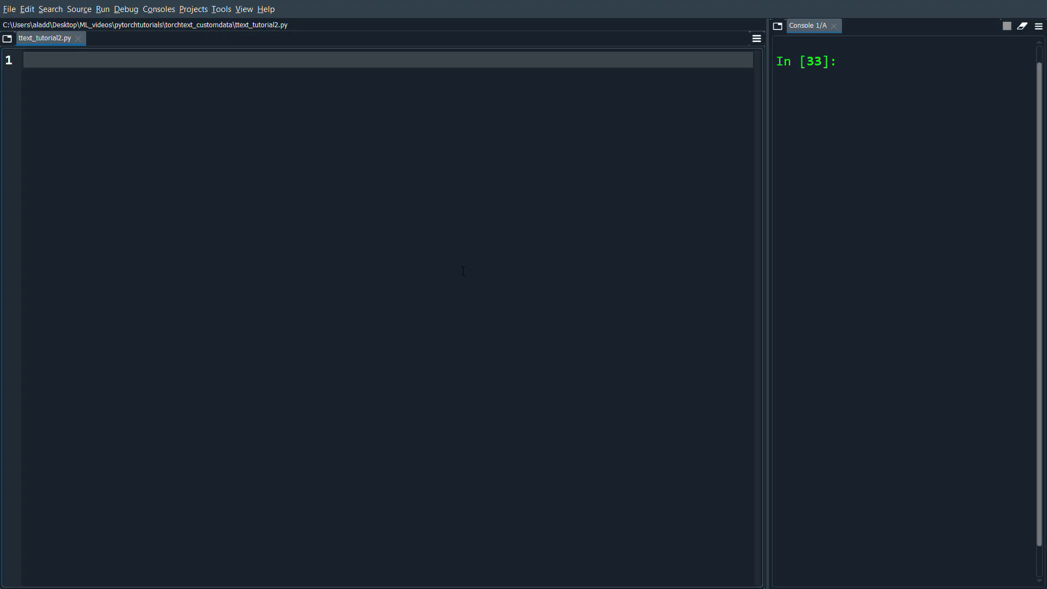
- Import spacy and Multi30k from torchtext.datasets
{"action": "type", "text": "import spacy"}
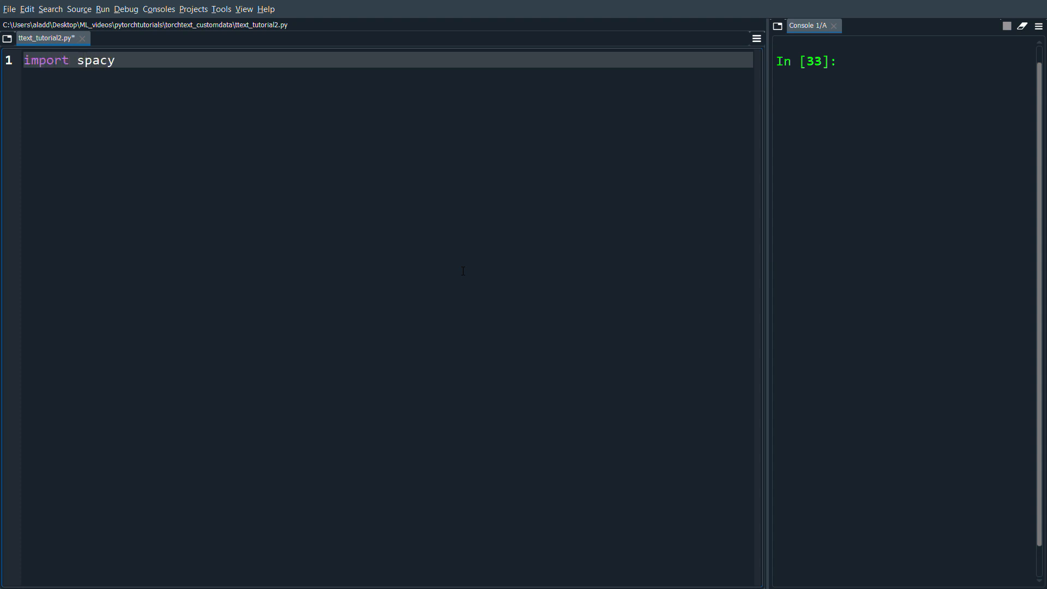
{"action": "type", "text": "from tor"}
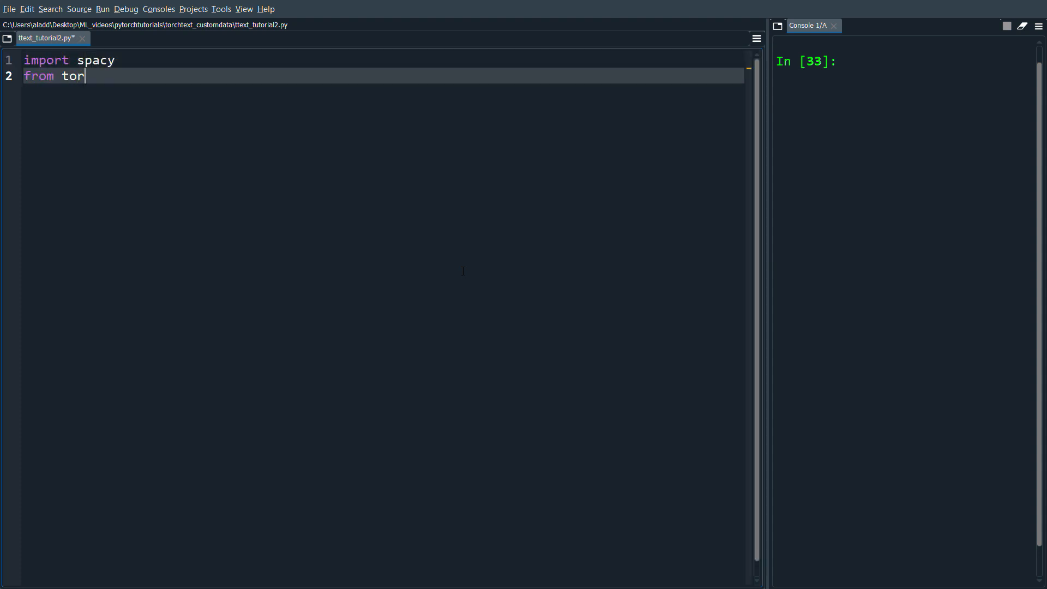
{"action": "type", "text": "chtext.datasets i"}
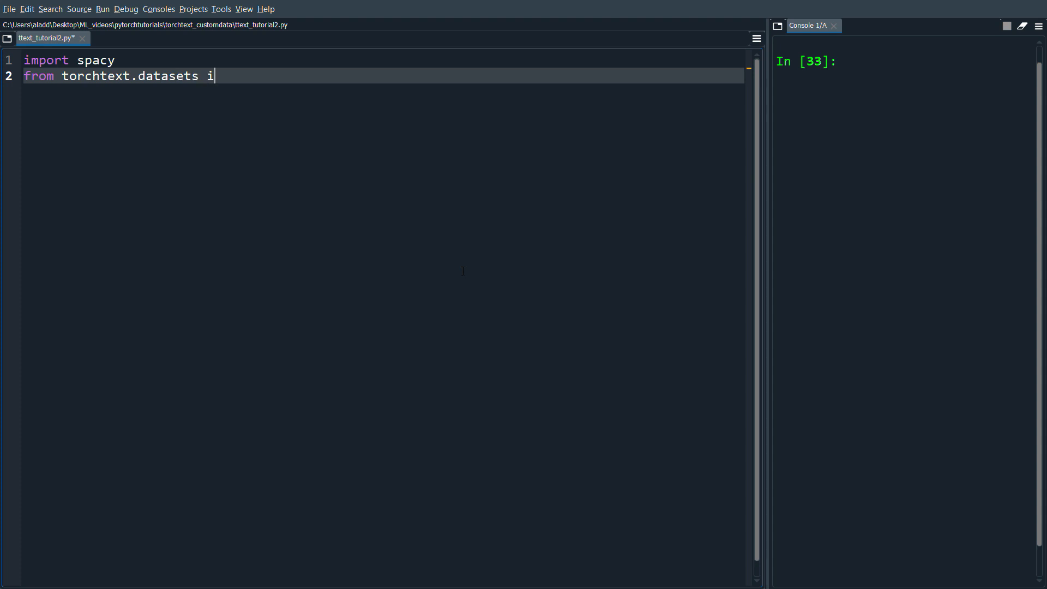
{"action": "type", "text": "mport Multi30k"}
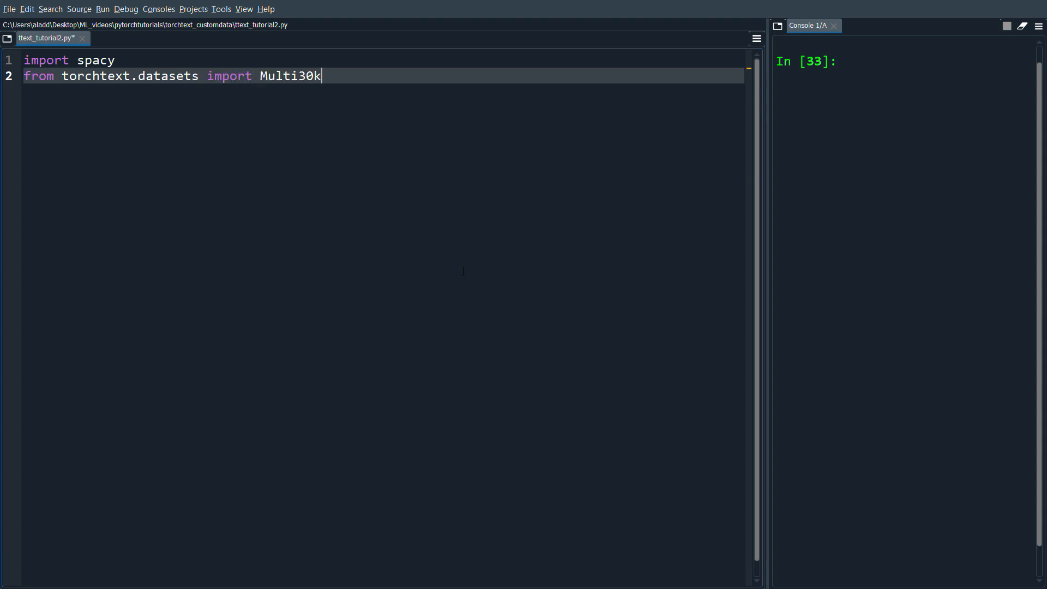
{"action": "key", "text": "Return"}
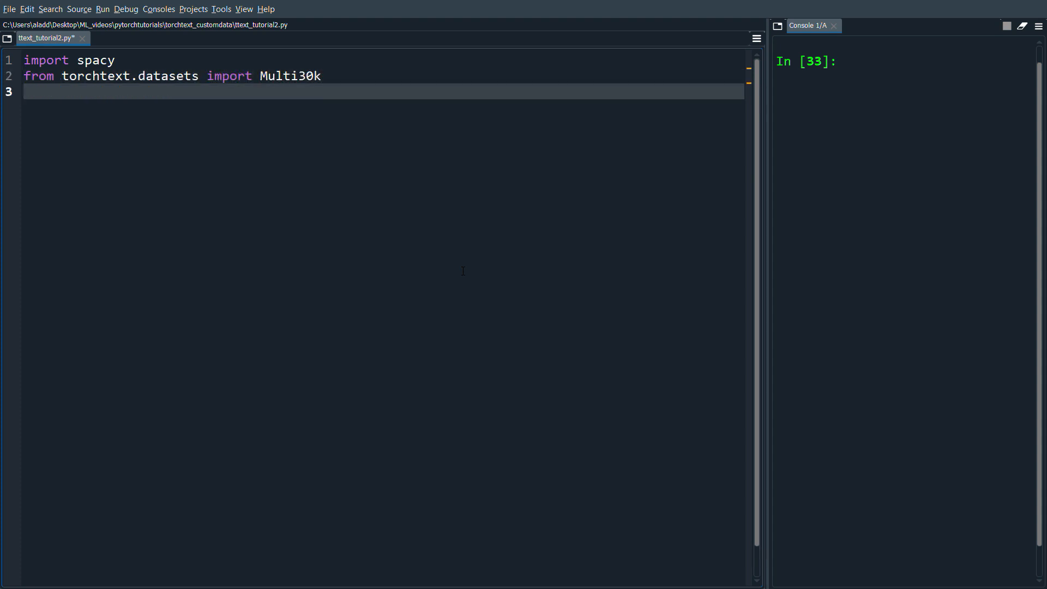
- Import Field and BucketIterator from torchtext.data and start a docstring note on spacy downloads
{"action": "type", "text": "from torchtex"}
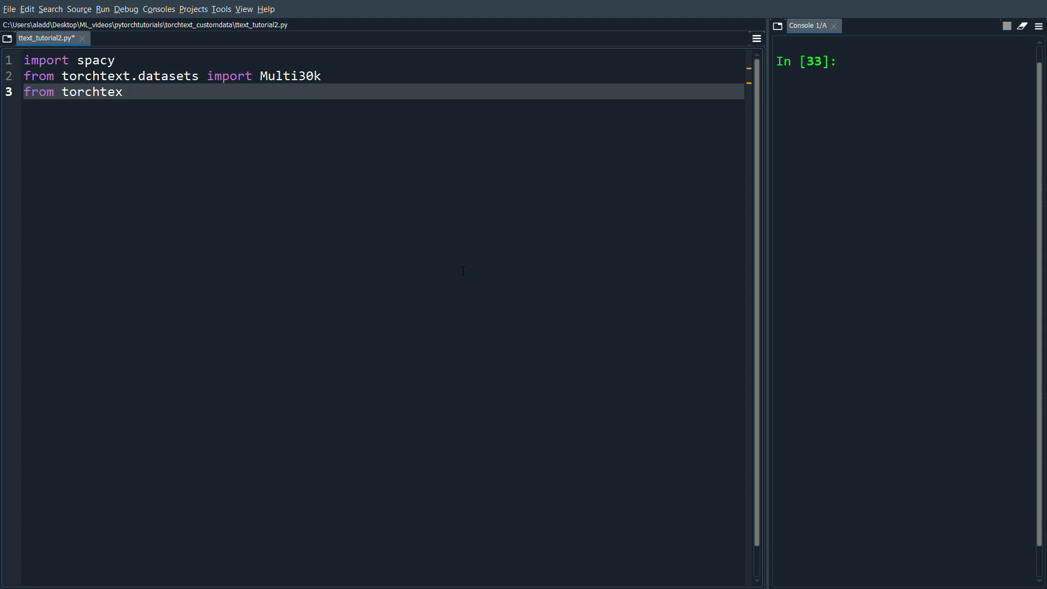
{"action": "type", "text": "t.data import Field, Buck"}
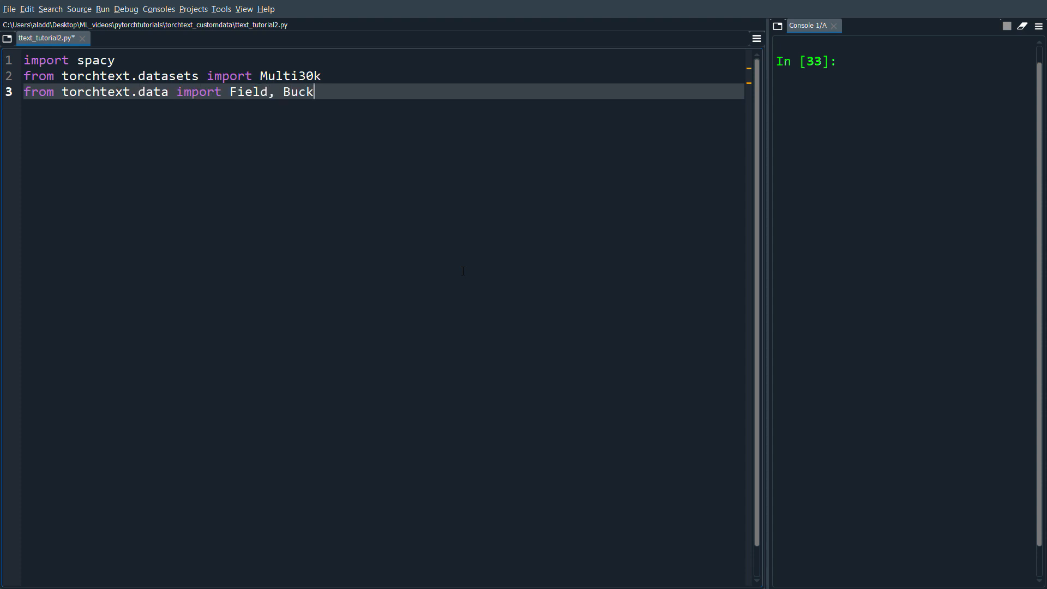
{"action": "type", "text": "etIterator"}
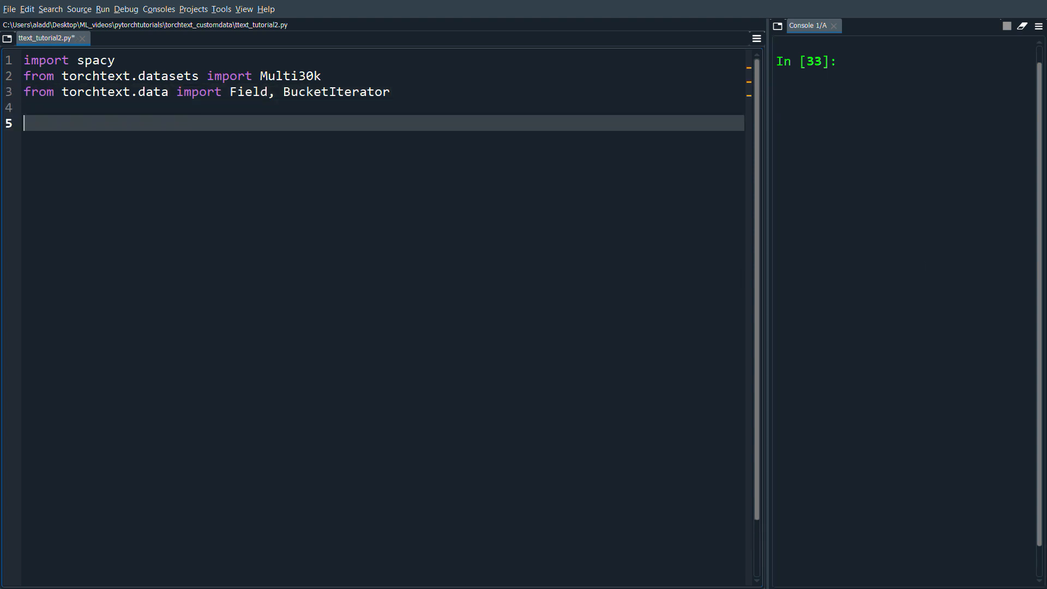
{"action": "type", "text": "'''"}
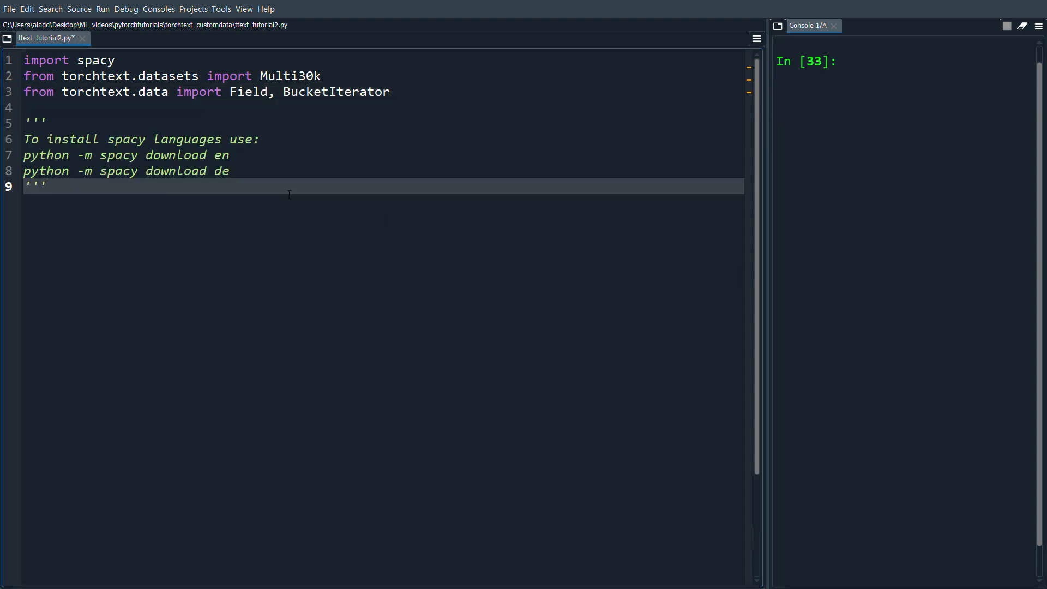
- Save the script and load the English spacy model as spacy_eng = spacy.load('en')
{"action": "key", "text": "enter"}
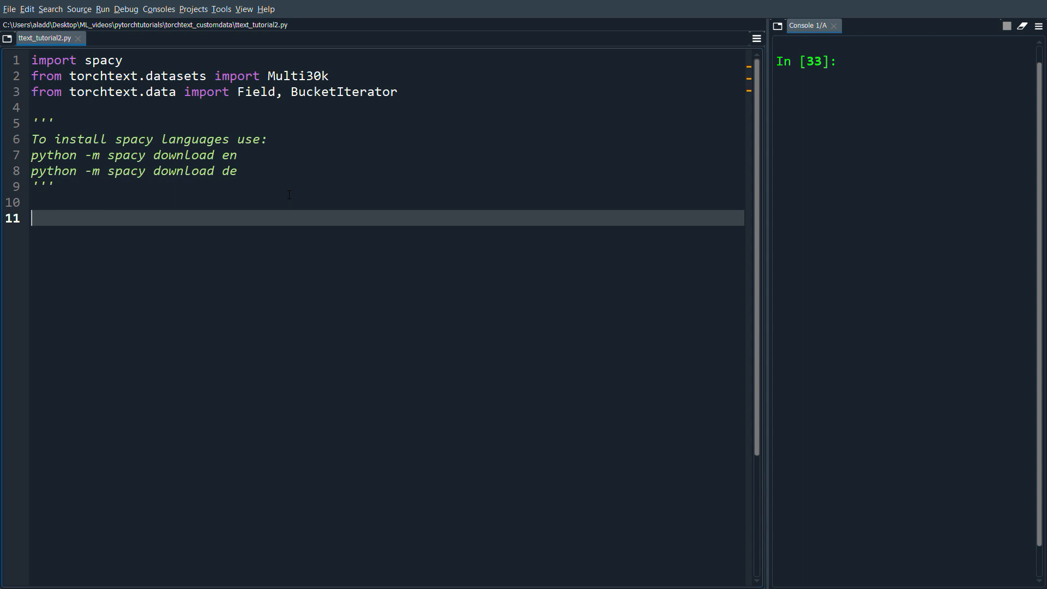
{"action": "type", "text": "spac"}
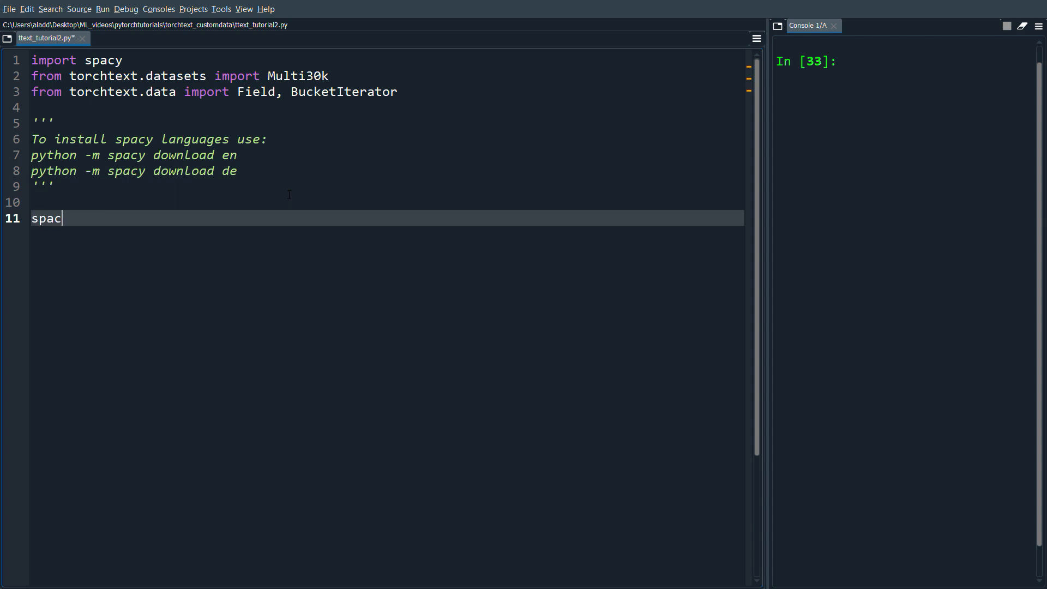
{"action": "type", "text": "y_e"}
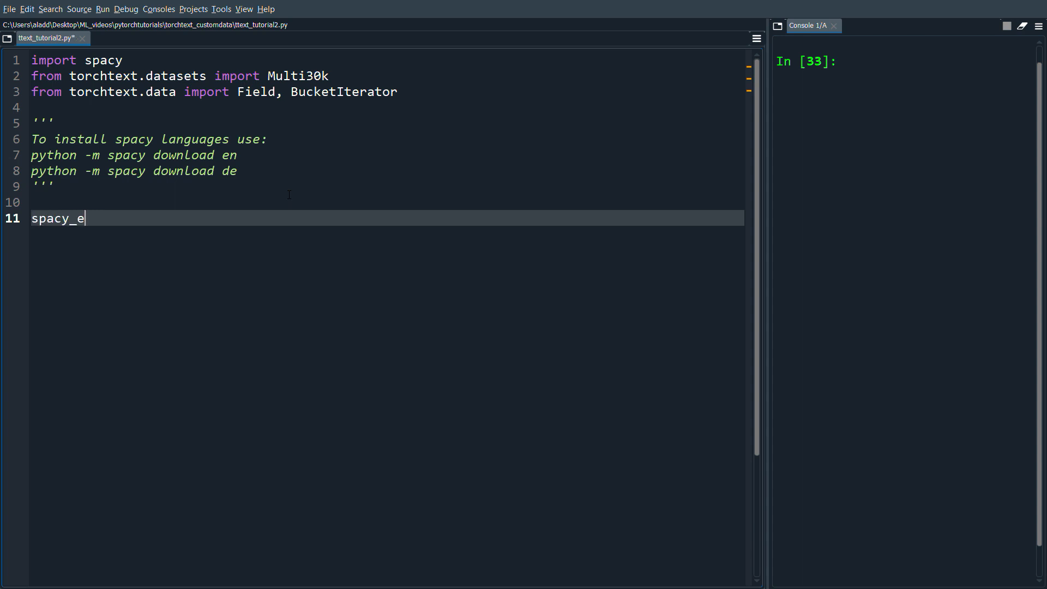
{"action": "type", "text": "ng = spacy.l"}
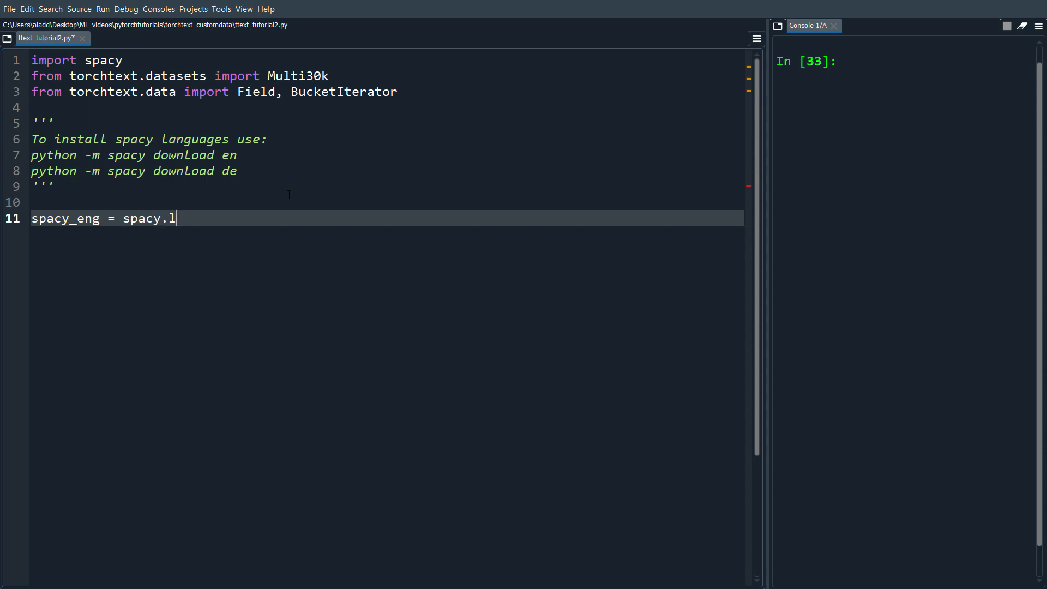
{"action": "type", "text": "oad('en')"}
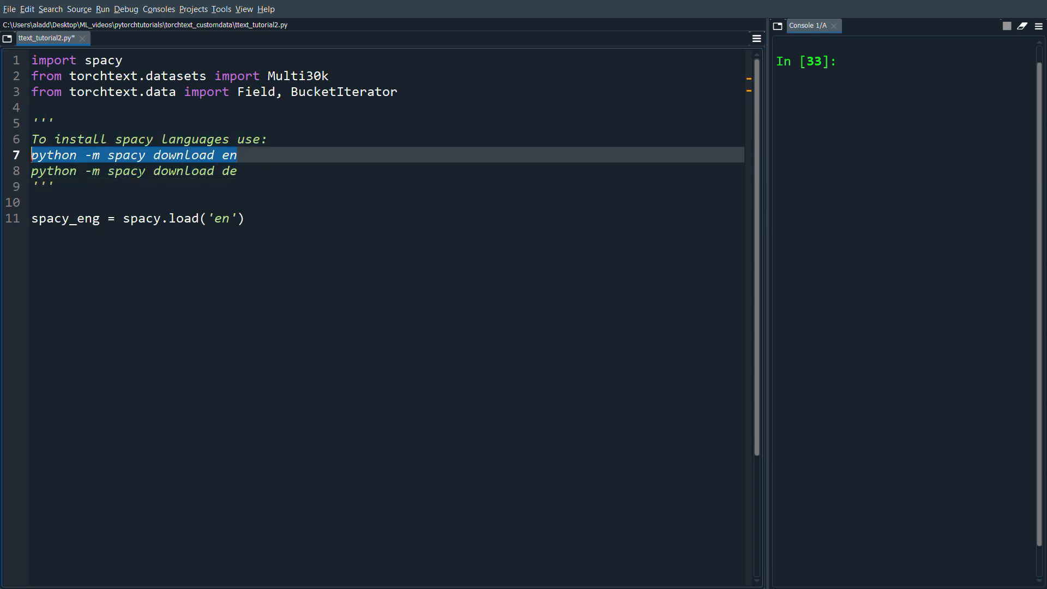
- Load the German spacy model as spacy_ger = spacy.load('de')
{"action": "left_click", "coordinate": [236, 154]}
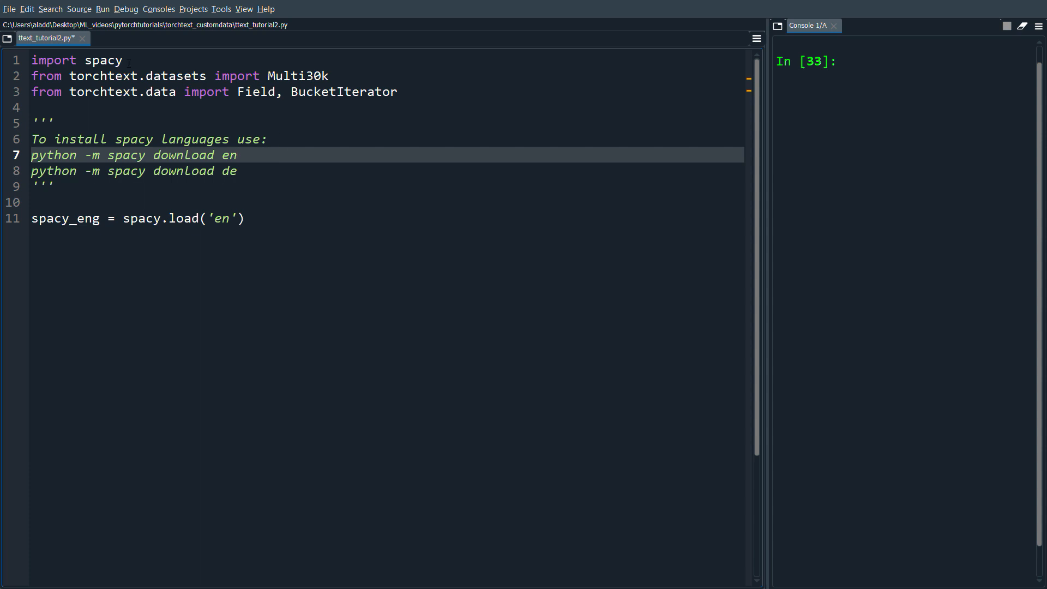
{"action": "left_click", "coordinate": [418, 241]}
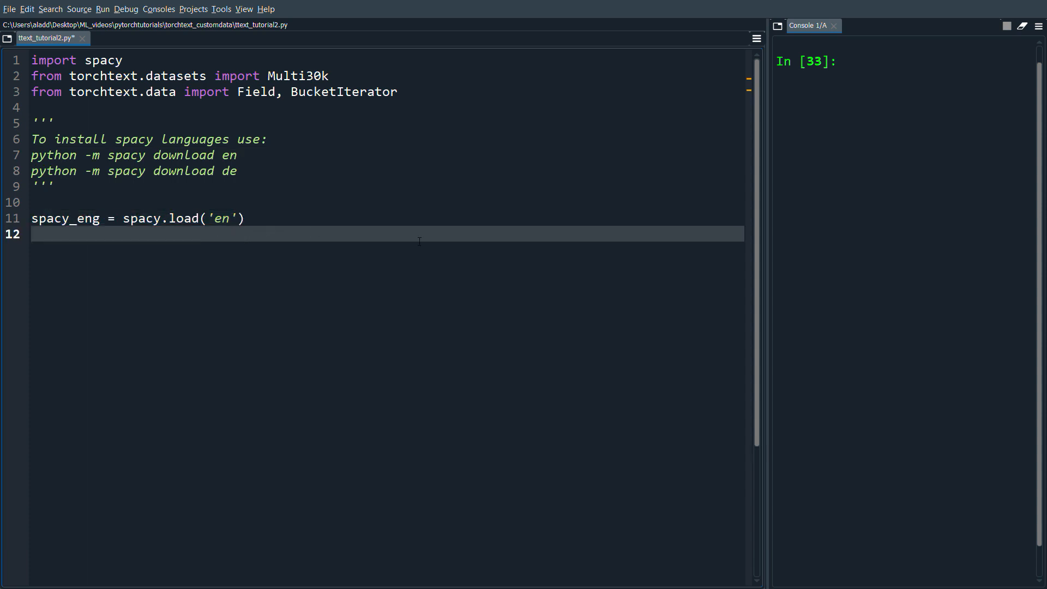
{"action": "type", "text": "spacy_ger = spacy.load('en')"}
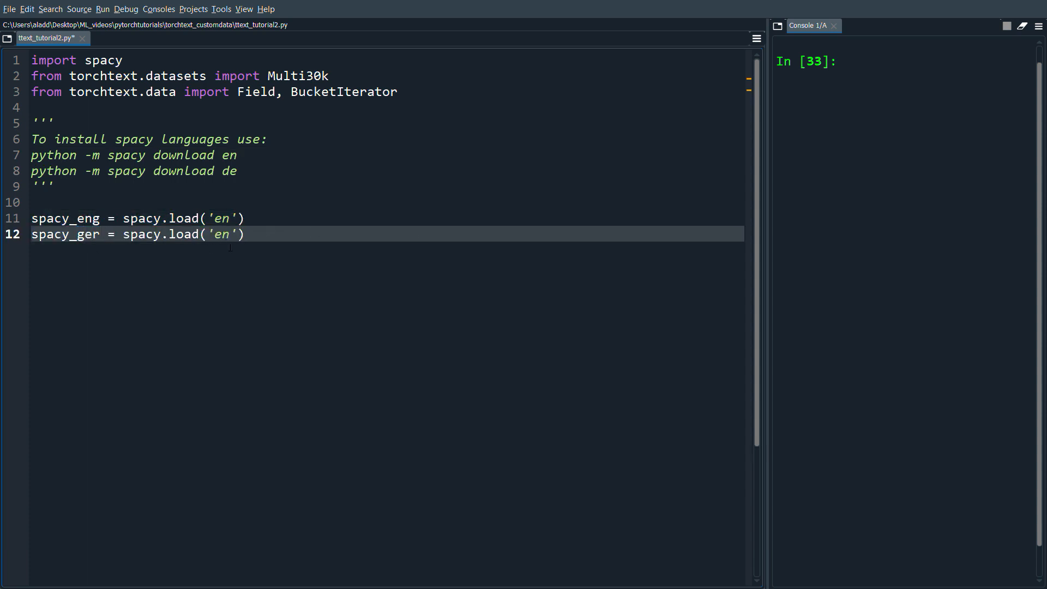
{"action": "type", "text": "de"}
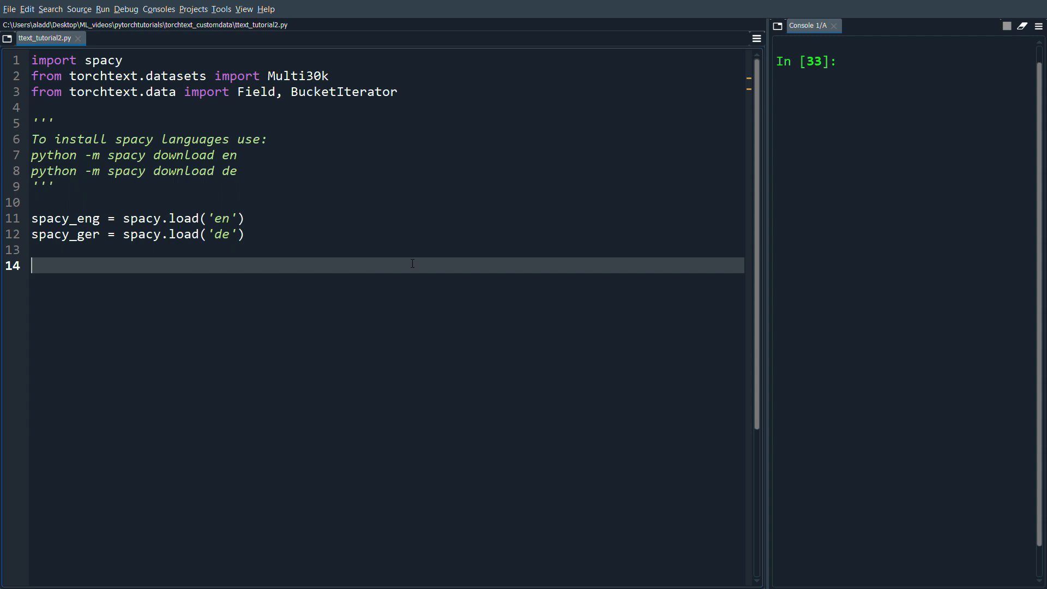
- Define tokenize_eng returning tok.text for each token from spacy_eng.tokenizer(text), mirrored for German
{"action": "type", "text": "def token"}
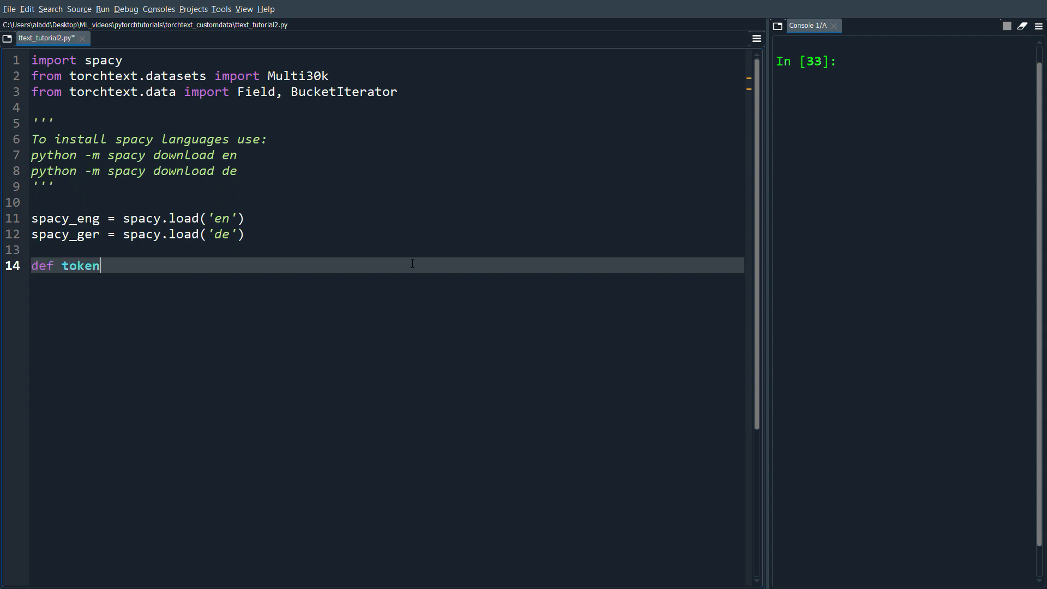
{"action": "type", "text": "ize_eng()"}
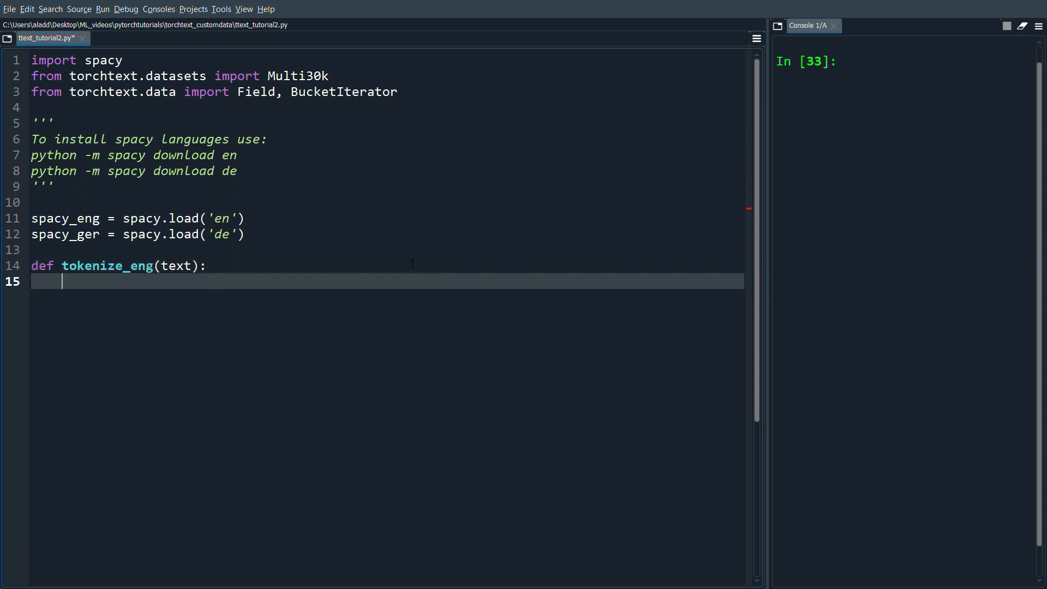
{"action": "type", "text": "return [tok]"}
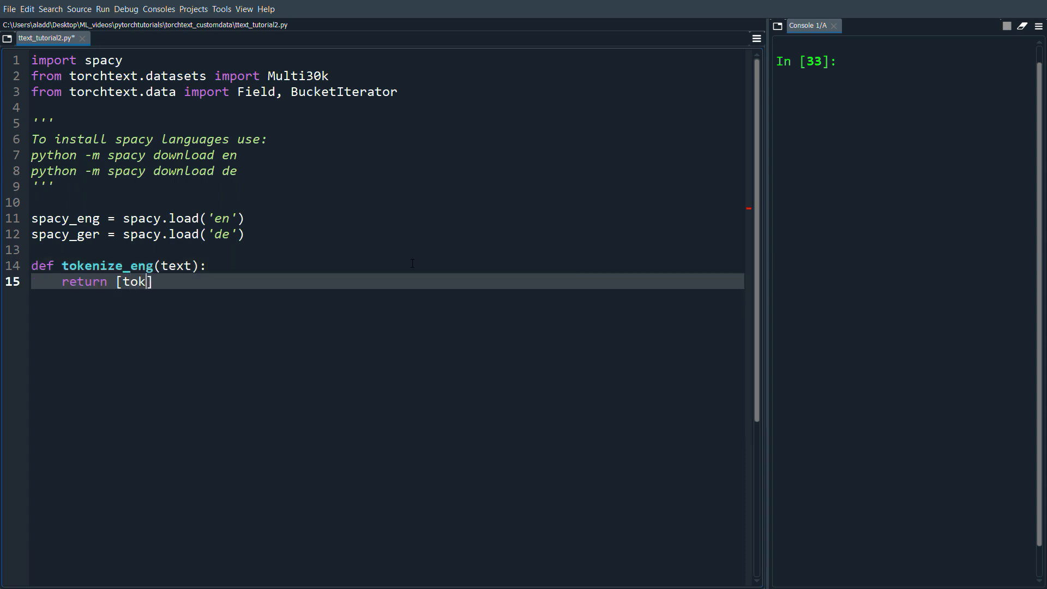
{"action": "type", "text": ".text for tok"}
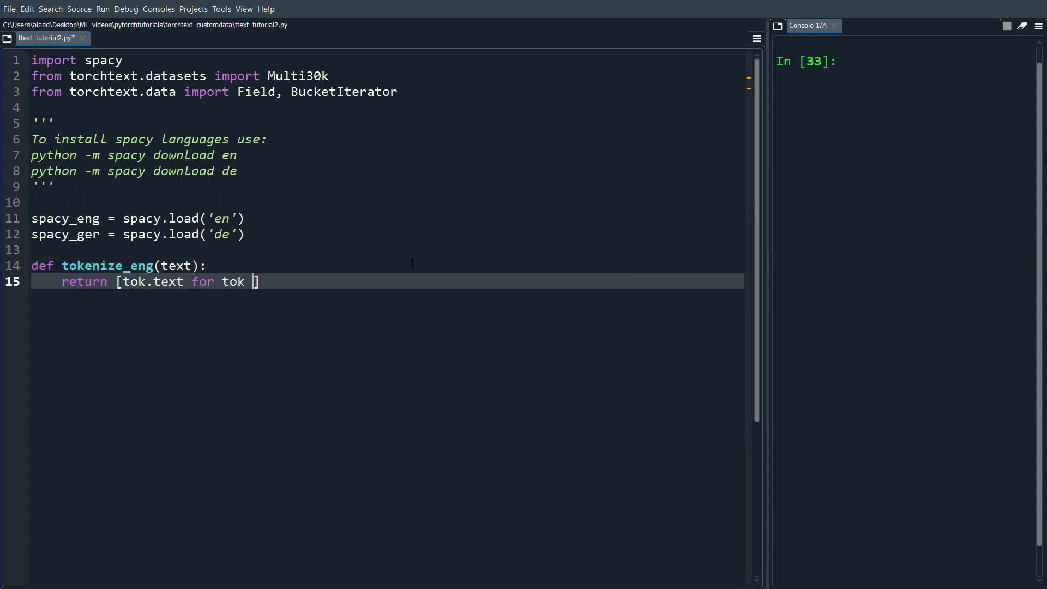
{"action": "type", "text": "in spacy_"}
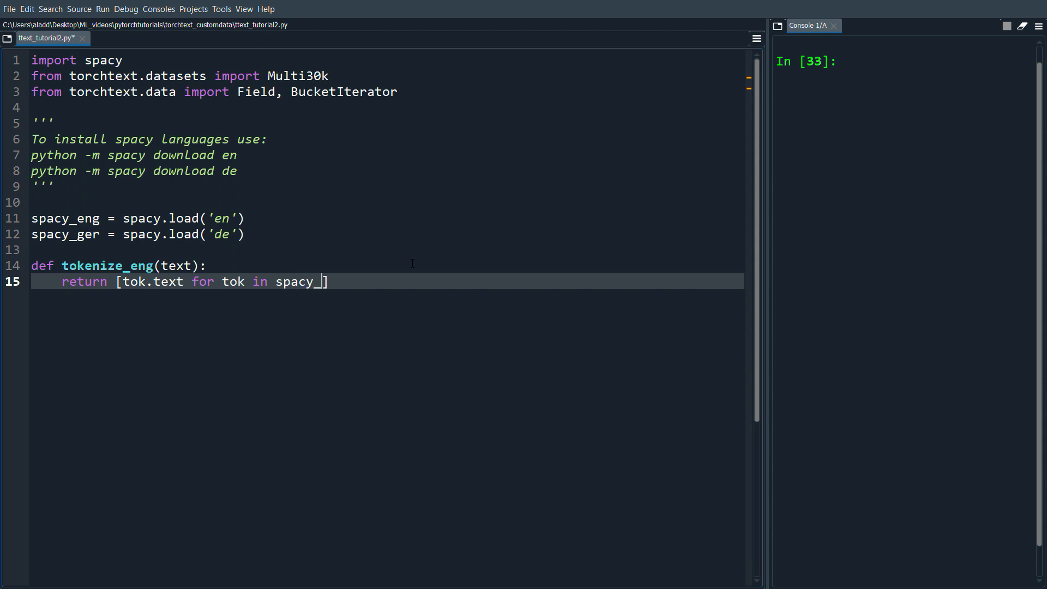
{"action": "type", "text": "eng.tokenizer()"}
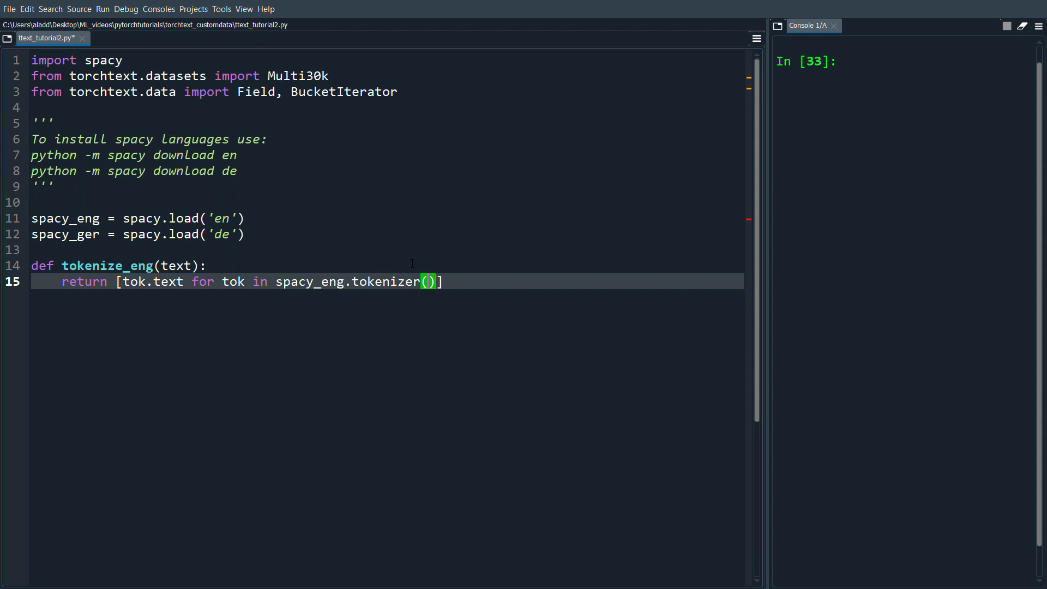
{"action": "type", "text": "text"}
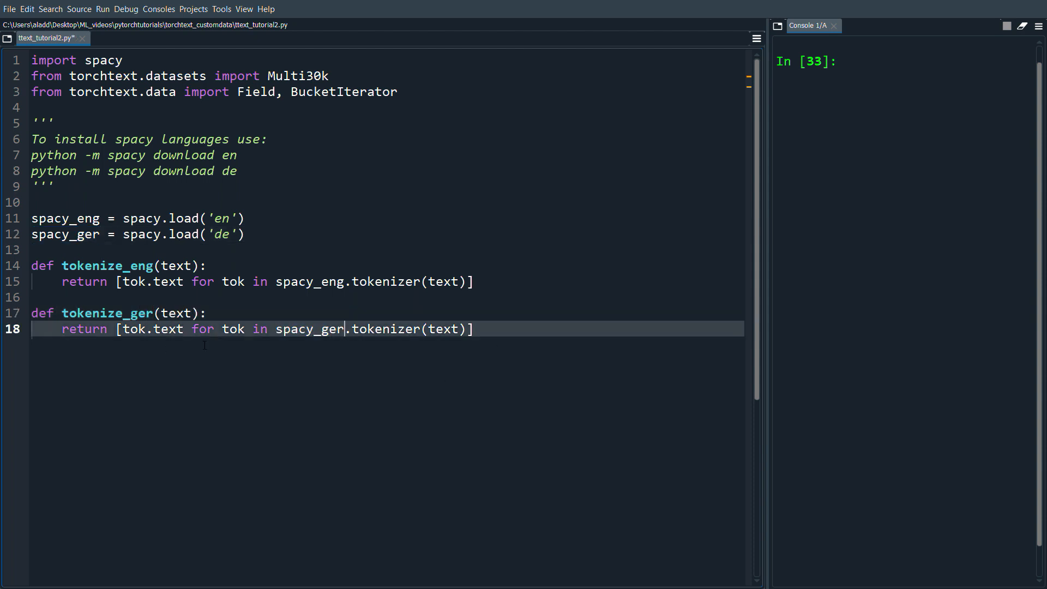
{"action": "left_click", "coordinate": [475, 328]}
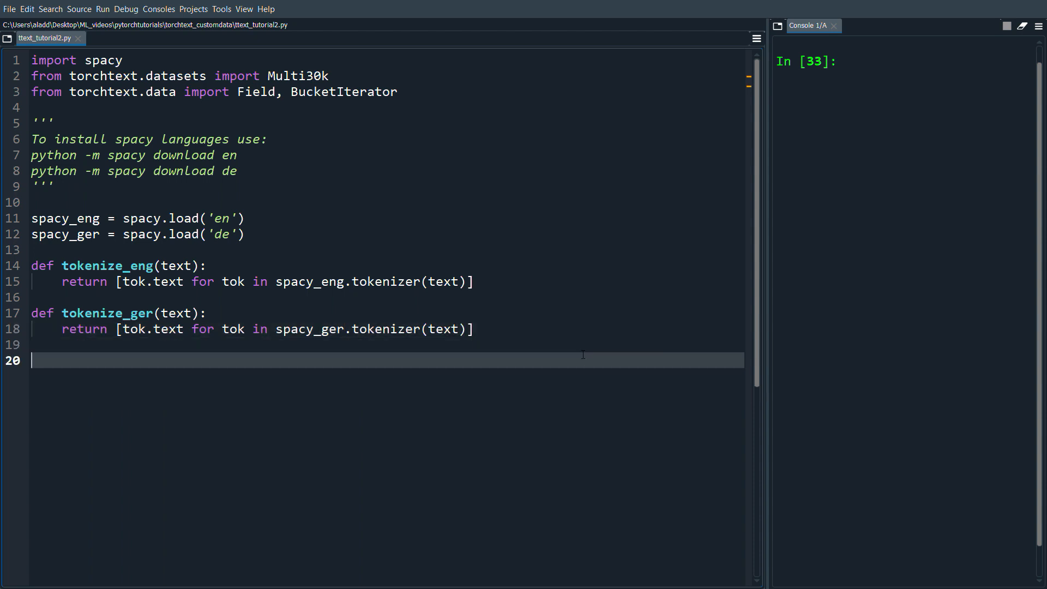
{"action": "mouse_move", "coordinate": [401, 427]}
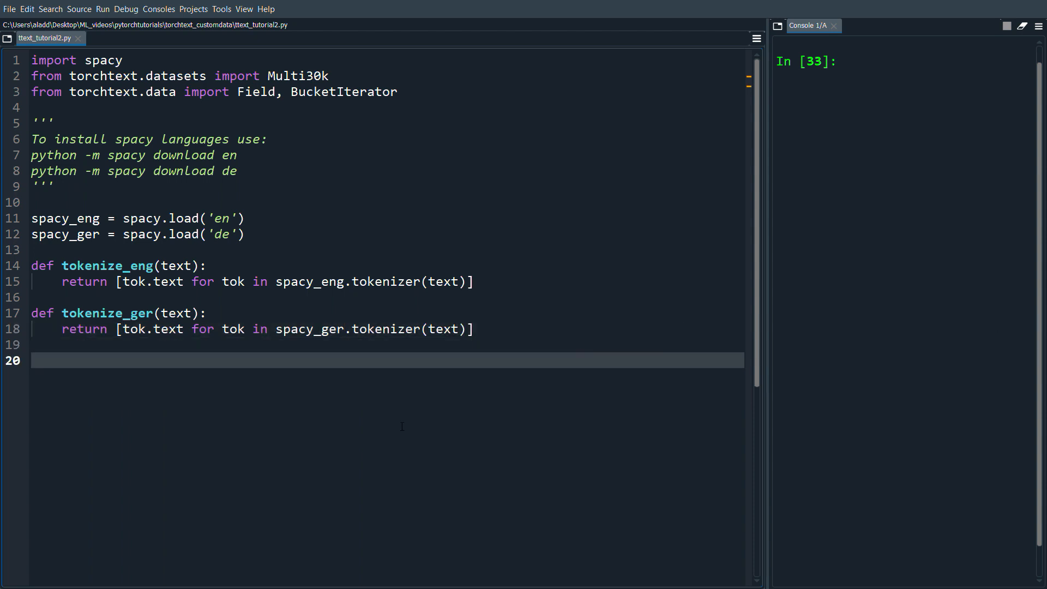
- Define english = Field(sequential=True, use_vocab=True, tokenize=tokenize_eng, lower=True)
{"action": "type", "text": "english ="}
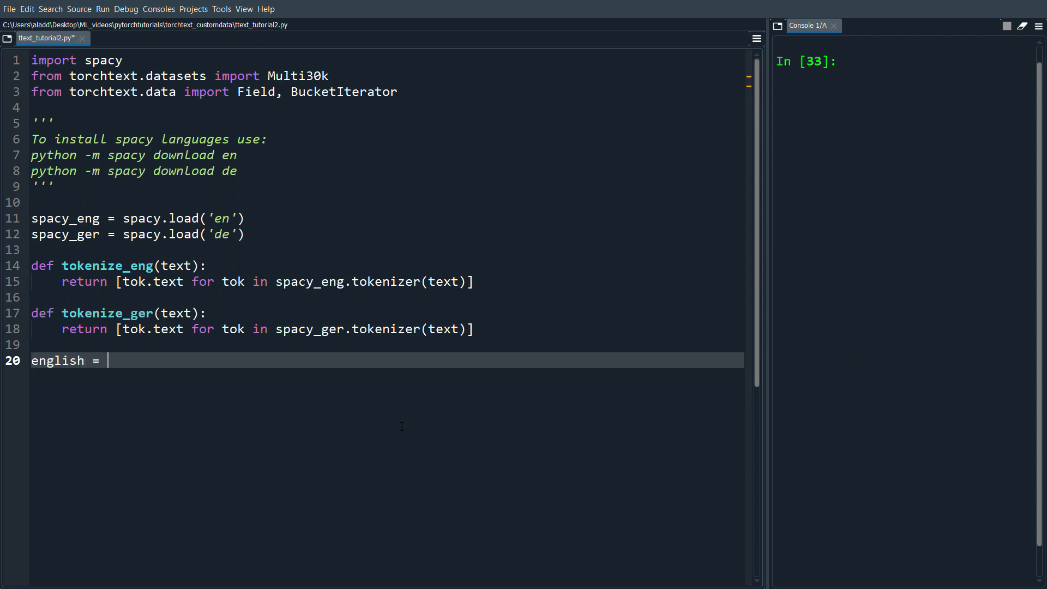
{"action": "type", "text": "Field(s"}
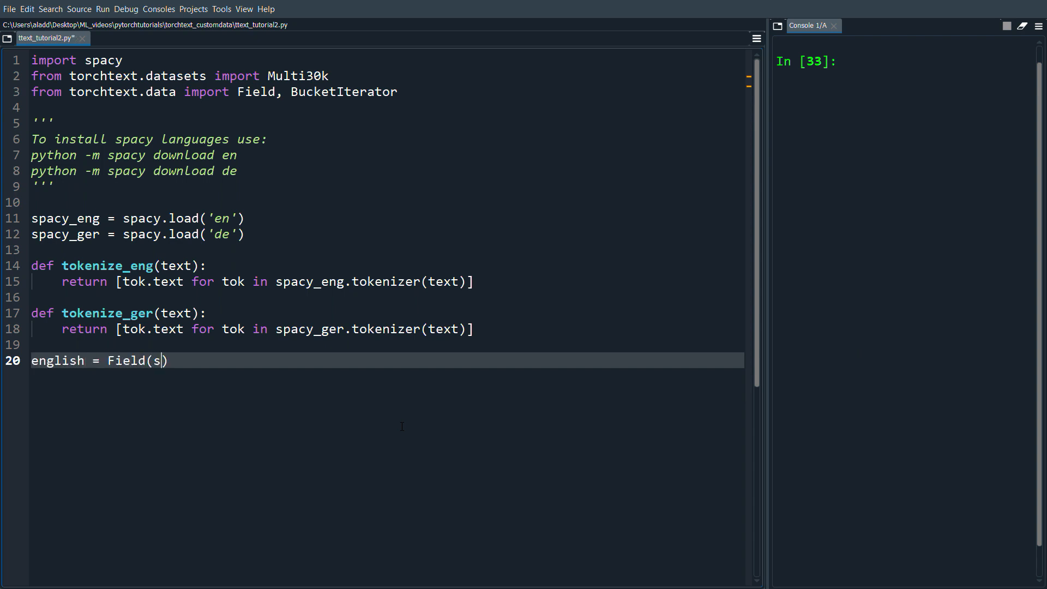
{"action": "type", "text": "equential=True,"}
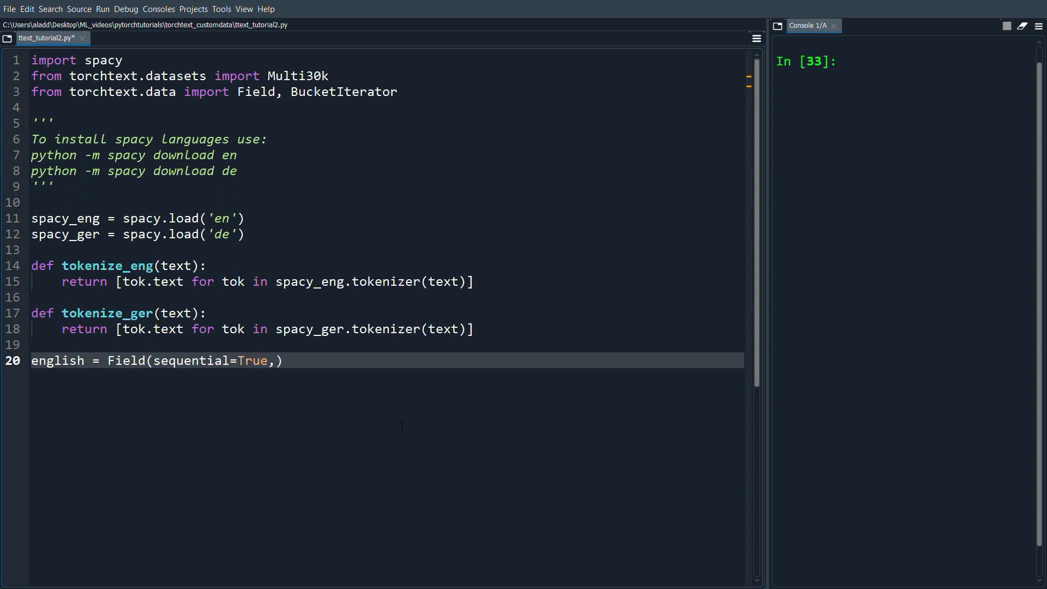
{"action": "type", "text": "use_vocab="}
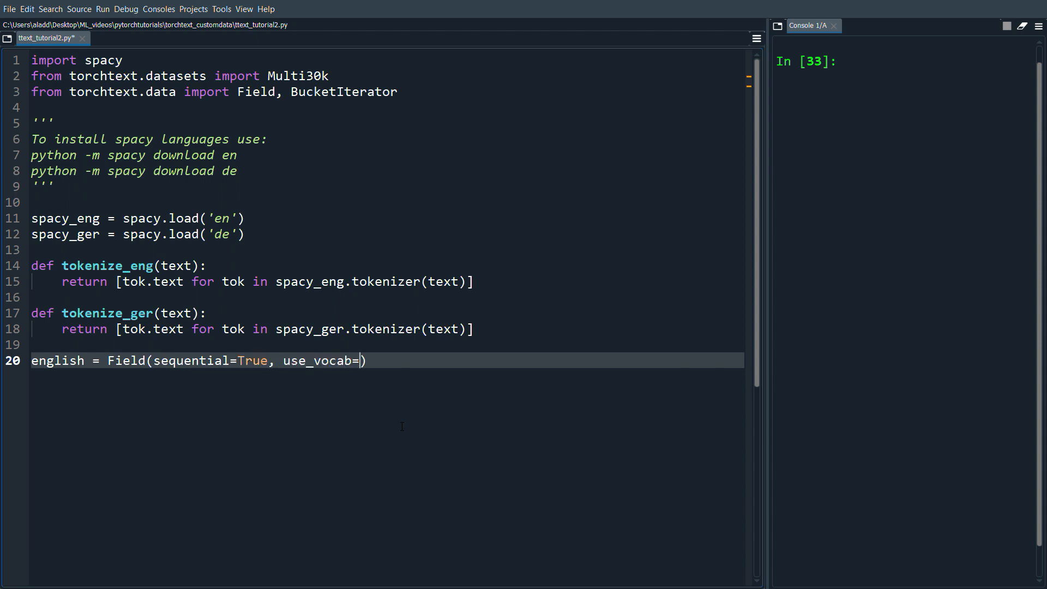
{"action": "type", "text": "True, tokeniz"}
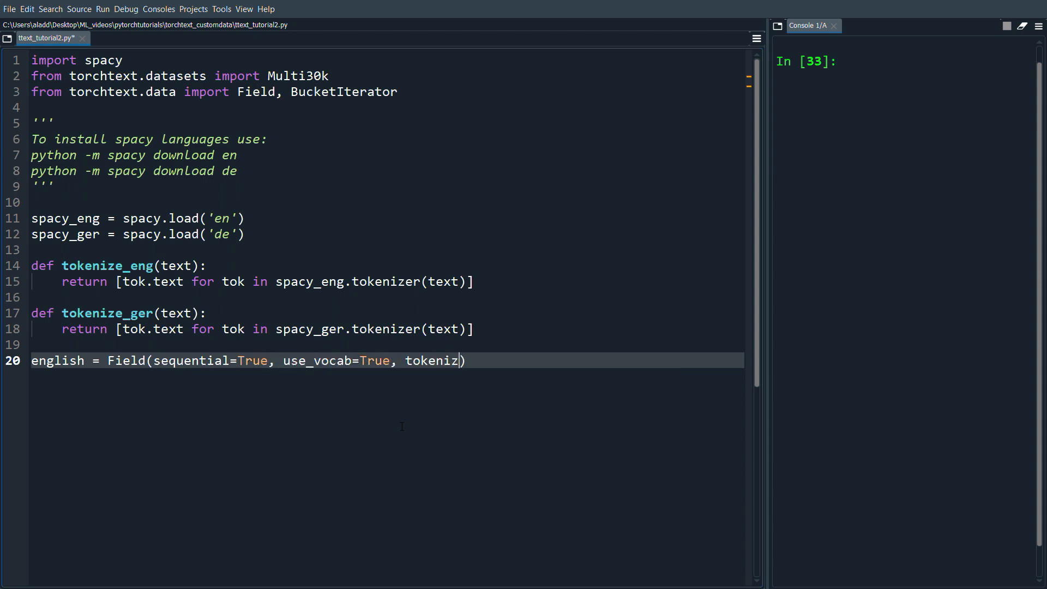
{"action": "type", "text": "e=tokenize_eng"}
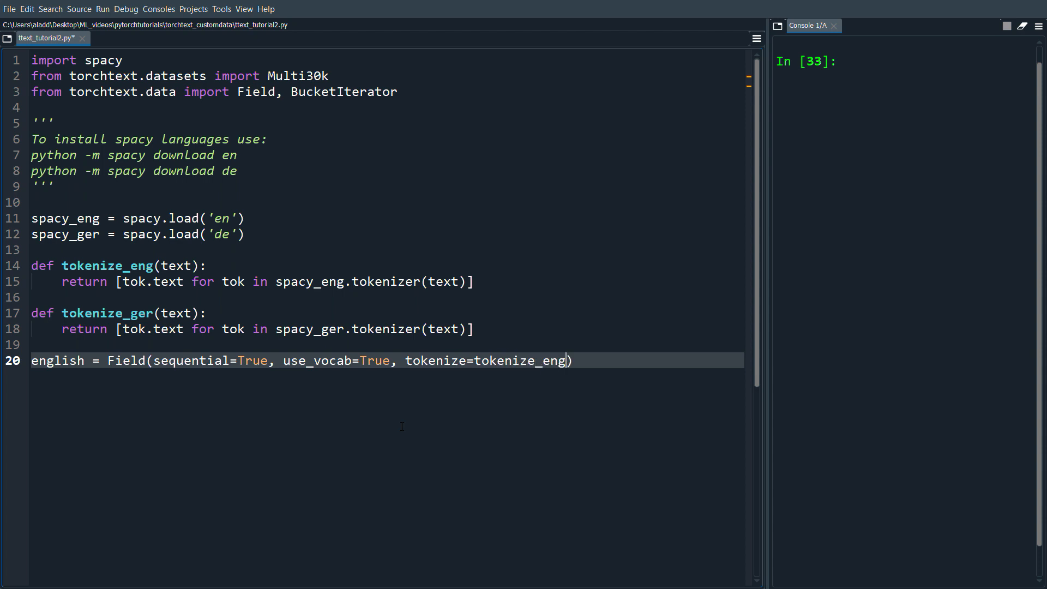
{"action": "type", "text": ", lower"}
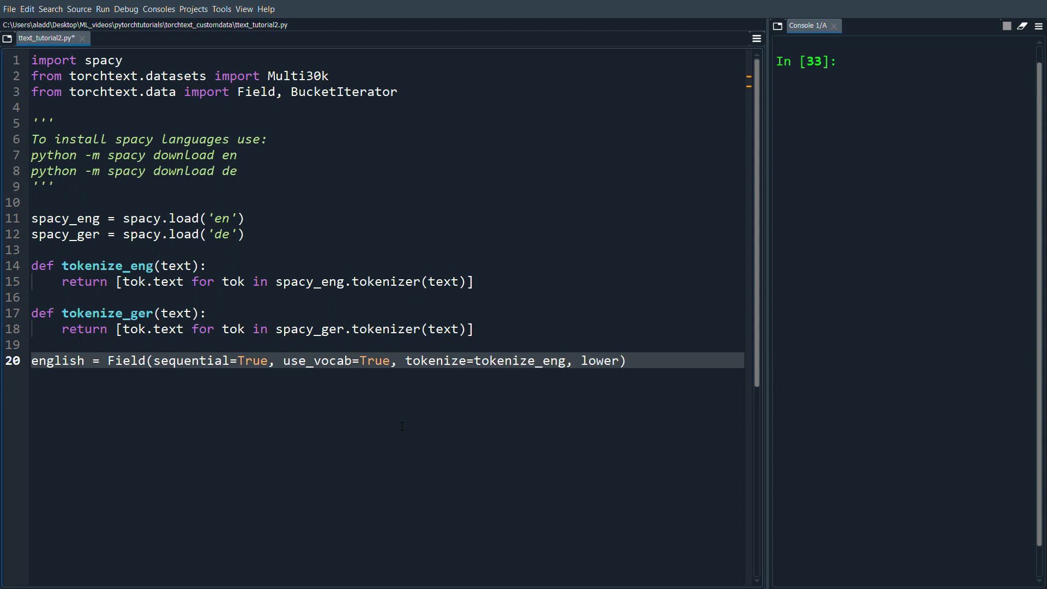
{"action": "type", "text": "=True"}
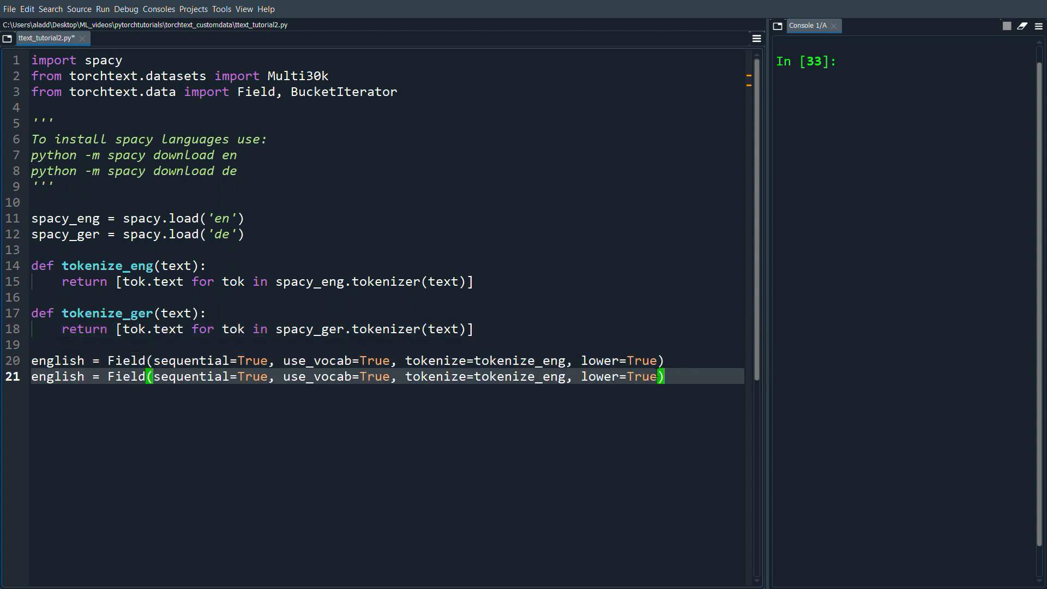
- Duplicate the line as a german Field and switch its tokenizer to tokenize_ger
{"action": "type", "text": "german"}
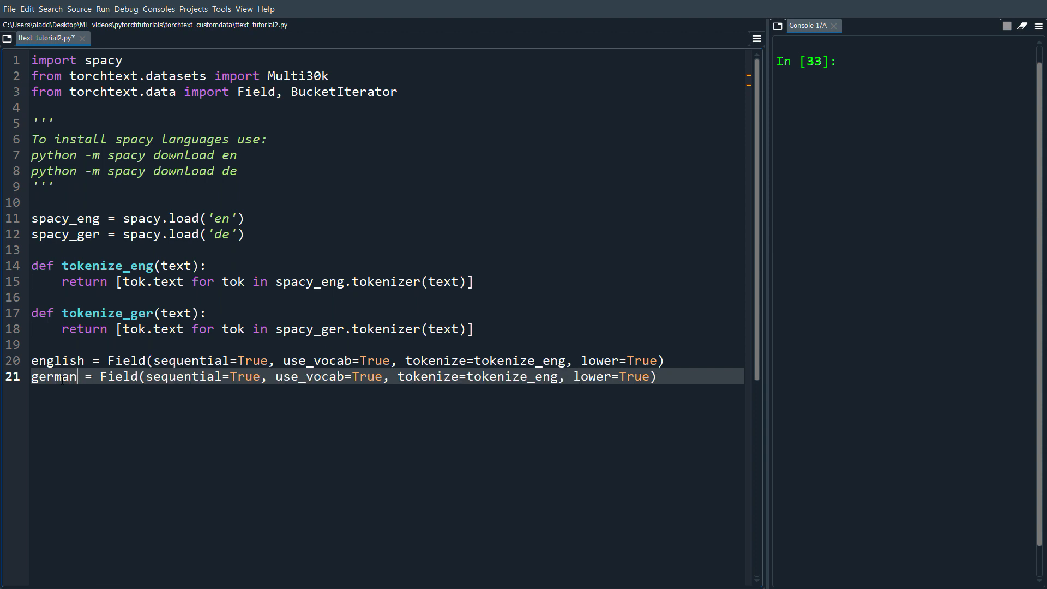
{"action": "double_click", "coordinate": [52, 377]}
{"action": "type", "text": "ger"}
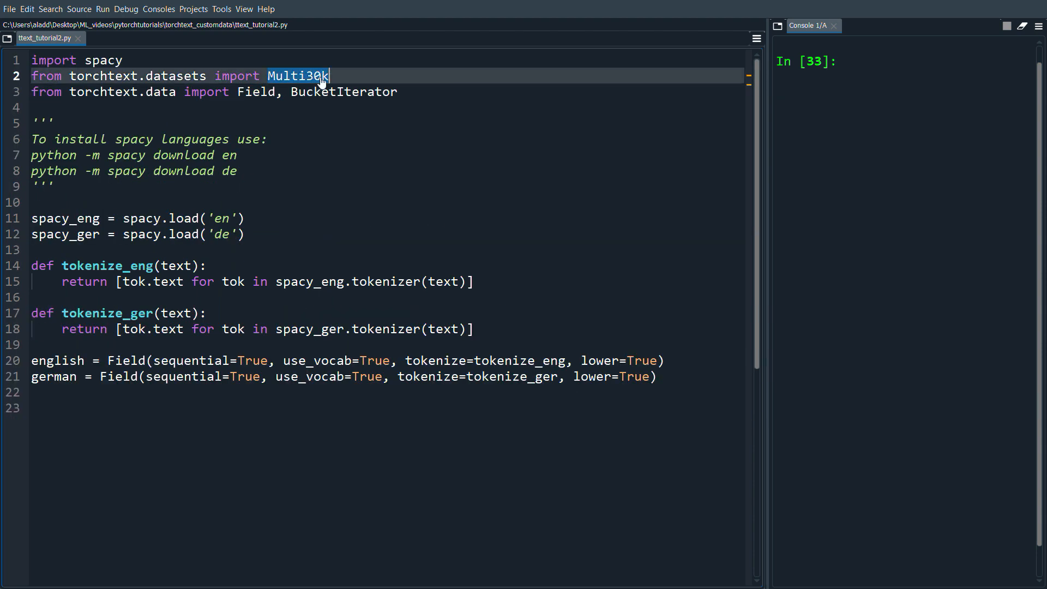
- Assign train_data, validation_data, test_data from Multi30k.splits()
{"action": "left_click", "coordinate": [329, 407]}
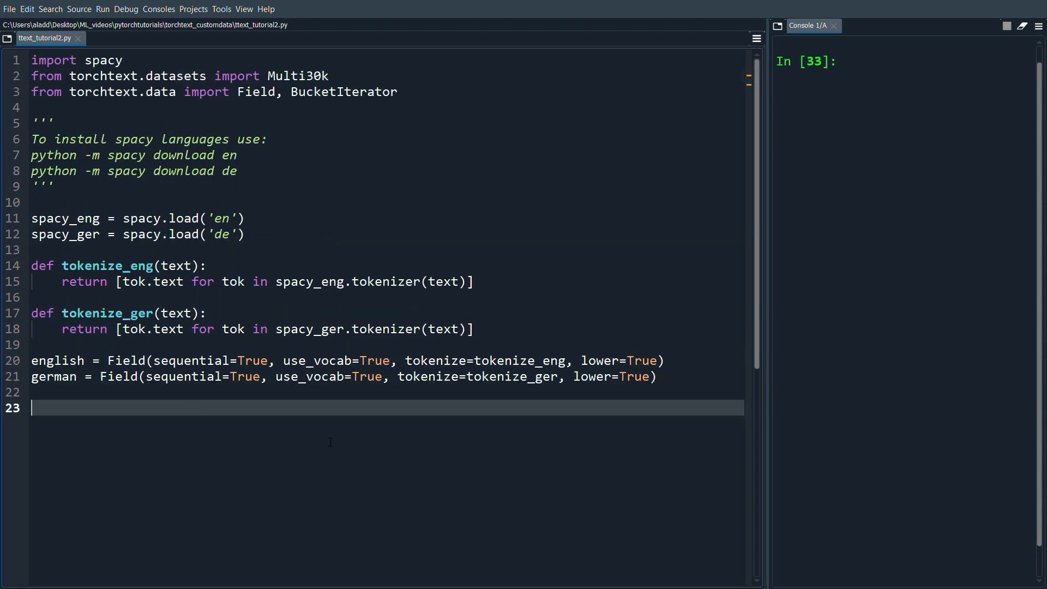
{"action": "type", "text": "train_data,"}
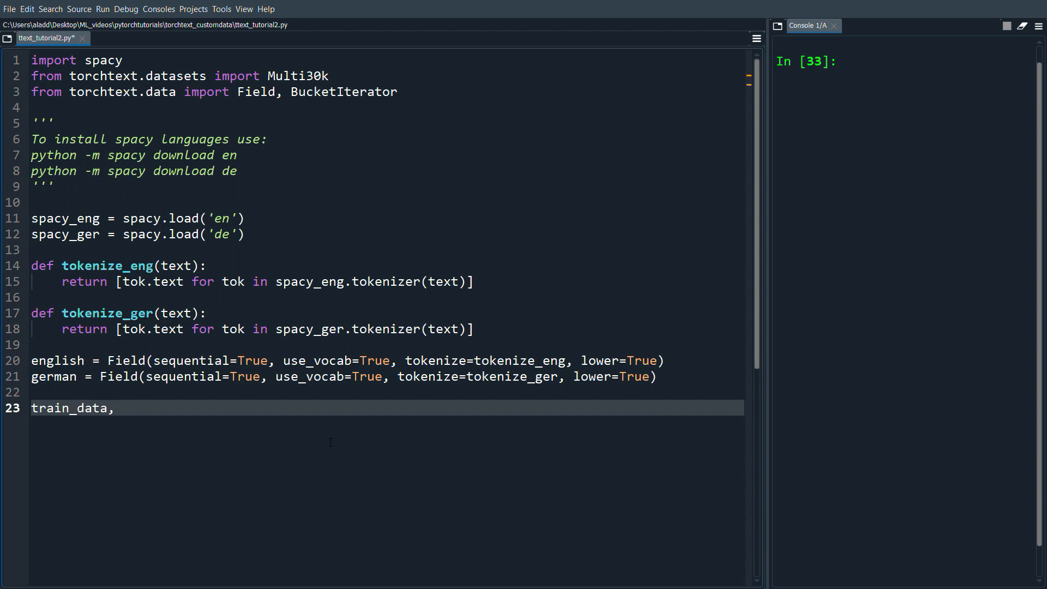
{"action": "type", "text": "validatio"}
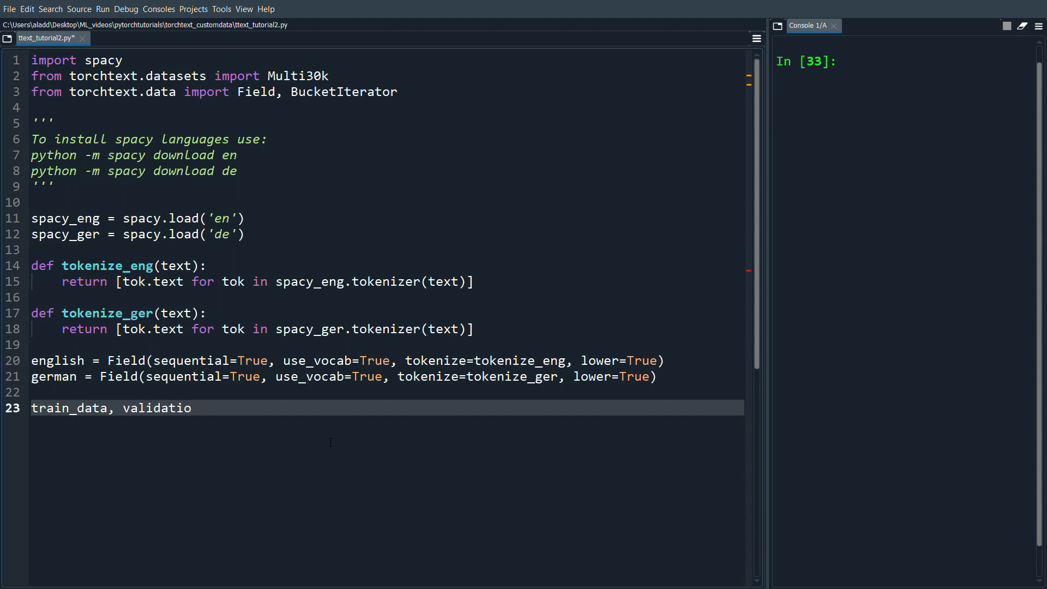
{"action": "type", "text": "n_data, tes"}
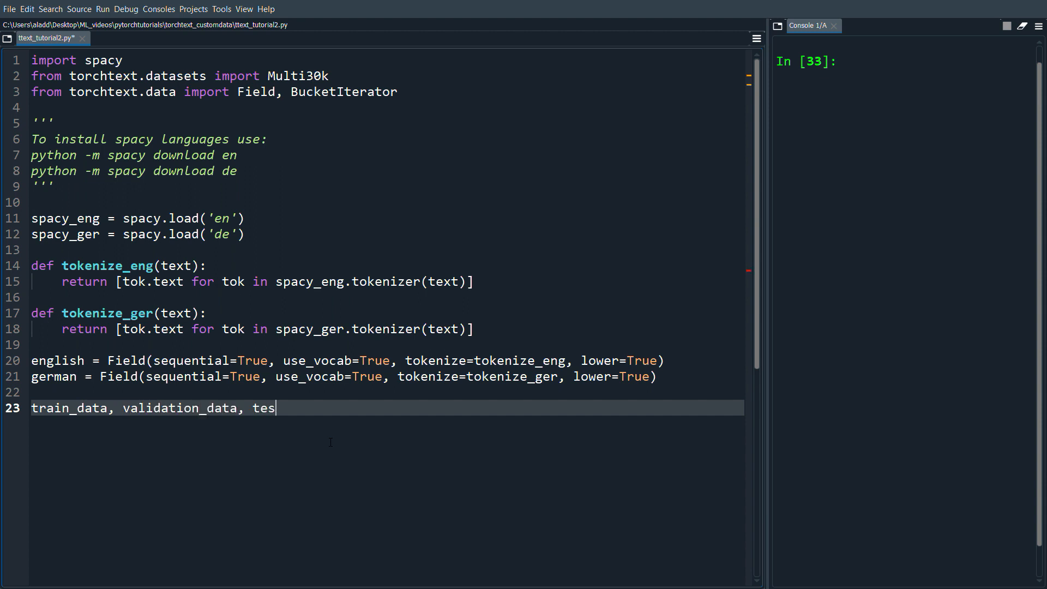
{"action": "type", "text": "t_data ="}
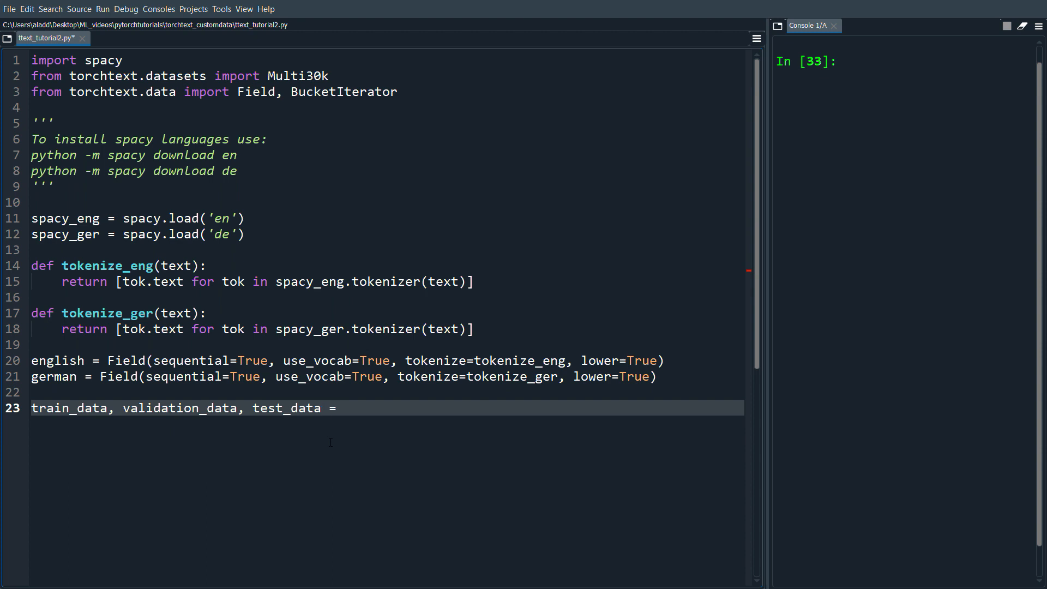
{"action": "type", "text": "Multi30k"}
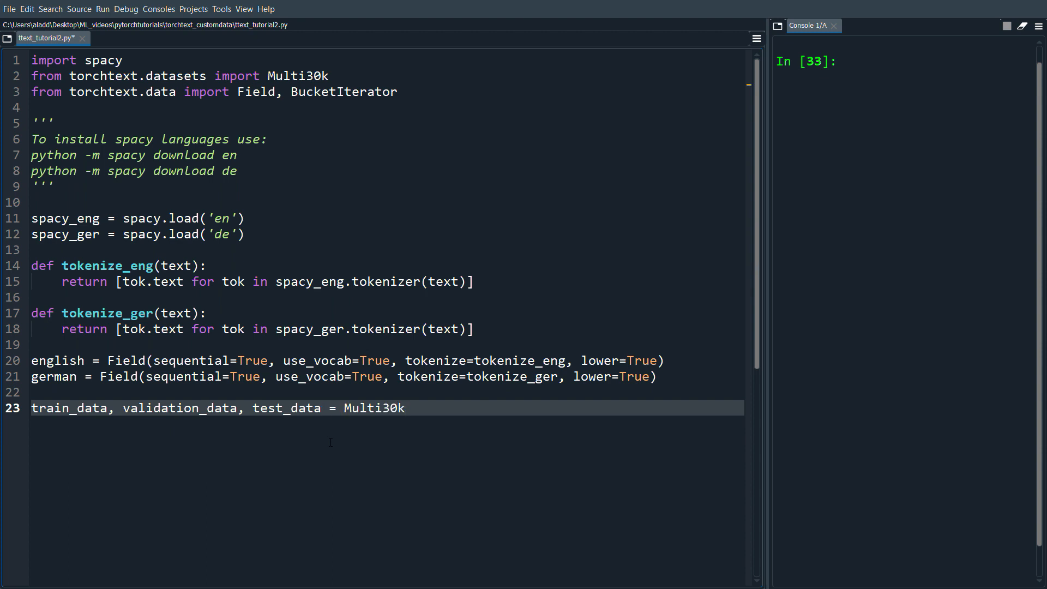
{"action": "type", "text": ".splits"}
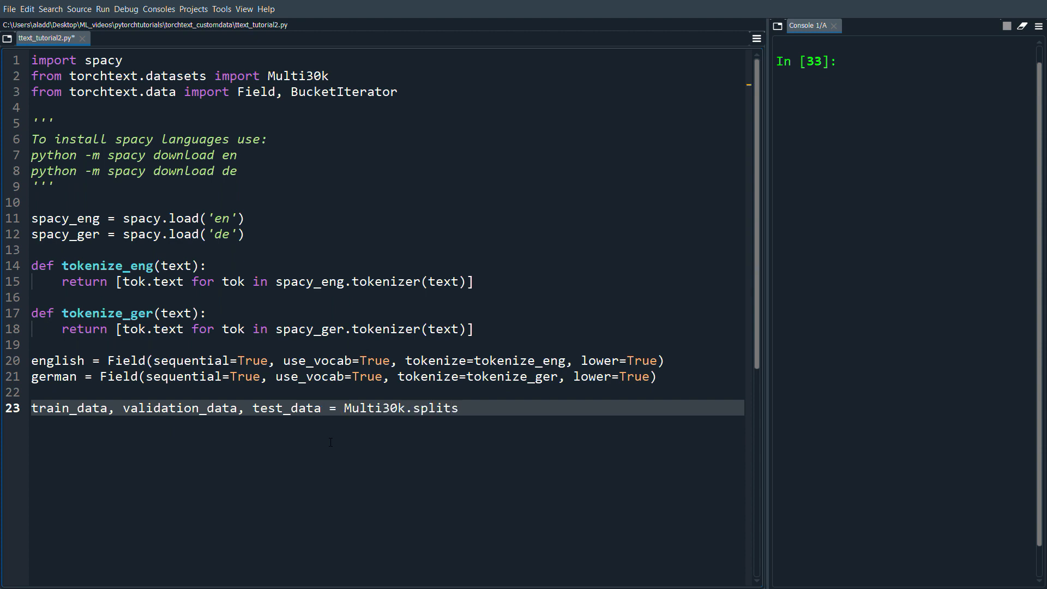
{"action": "type", "text": "()"}
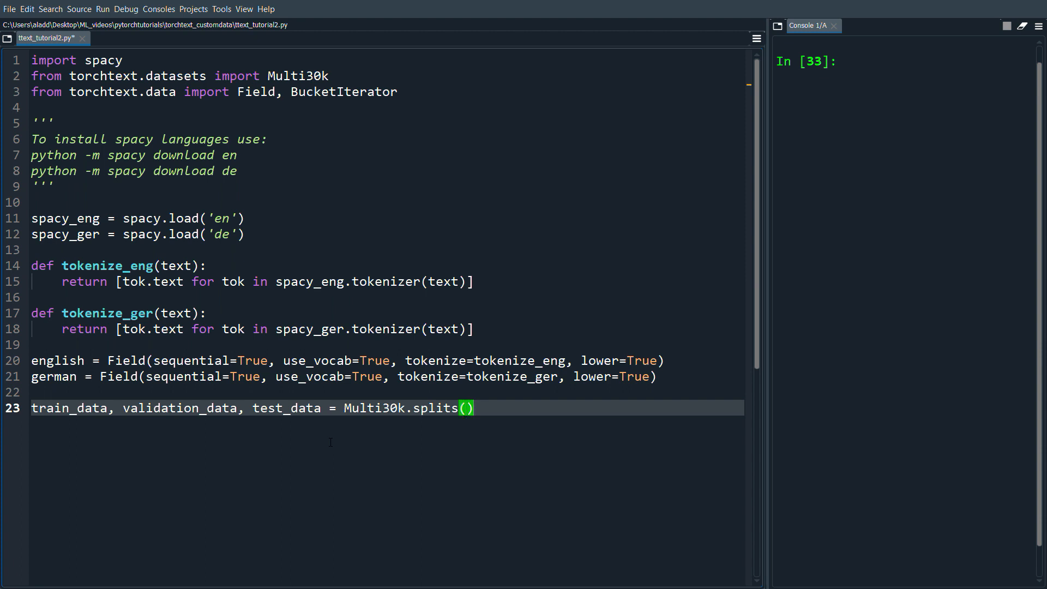
- Pass exts=('.de', '.en') and fields=(german, english) to the splits call
{"action": "type", "text": "exts"}
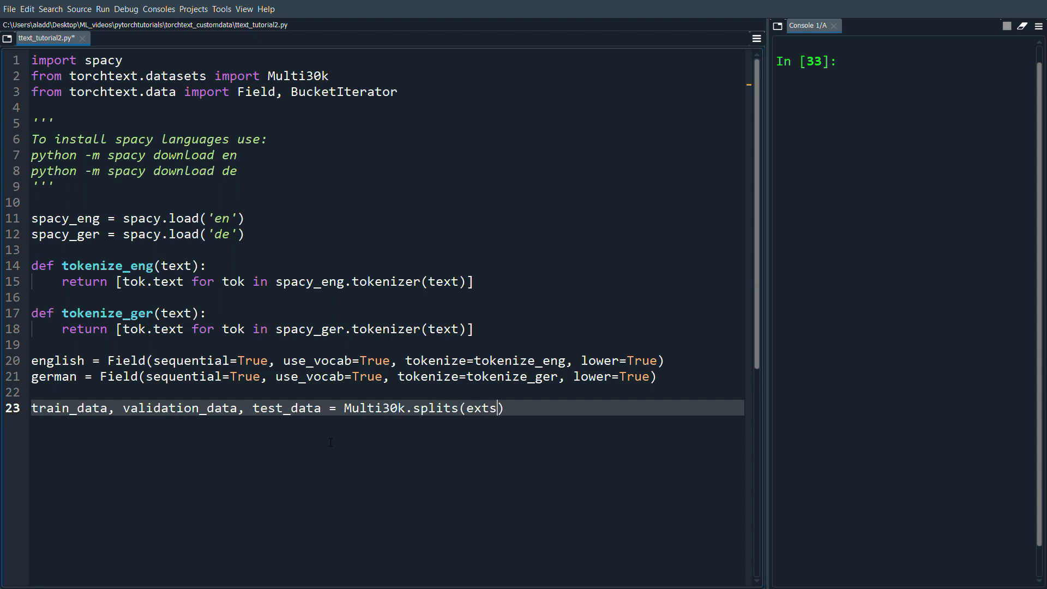
{"action": "type", "text": "=''"}
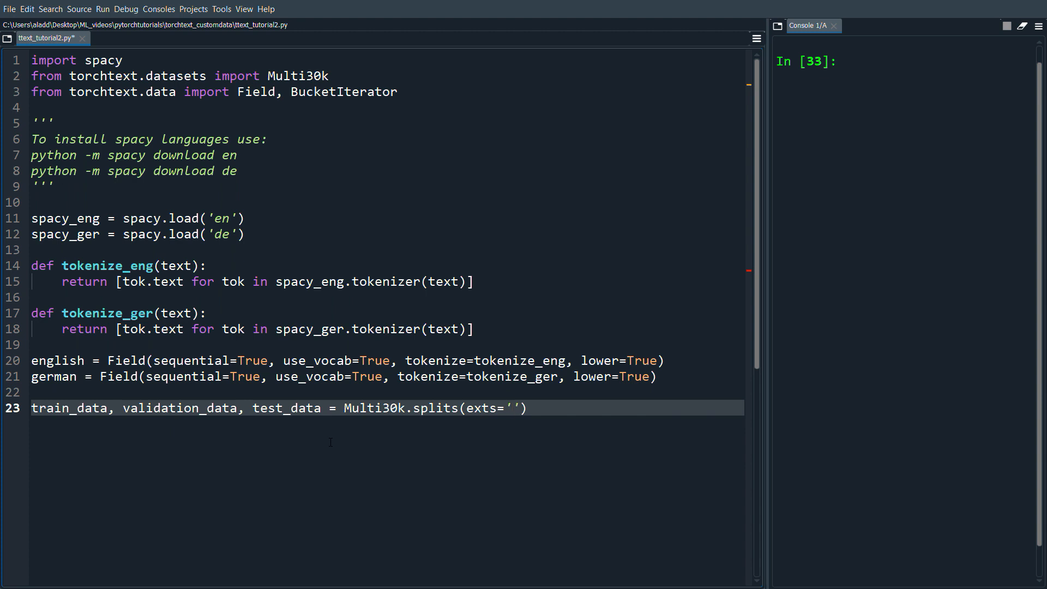
{"action": "type", "text": "()"}
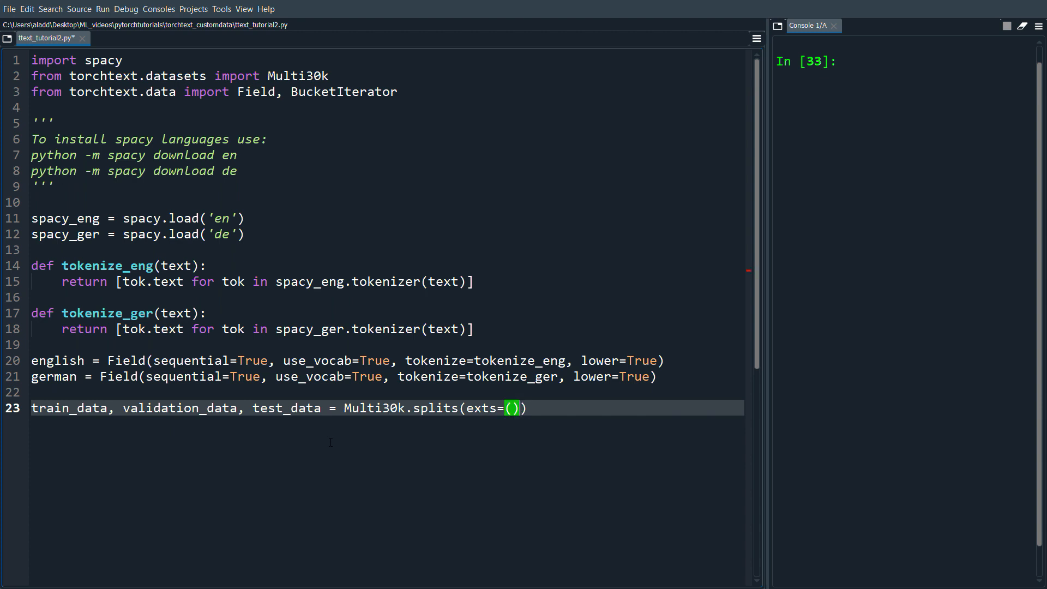
{"action": "type", "text": "'.de'"}
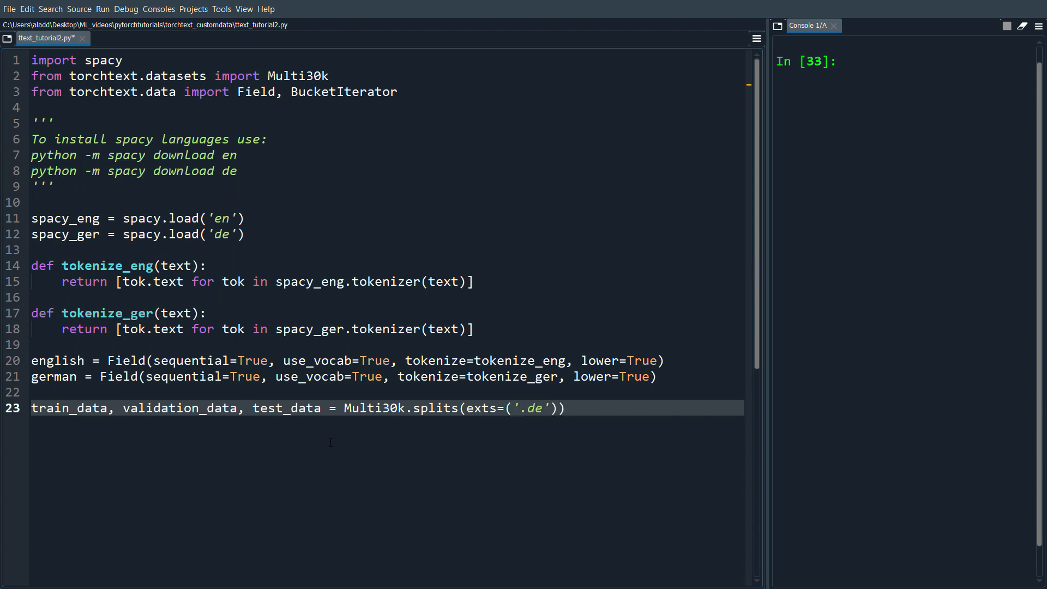
{"action": "type", "text": ", '-'"}
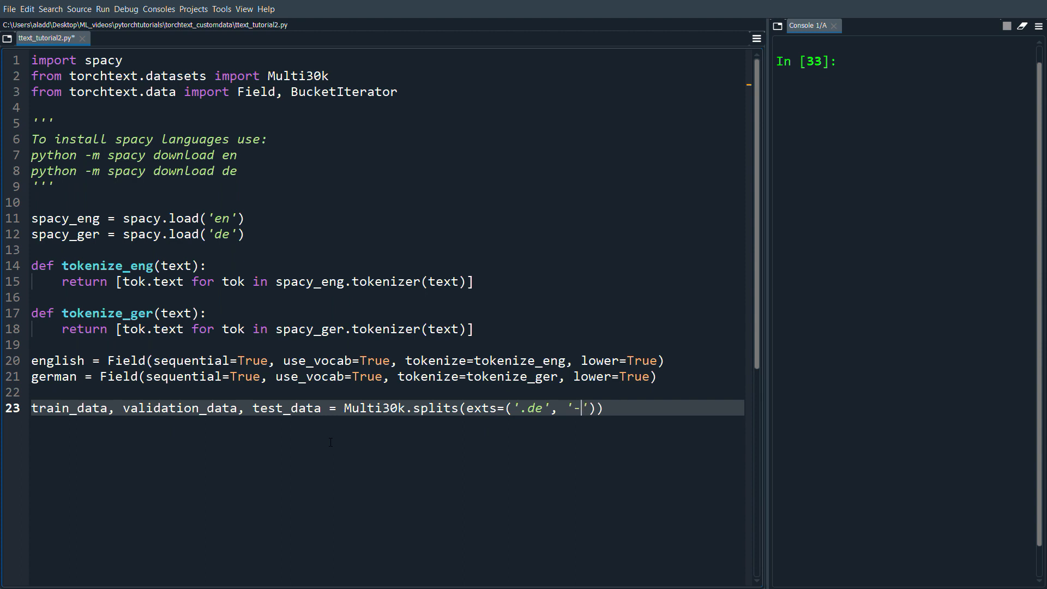
{"action": "type", "text": ".en\"),"}
{"action": "type", "text": "fields=("}
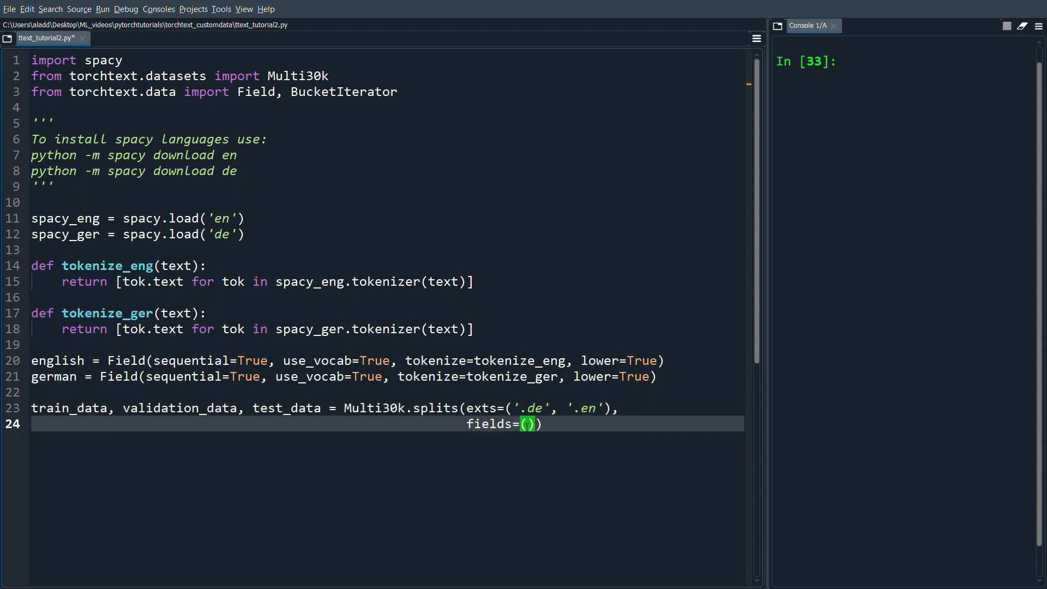
{"action": "type", "text": "german"}
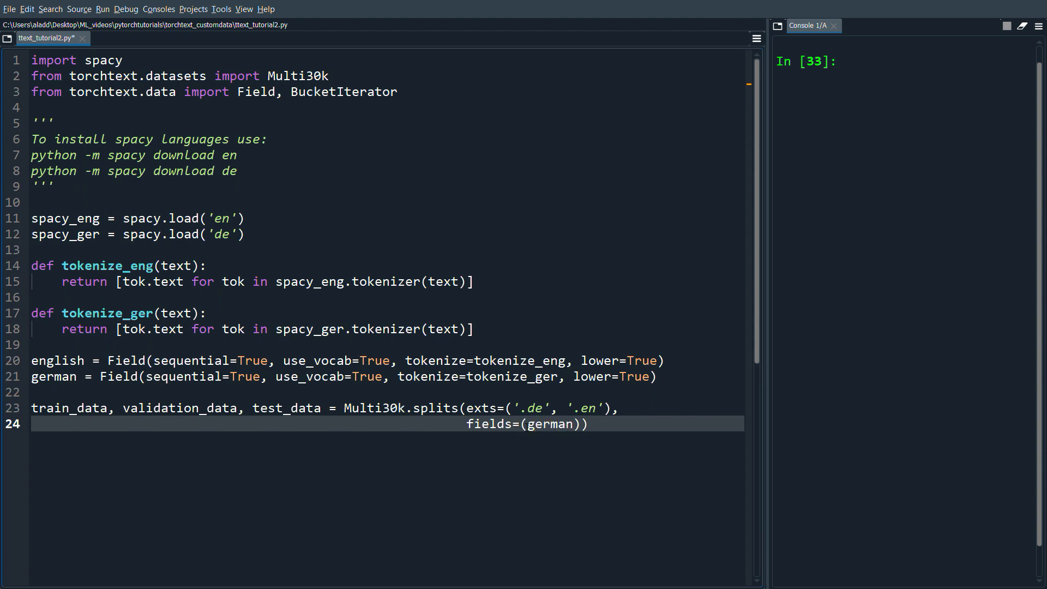
{"action": "type", "text": ", english"}
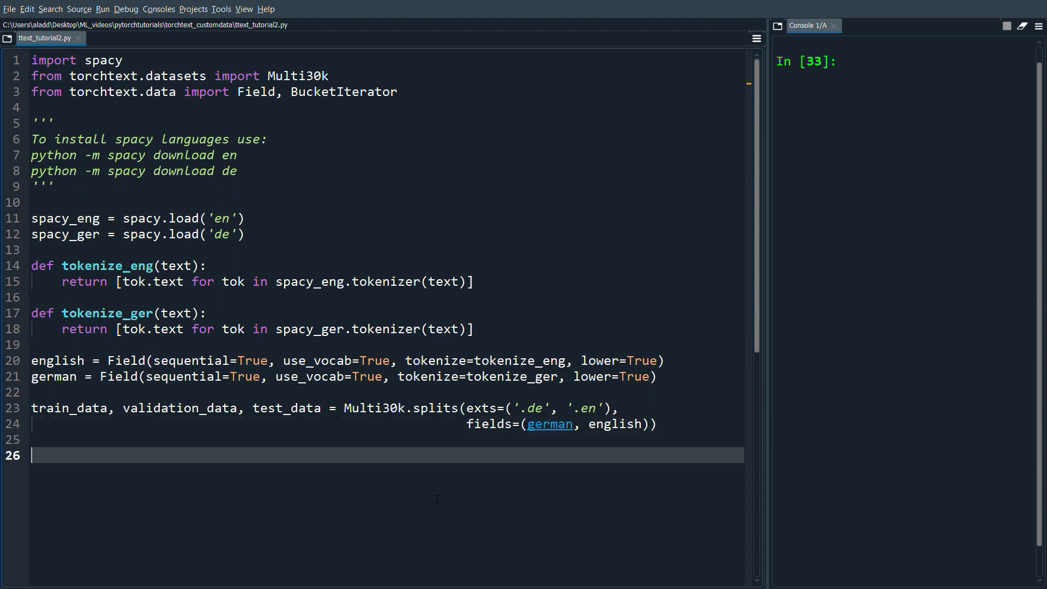
- Build english and german vocabularies from train_data with max_size=10000 and min_freq=2
{"action": "type", "text": "english.b"}
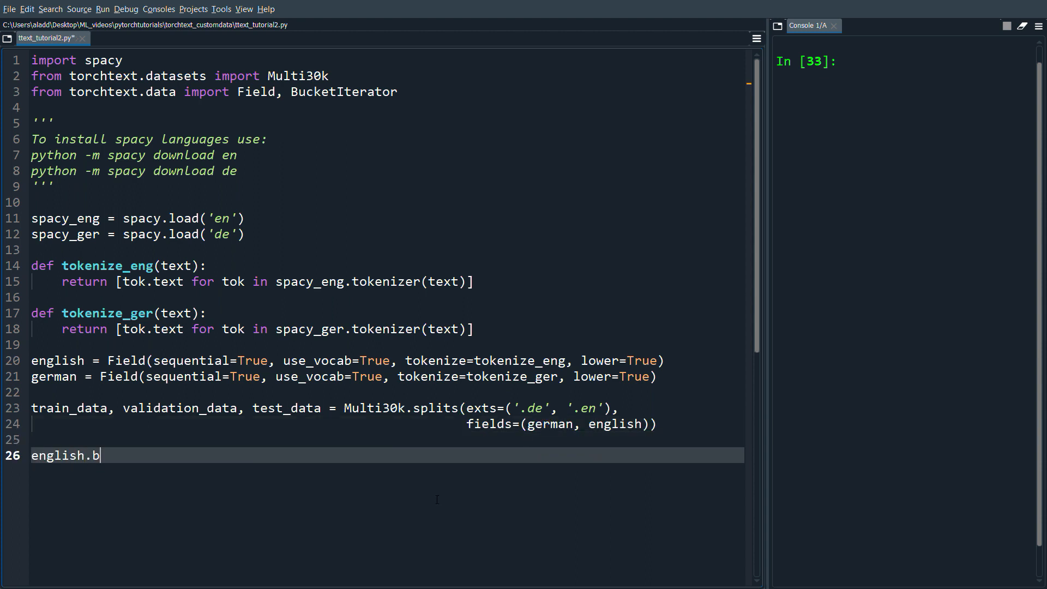
{"action": "type", "text": "uild_vo"}
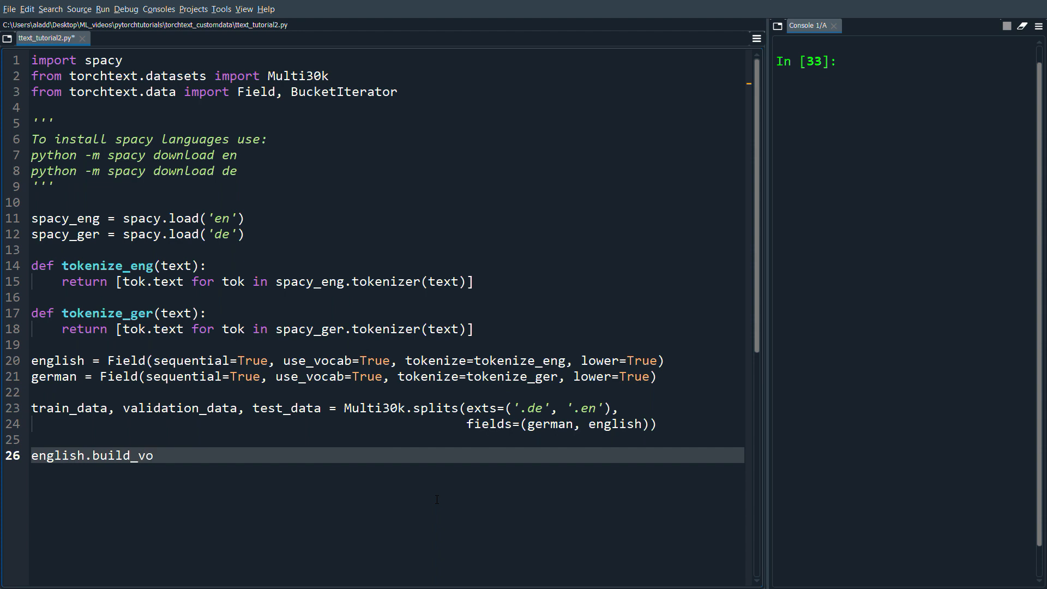
{"action": "type", "text": "cab(train_)"}
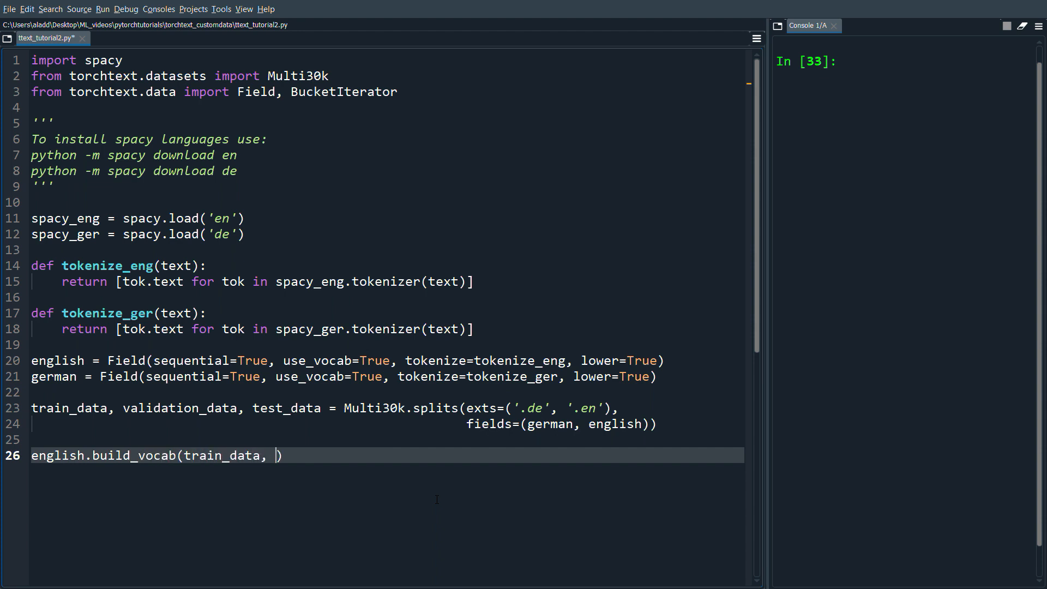
{"action": "type", "text": "max_size="}
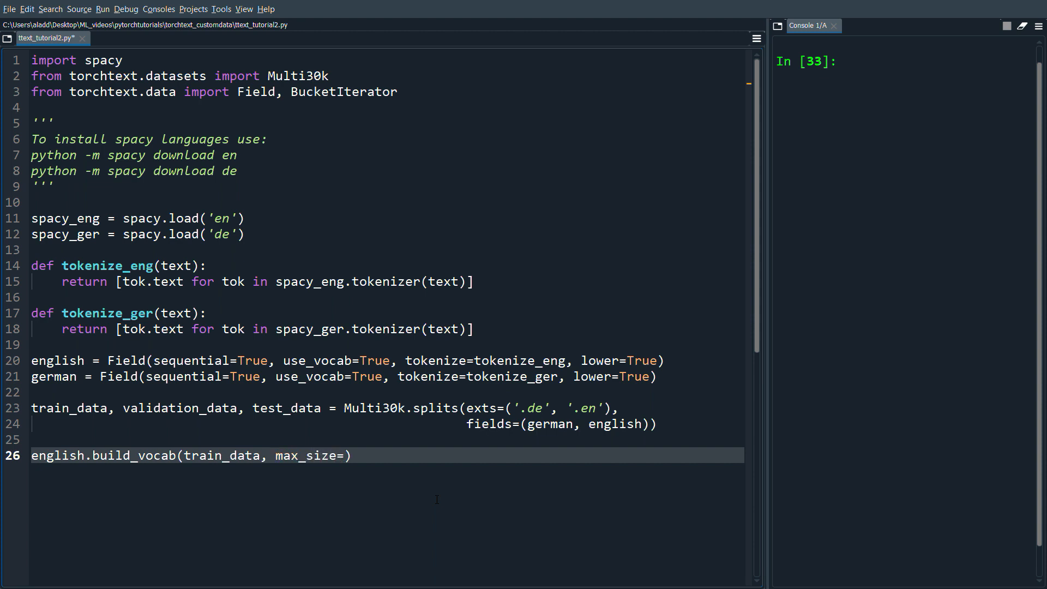
{"action": "type", "text": "100"}
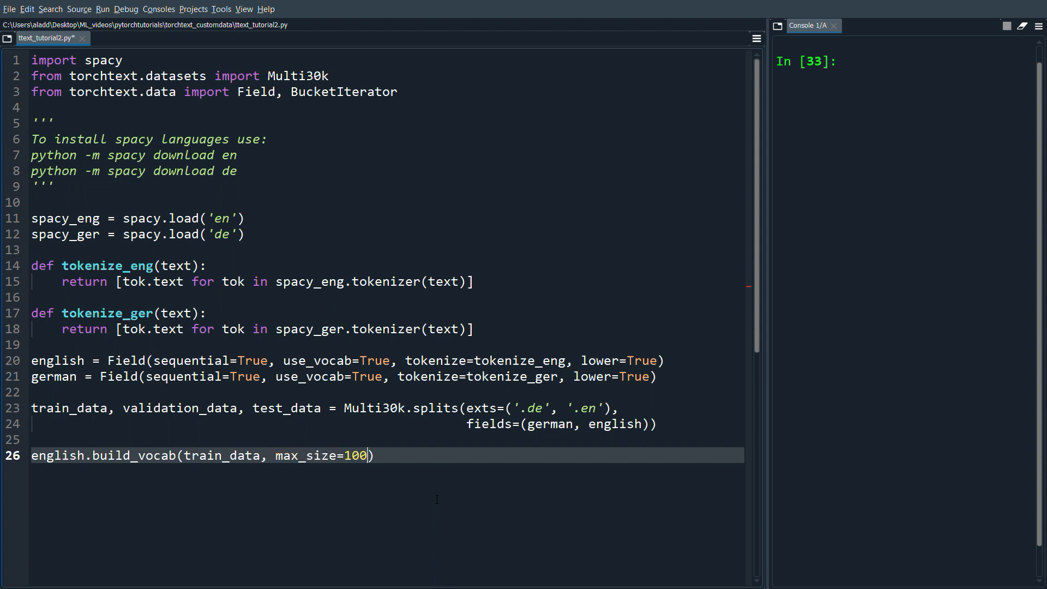
{"action": "type", "text": "00,"}
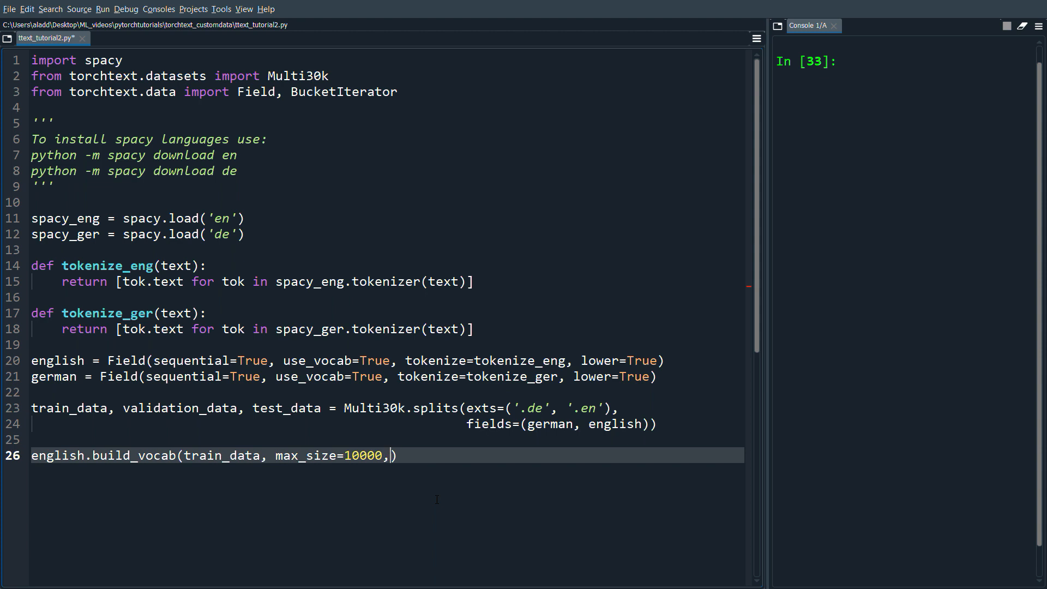
{"action": "type", "text": "min_fe"}
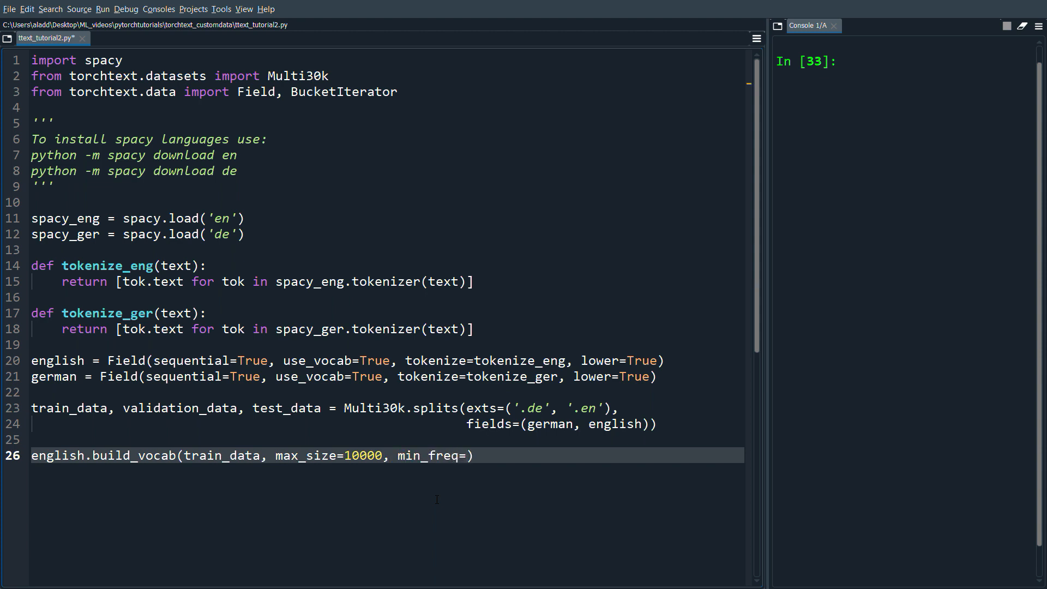
{"action": "type", "text": "2"}
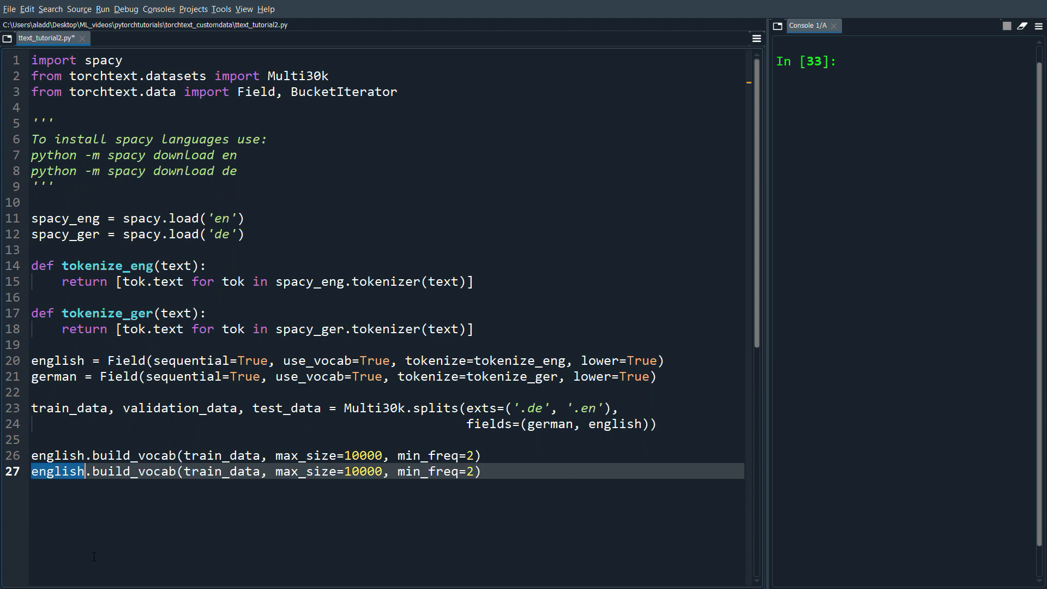
{"action": "type", "text": "german"}
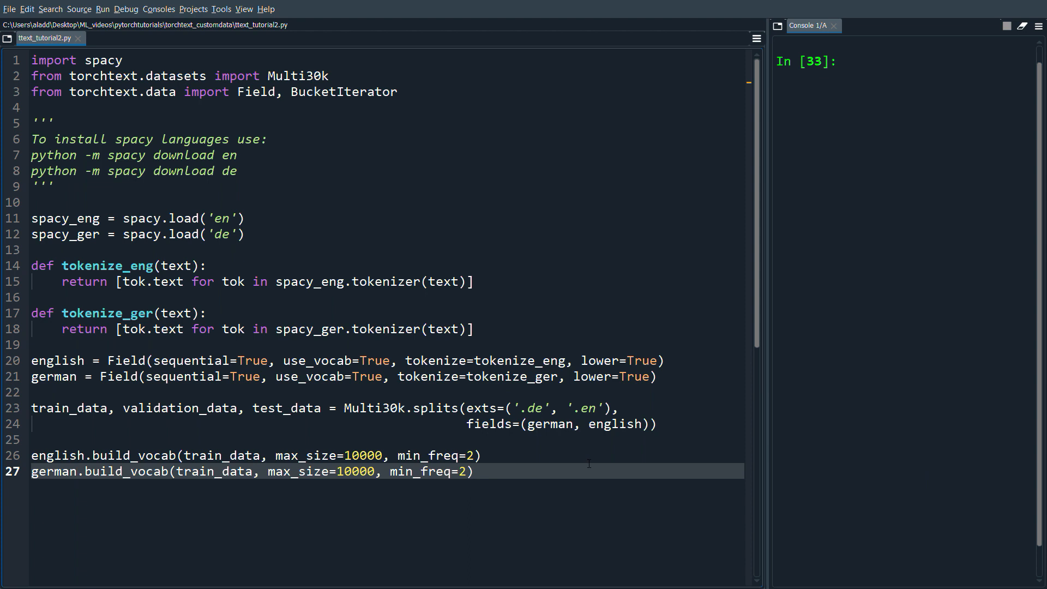
- Assign train_iterator, validation_iterator, test_iterator from BucketIterator.splits over the three datasets
{"action": "key", "text": "Return"}
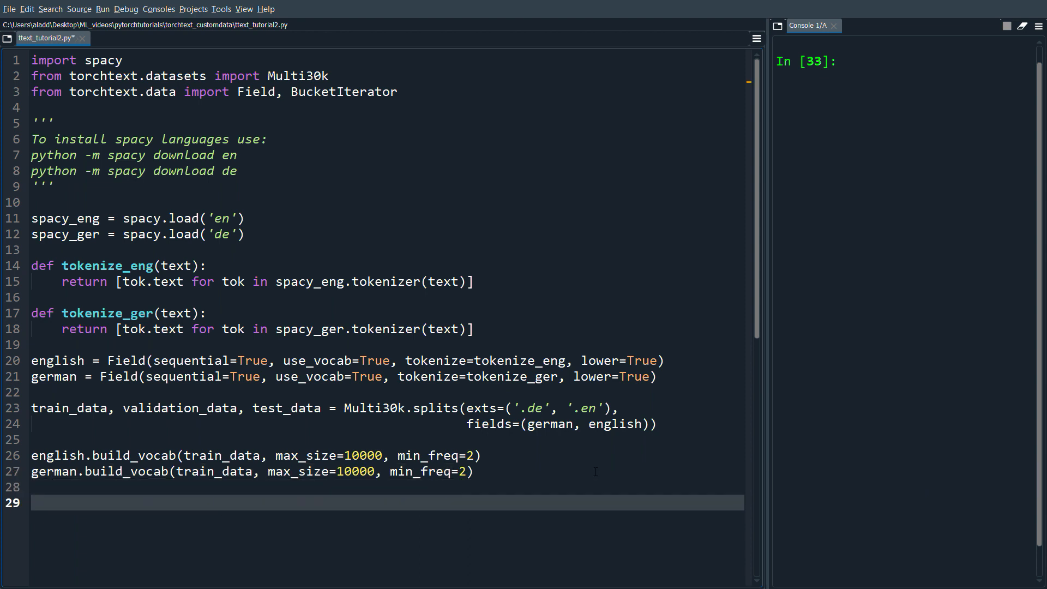
{"action": "type", "text": "train"}
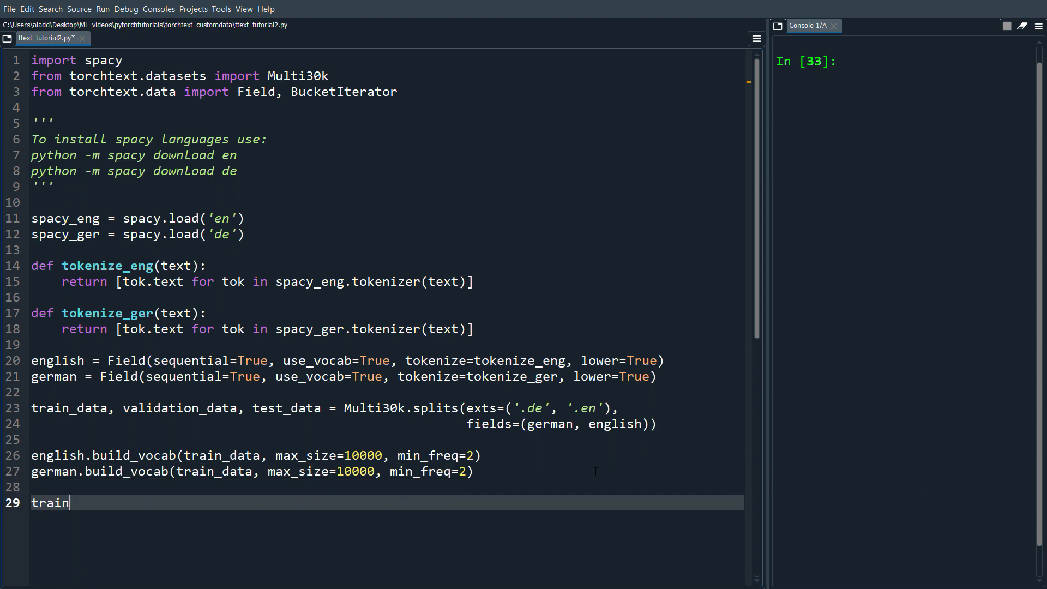
{"action": "type", "text": "_iterator"}
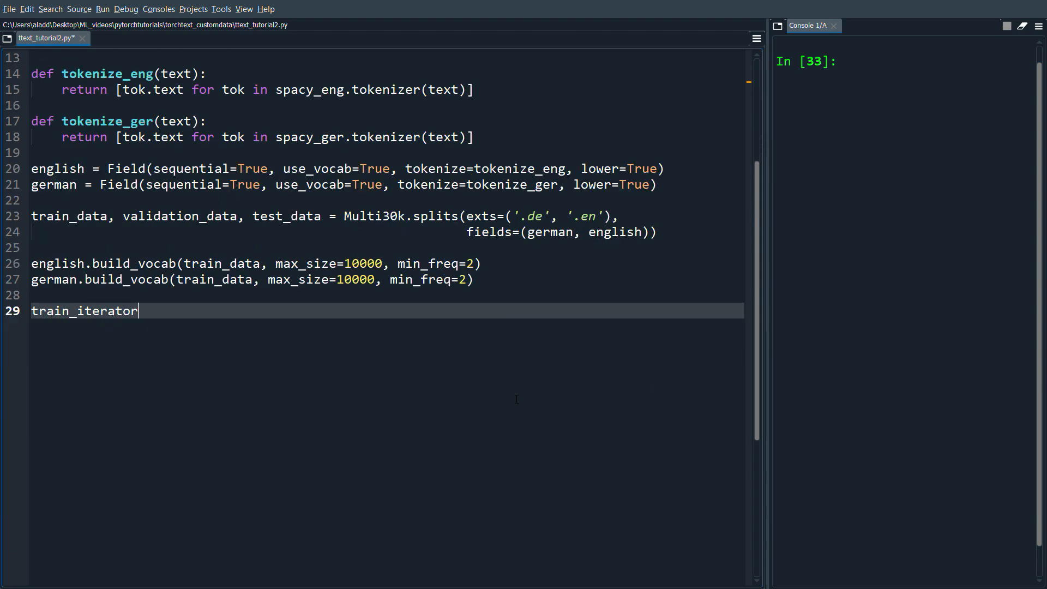
{"action": "type", "text": ","}
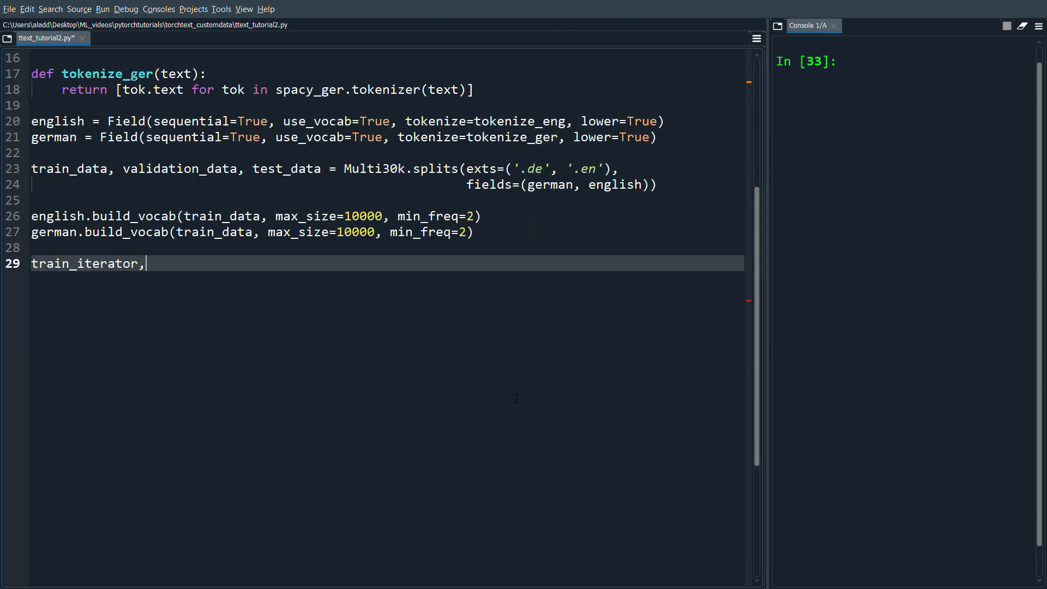
{"action": "type", "text": "validation_iter"}
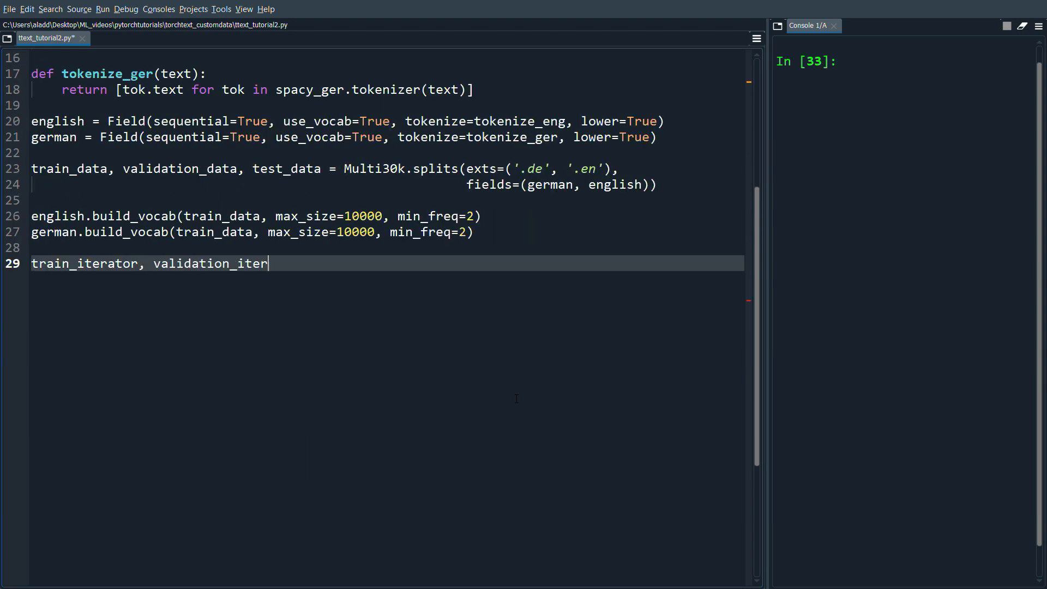
{"action": "type", "text": "ator, test_"}
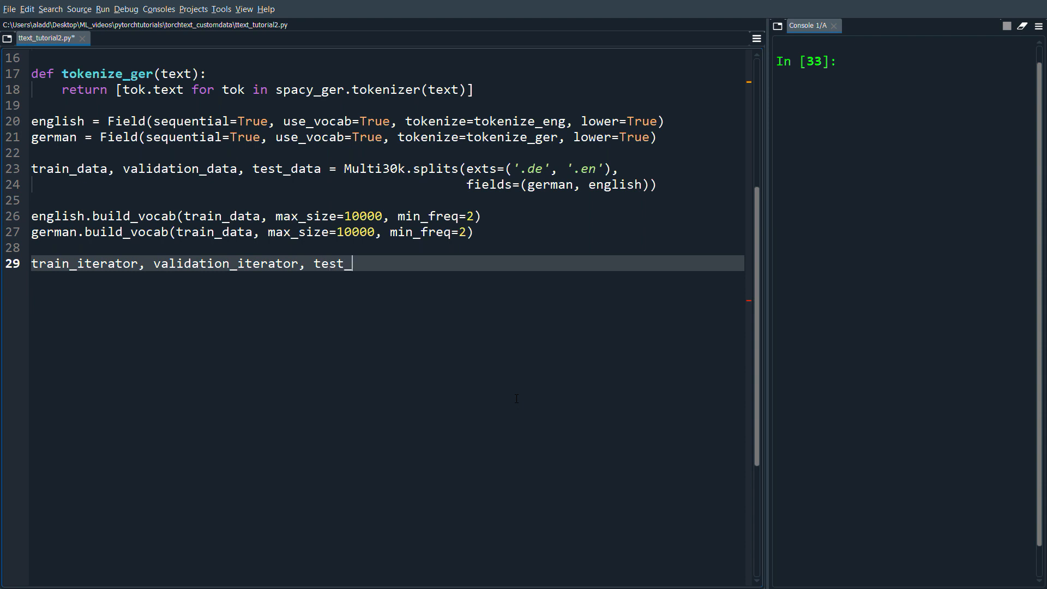
{"action": "type", "text": "iterator = BucketIterator.splits("}
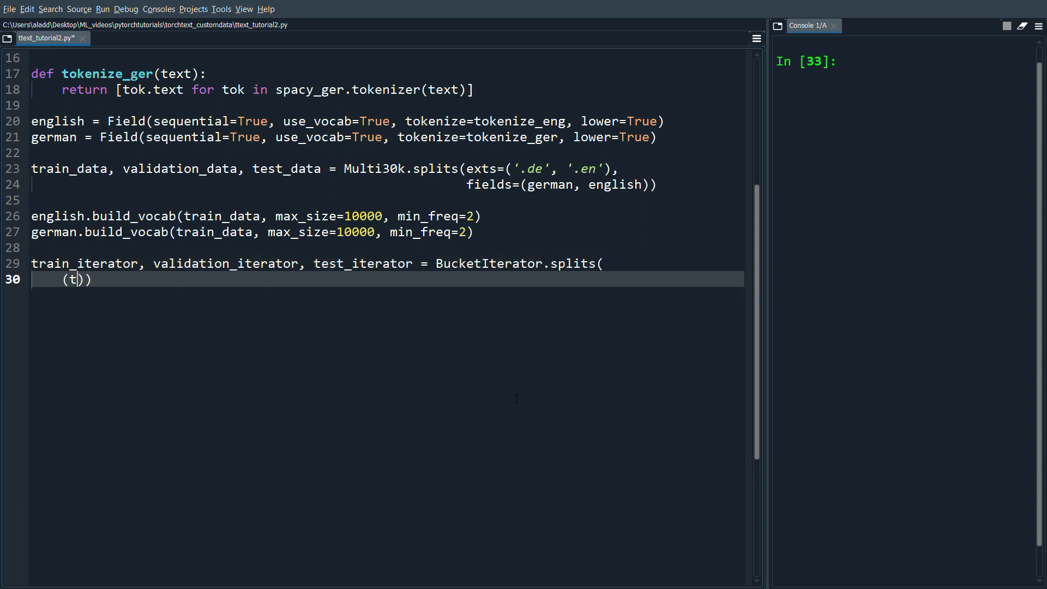
{"action": "type", "text": "rain_data,"}
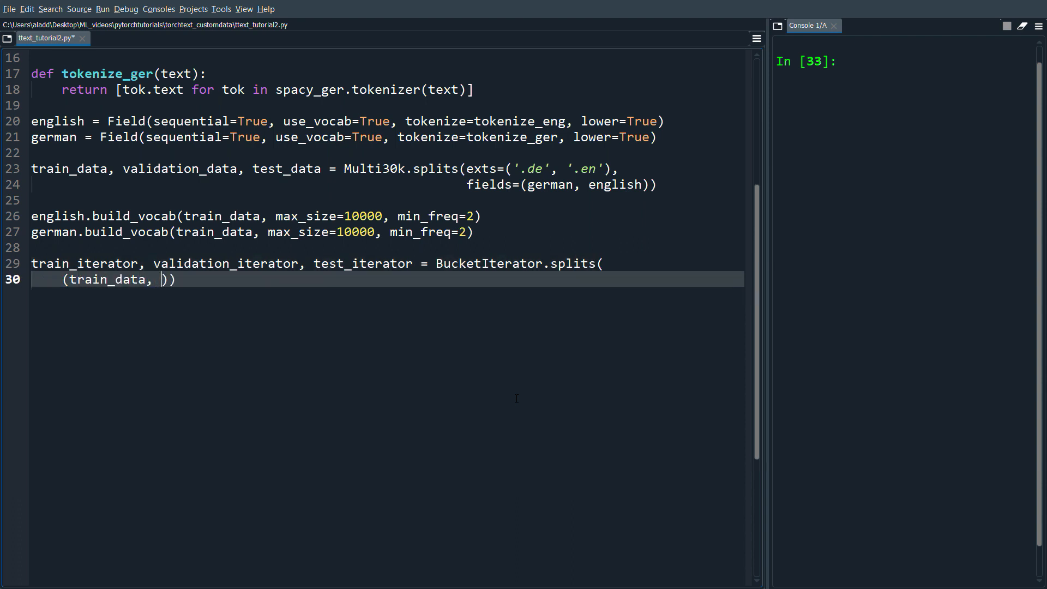
{"action": "type", "text": "validation_data, test_data"}
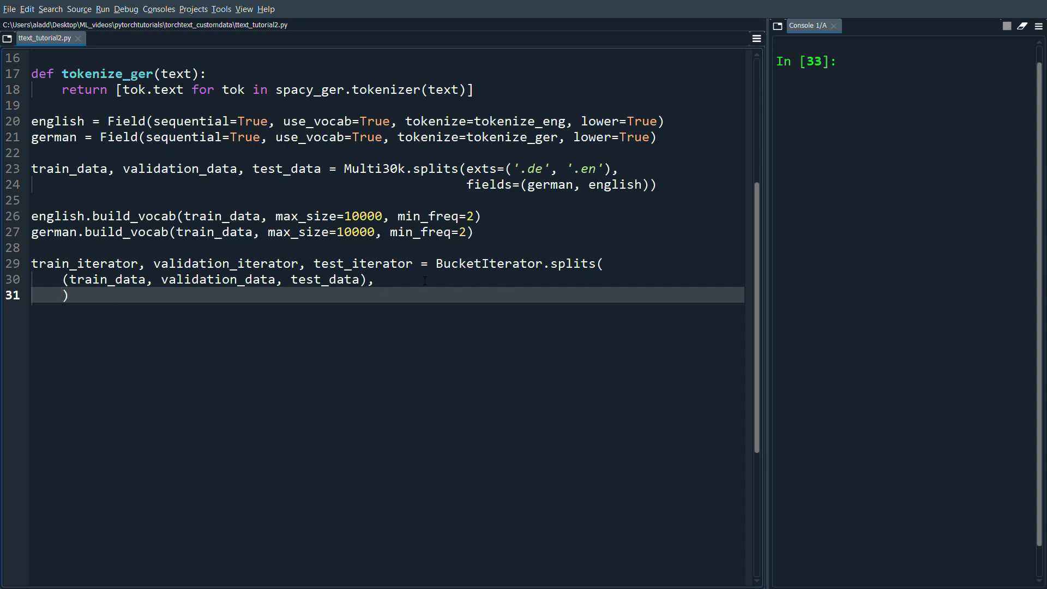
- Highlight the data splits and iterator names to relate them, then return to the call
{"action": "double_click", "coordinate": [107, 279]}
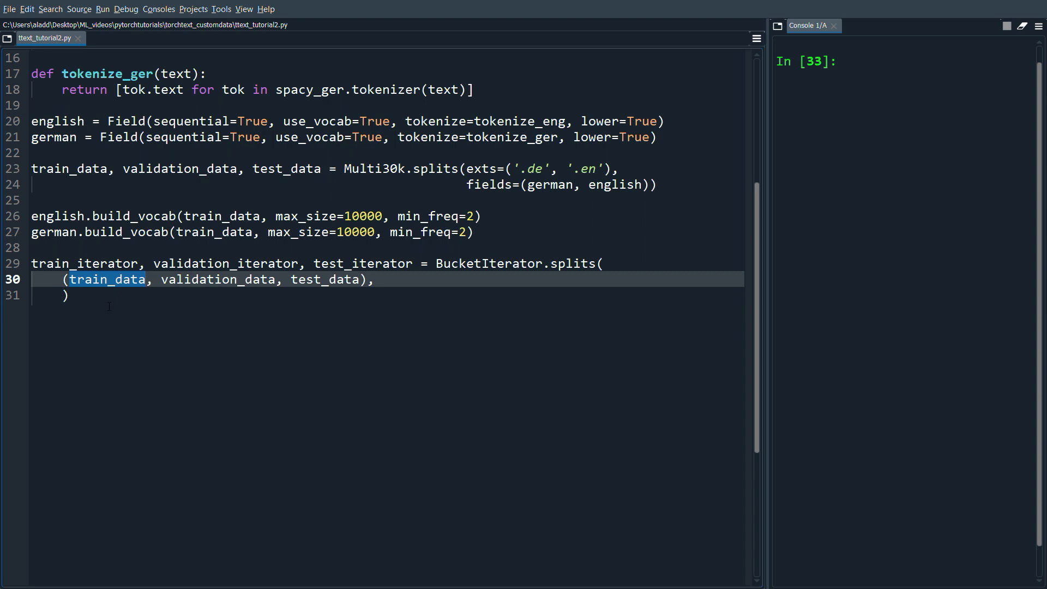
{"action": "double_click", "coordinate": [84, 263]}
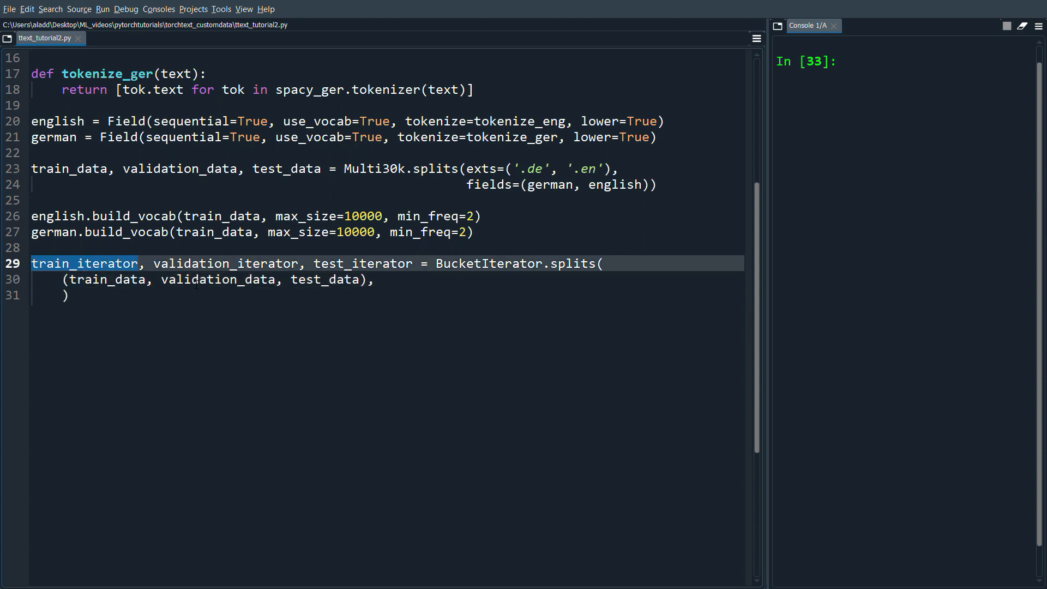
{"action": "double_click", "coordinate": [216, 279]}
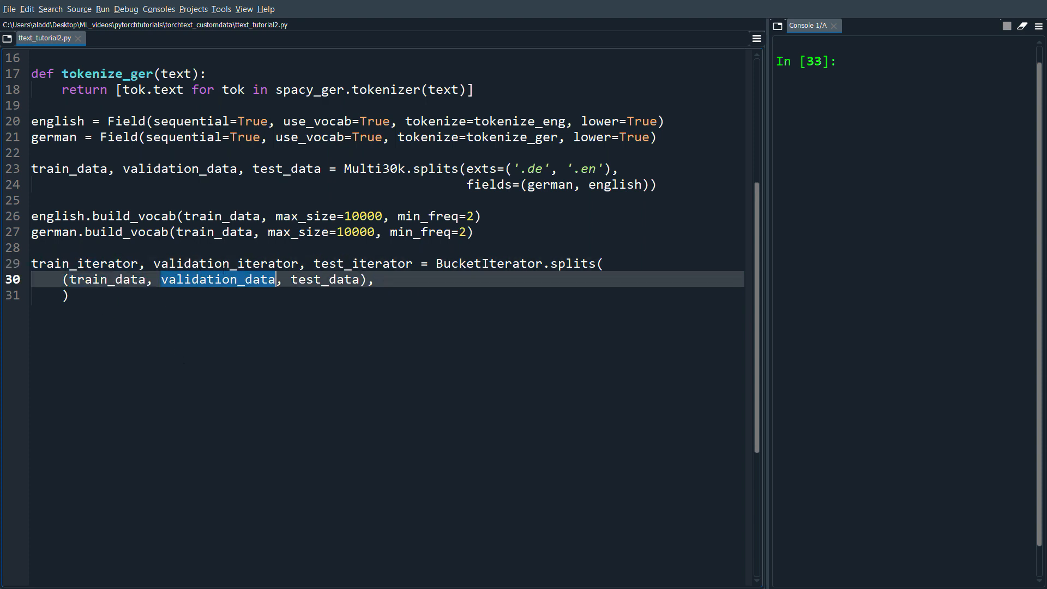
{"action": "double_click", "coordinate": [225, 262]}
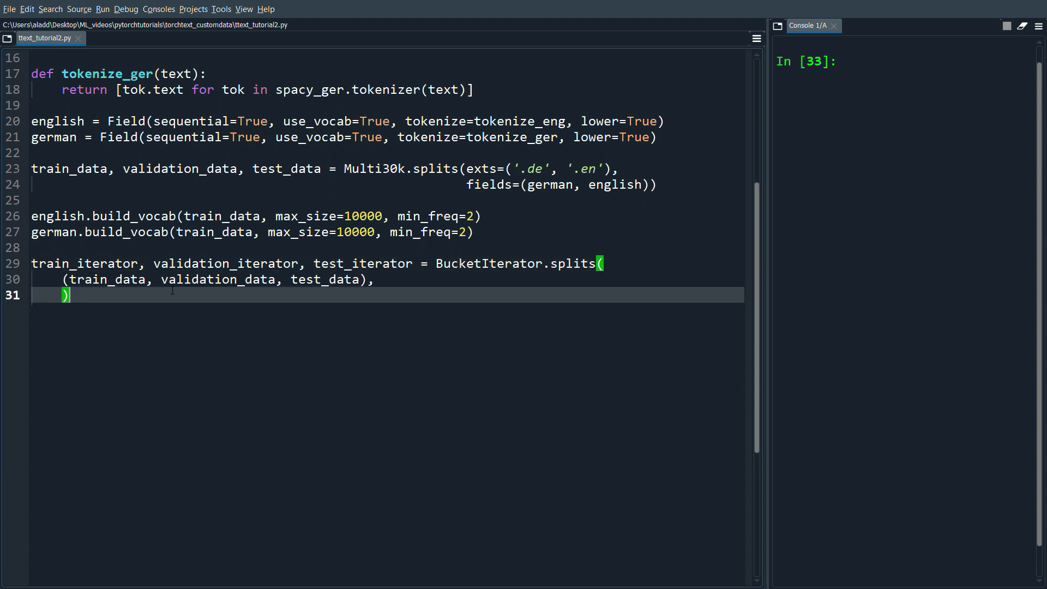
{"action": "left_click", "coordinate": [50, 294]}
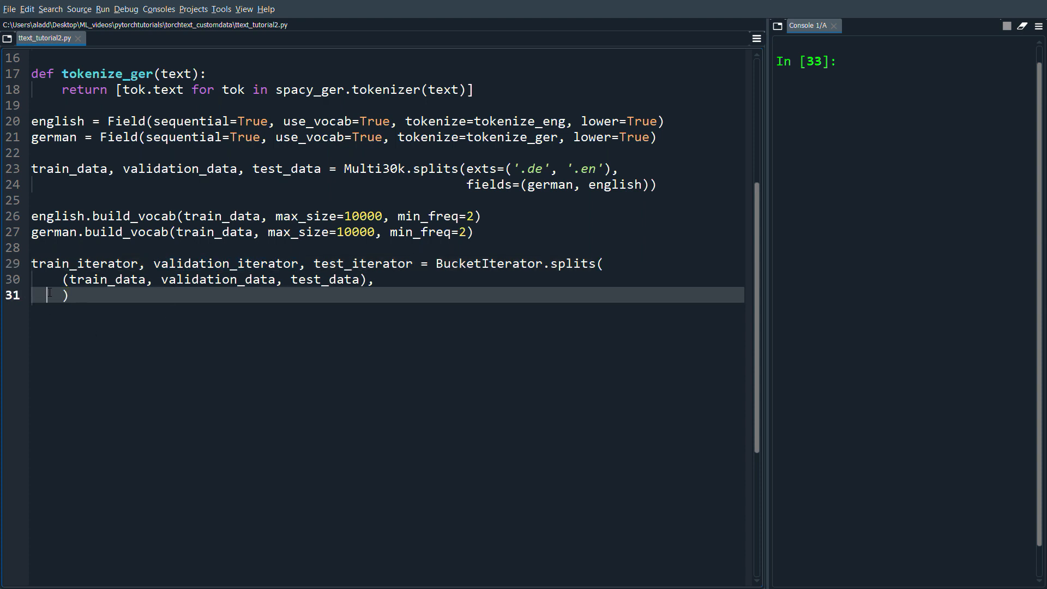
- Add batch_size=64 and device='cuda' arguments to BucketIterator.splits
{"action": "type", "text": "batch_"}
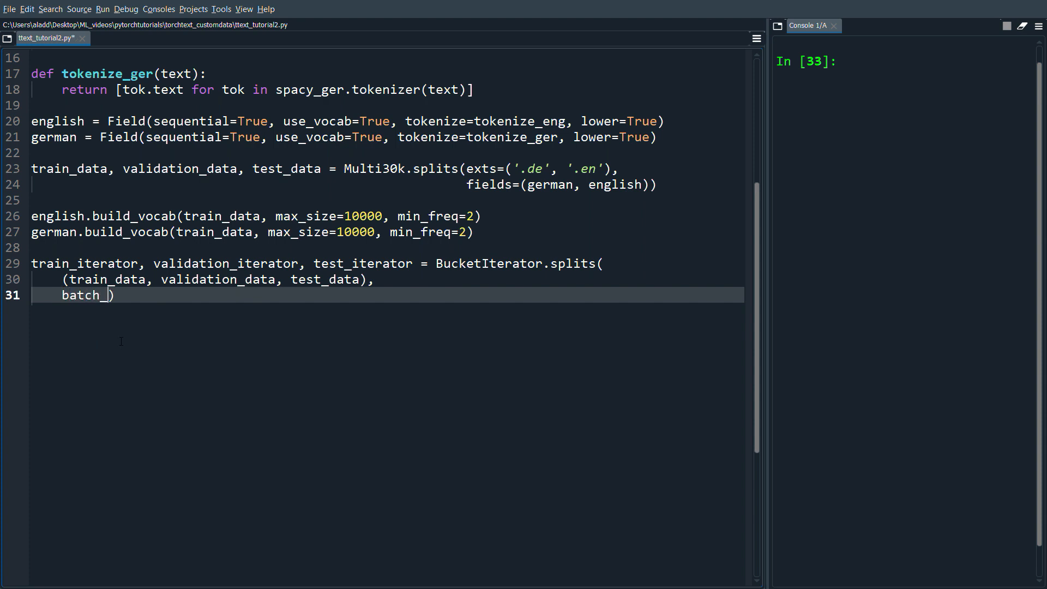
{"action": "type", "text": "size=64,"}
{"action": "type", "text": "dev)"}
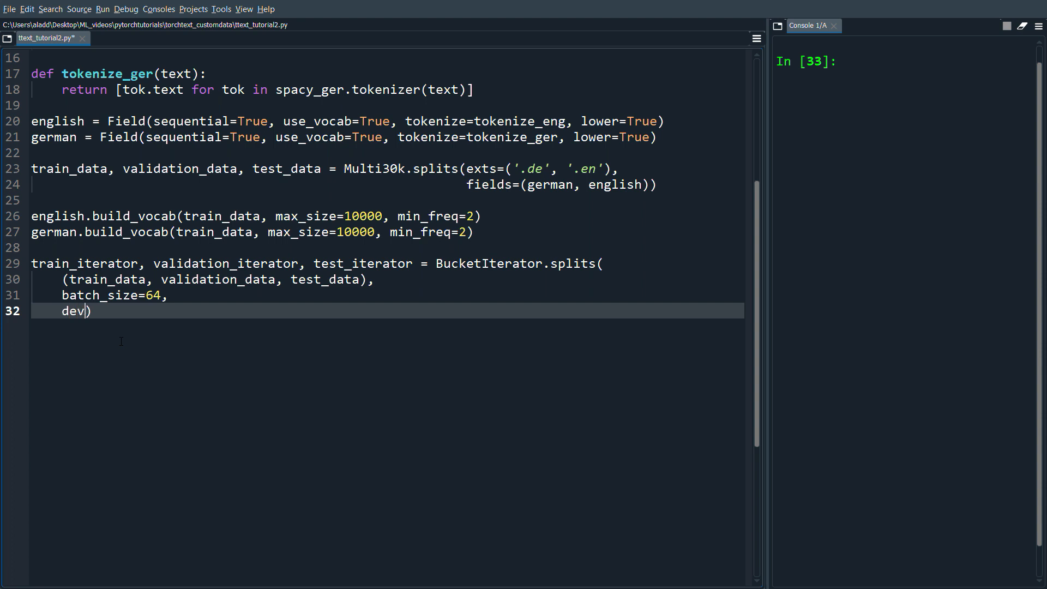
{"action": "type", "text": "ice='cuda'"}
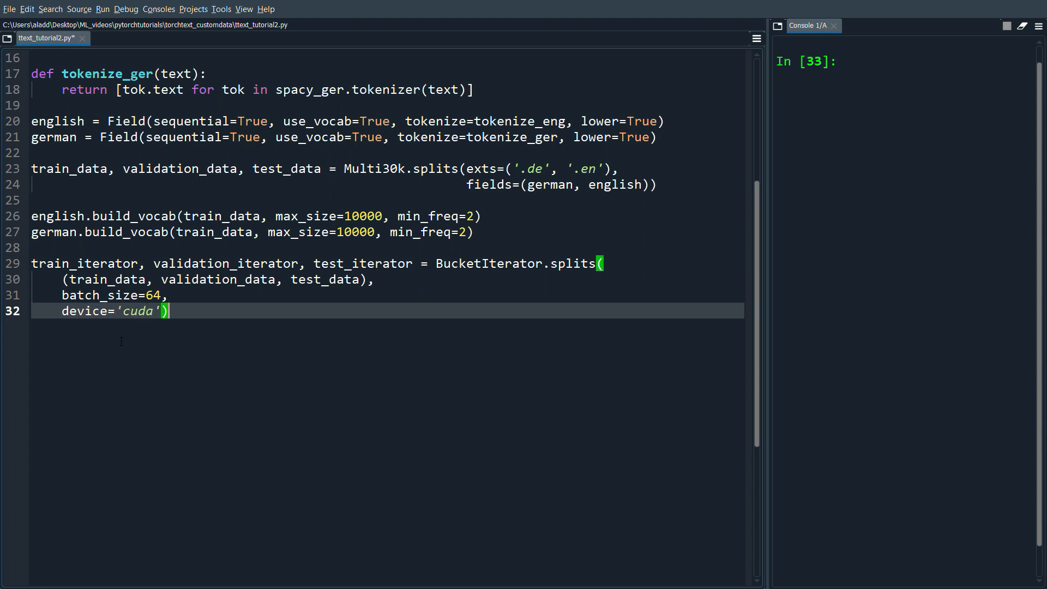
{"action": "key", "text": "enter"}
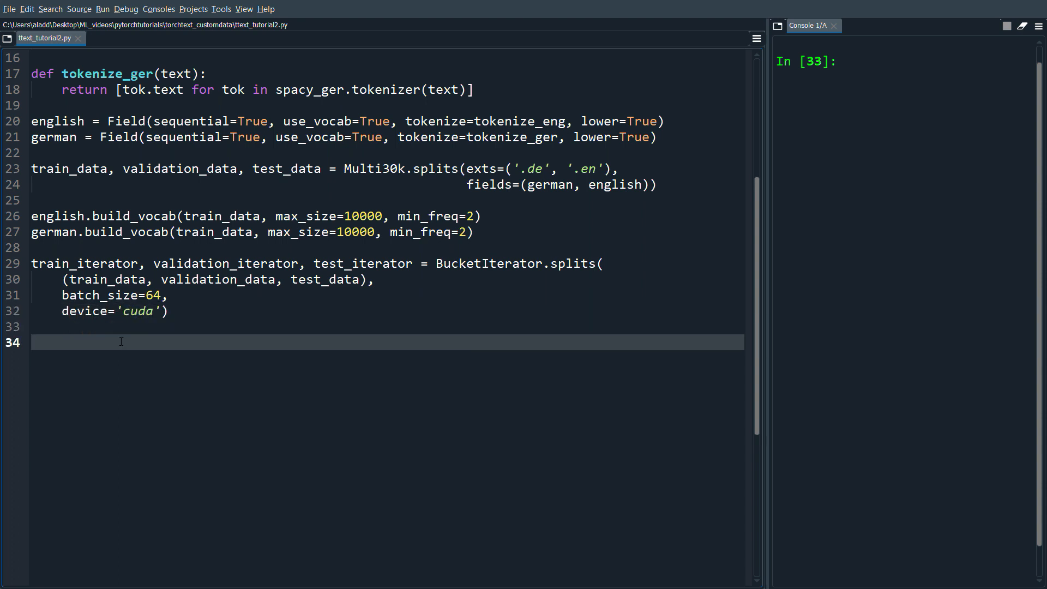
- Write a for loop over train_iterator that prints each batch, and run the script
{"action": "type", "text": "for batch in"}
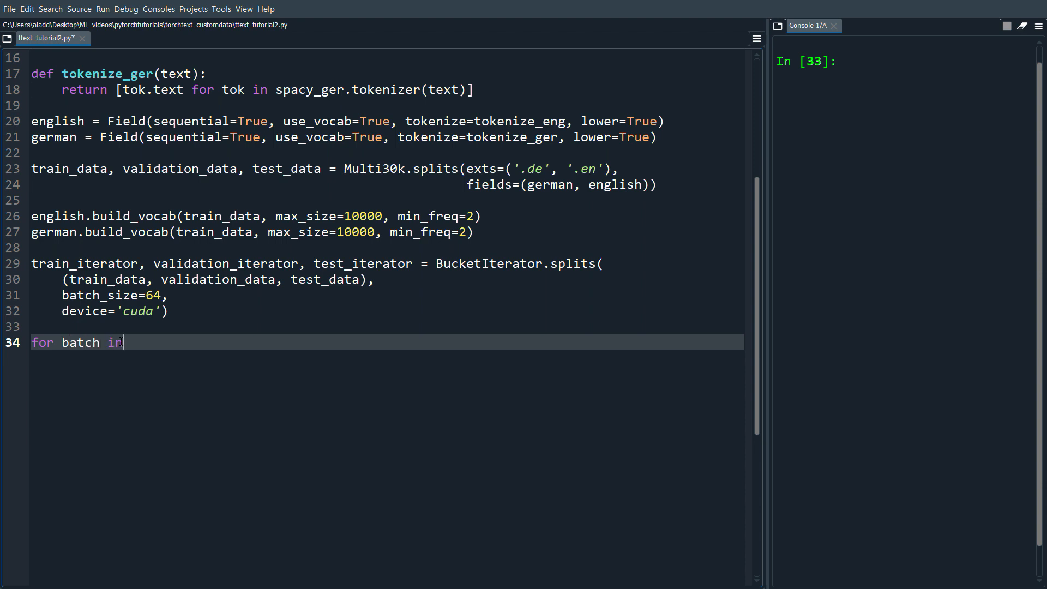
{"action": "type", "text": "train_iterator"}
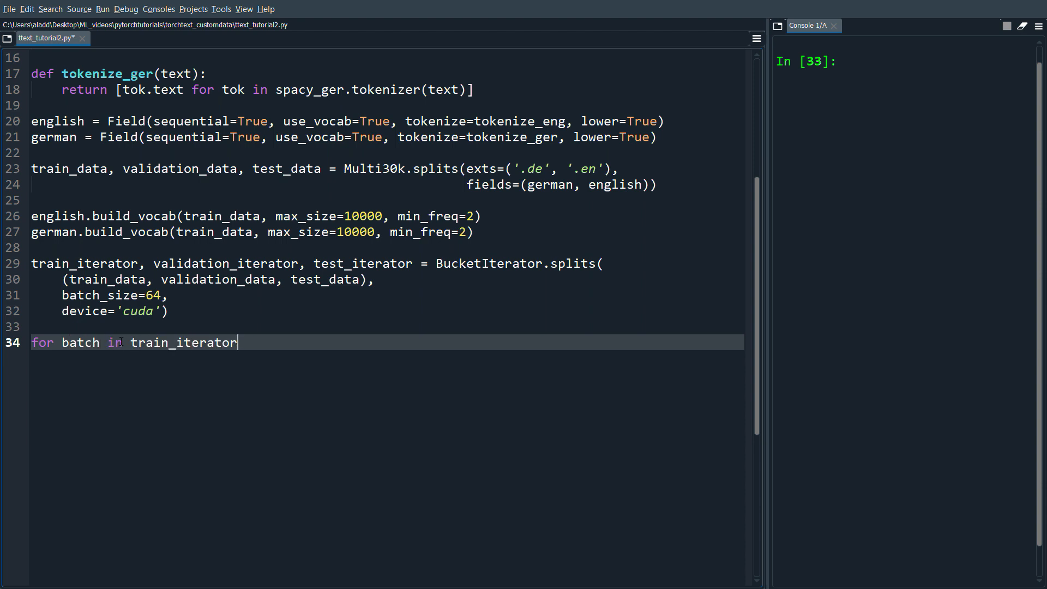
{"action": "type", "text": ":"}
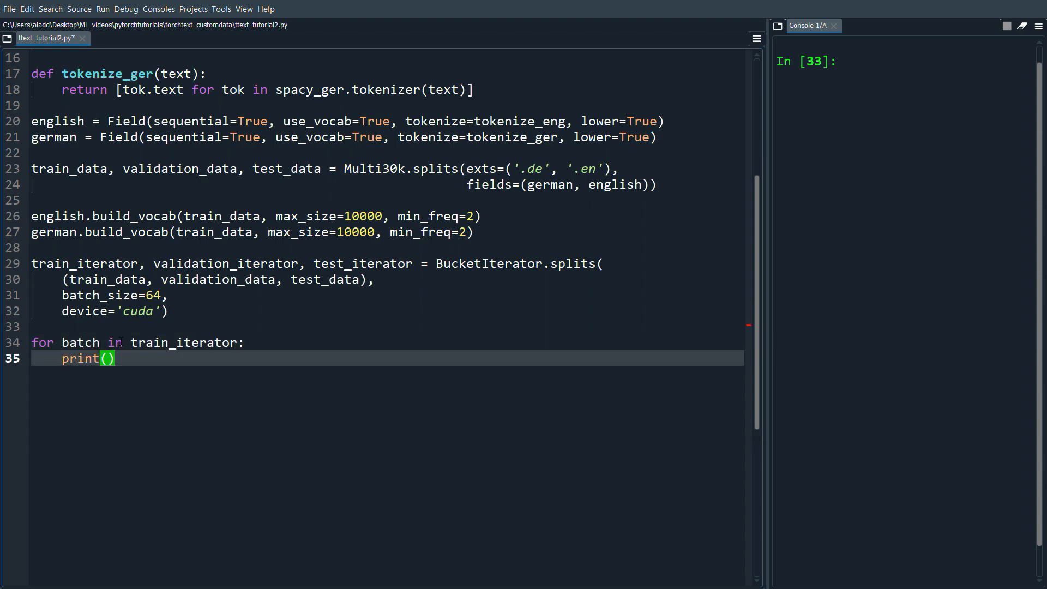
{"action": "type", "text": "batch"}
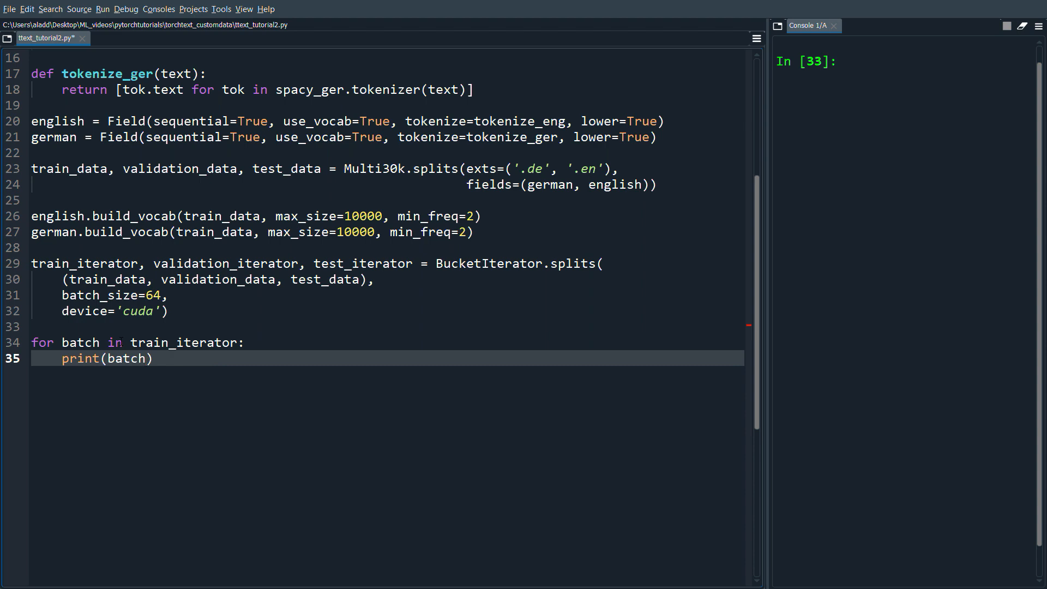
{"action": "left_click", "coordinate": [102, 8]}
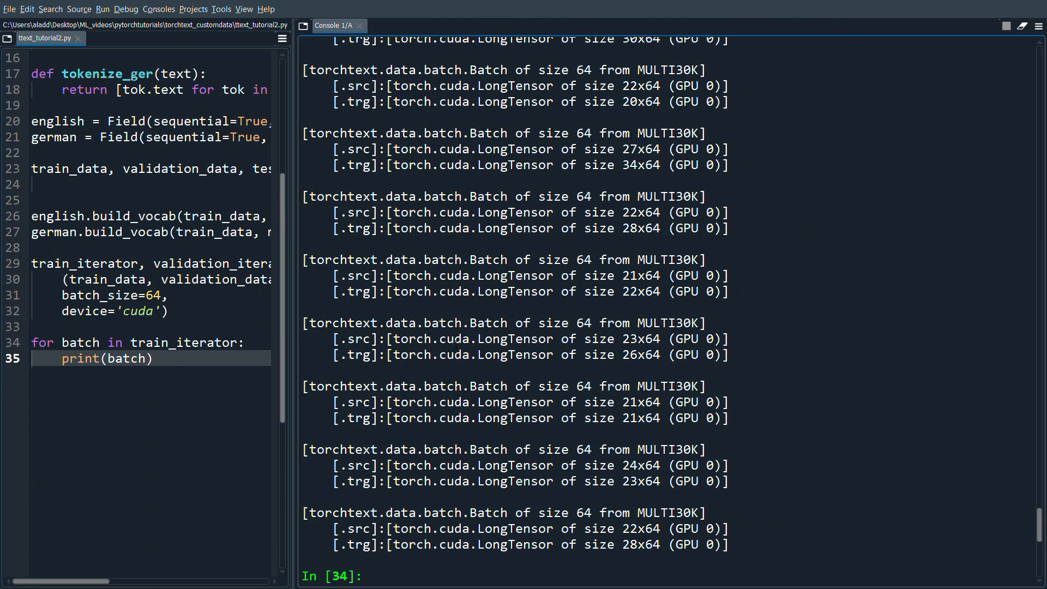
- Scroll the console output and highlight the trg and cuda fields of the printed 64-sentence batches
{"action": "scroll", "scroll_direction": "down", "scroll_amount": 3}
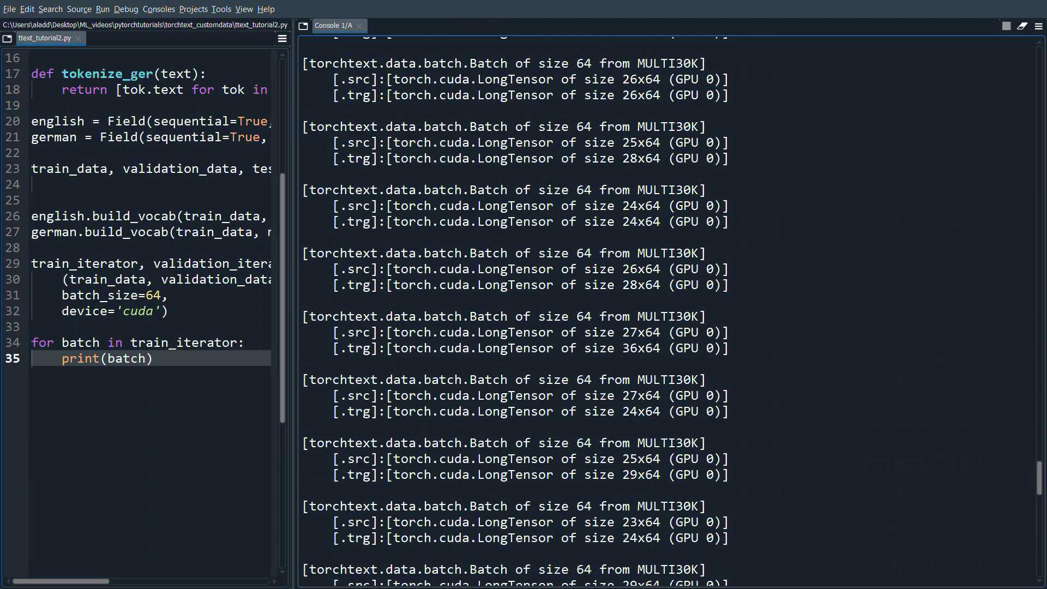
{"action": "scroll", "scroll_direction": "down", "scroll_amount": 3}
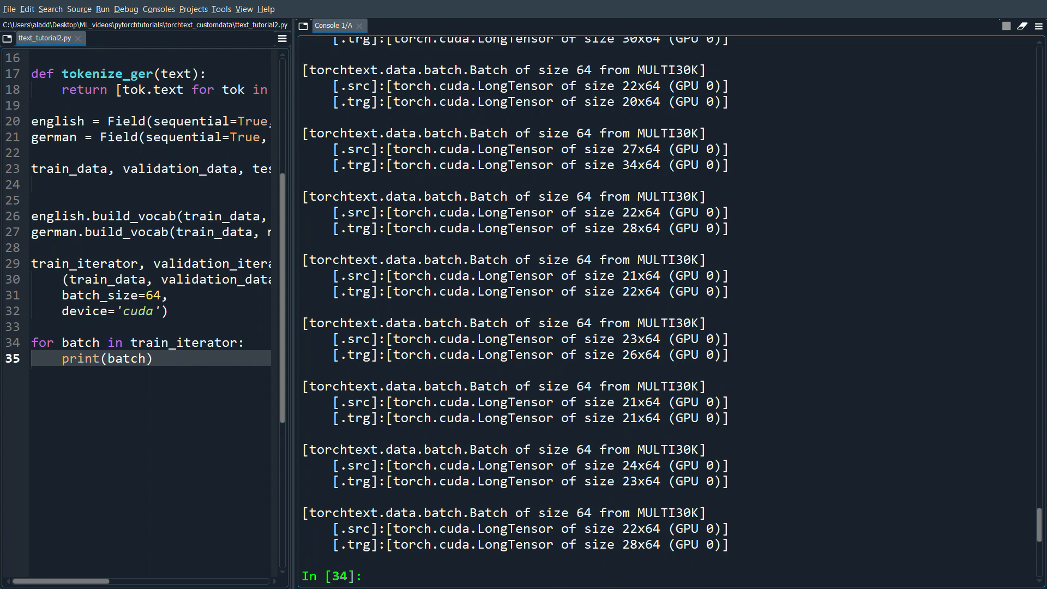
{"action": "double_click", "coordinate": [355, 466]}
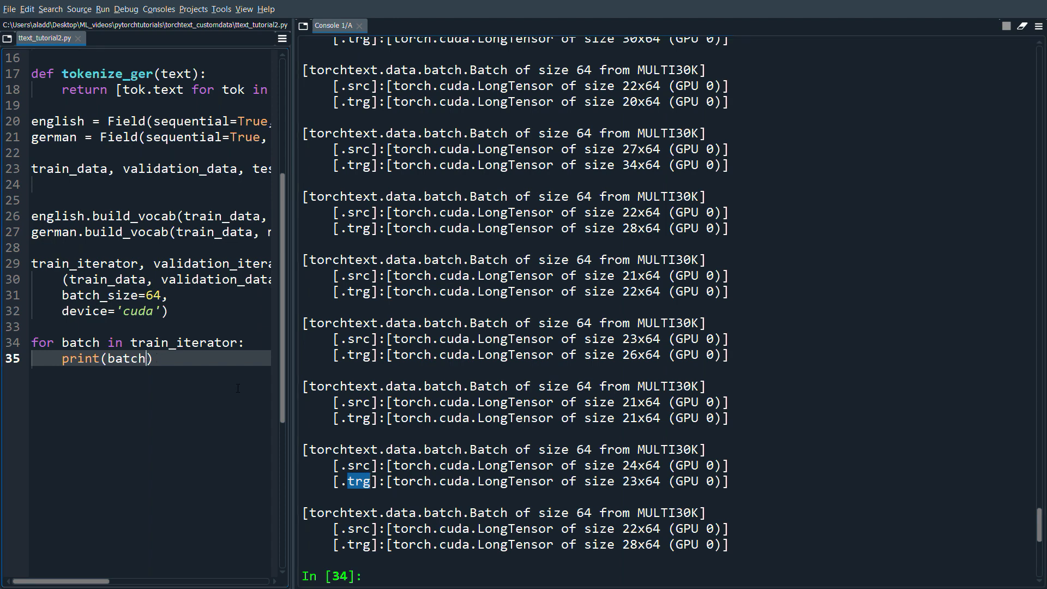
{"action": "type", "text": "."}
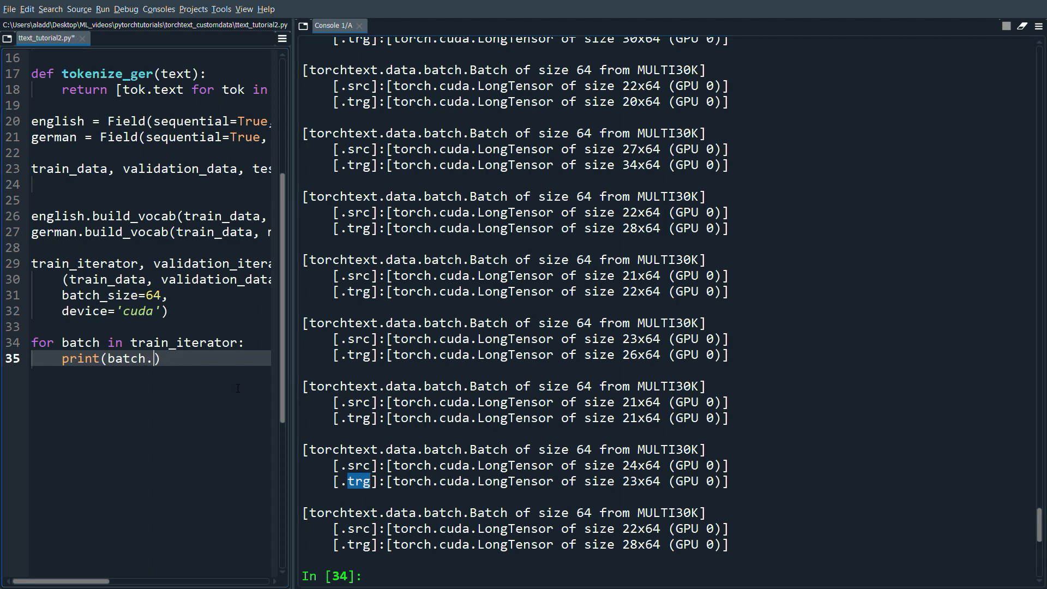
{"action": "key", "text": "Backspace"}
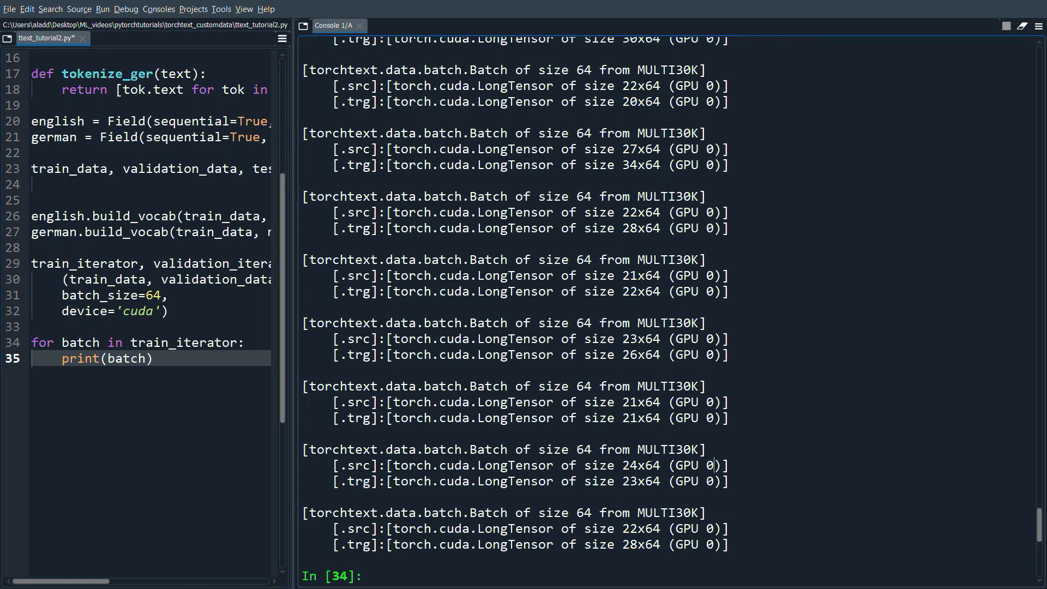
{"action": "double_click", "coordinate": [646, 466]}
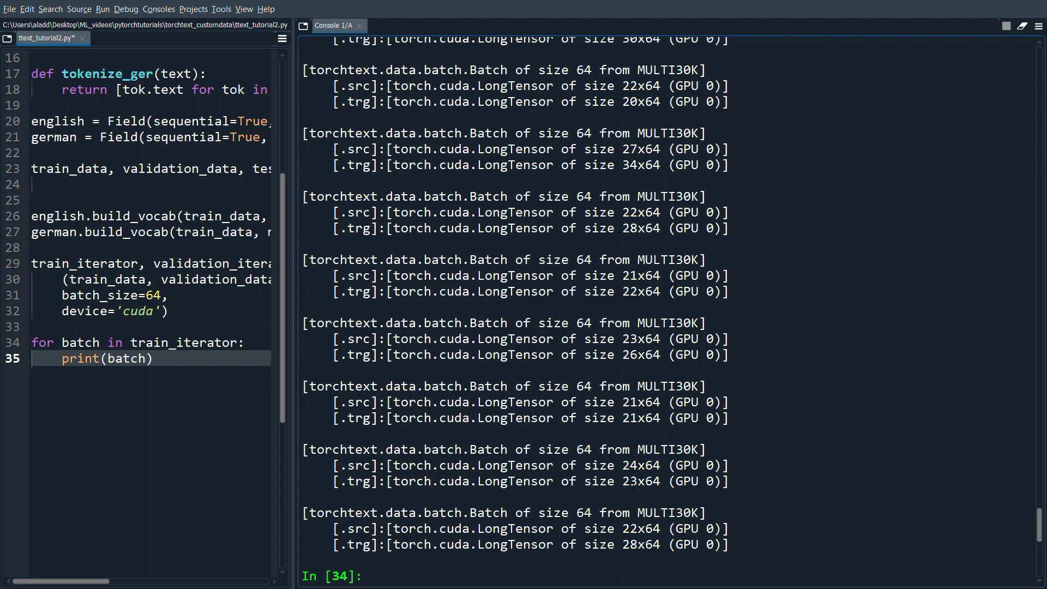
{"action": "double_click", "coordinate": [628, 465]}
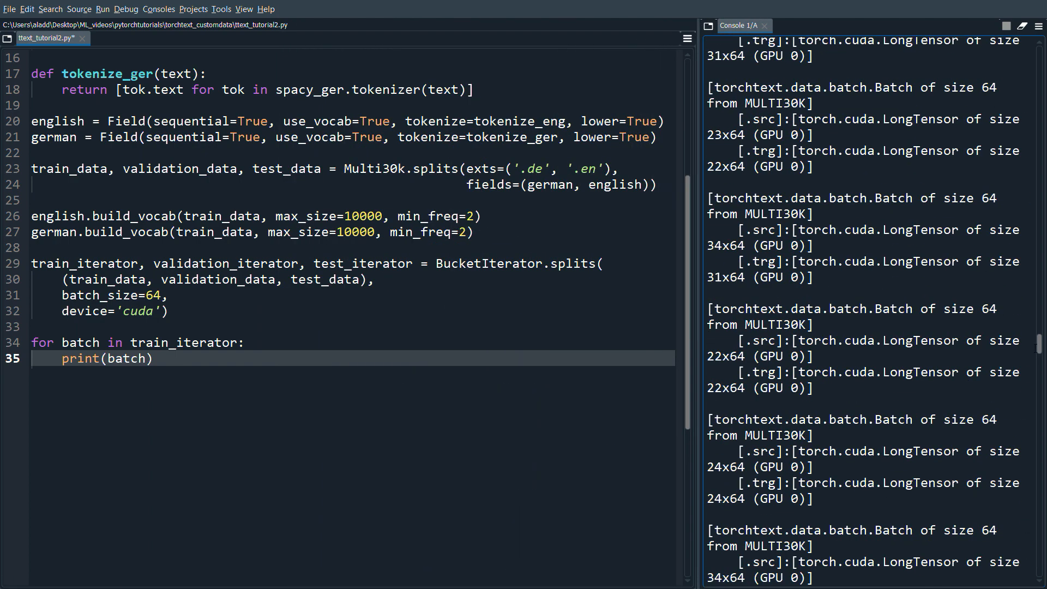
{"action": "scroll", "scroll_direction": "down", "scroll_amount": 3}
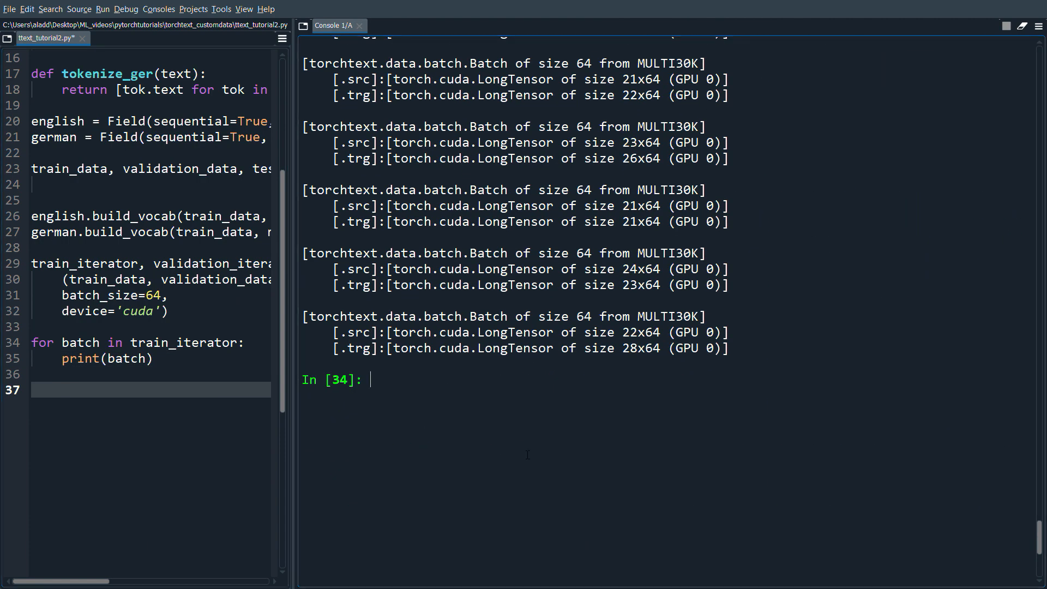
- Evaluate english.vocab.stoi['the'] in the console, which returns index 5
{"action": "type", "text": "english"}
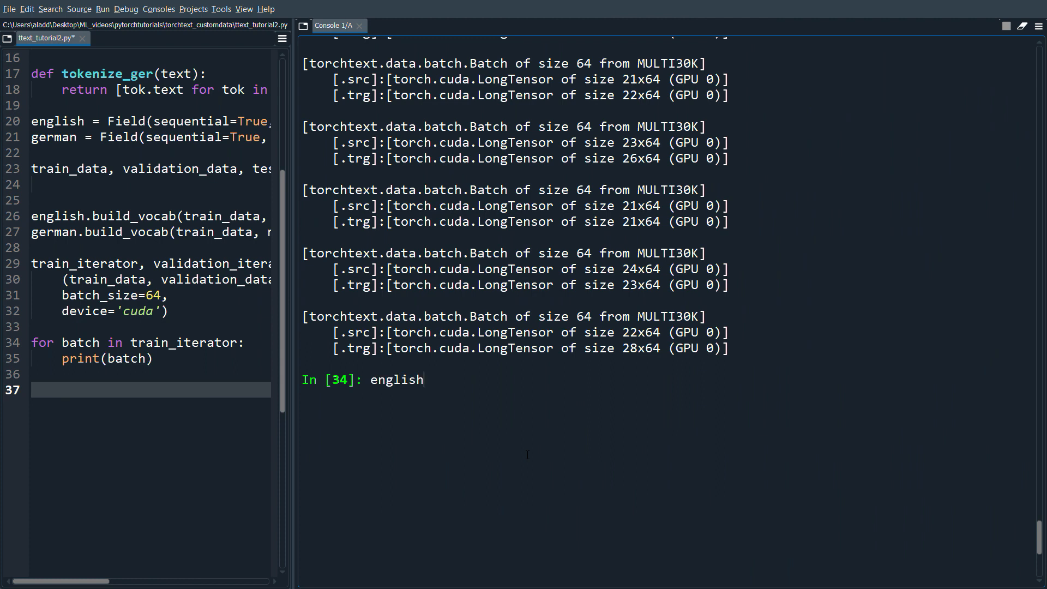
{"action": "type", "text": ".vocab.s"}
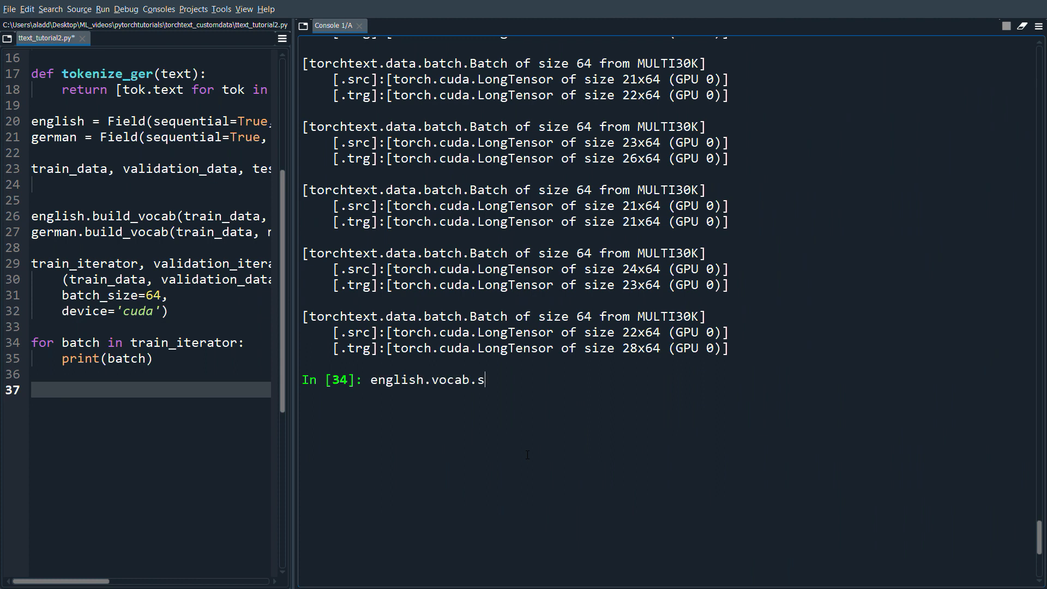
{"action": "type", "text": "t"}
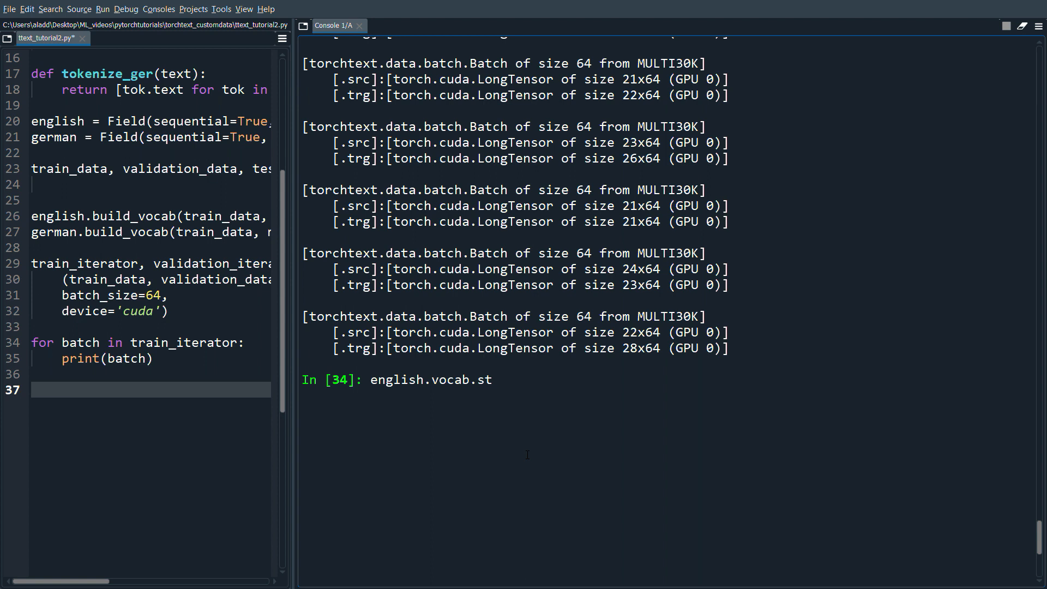
{"action": "type", "text": "oi"}
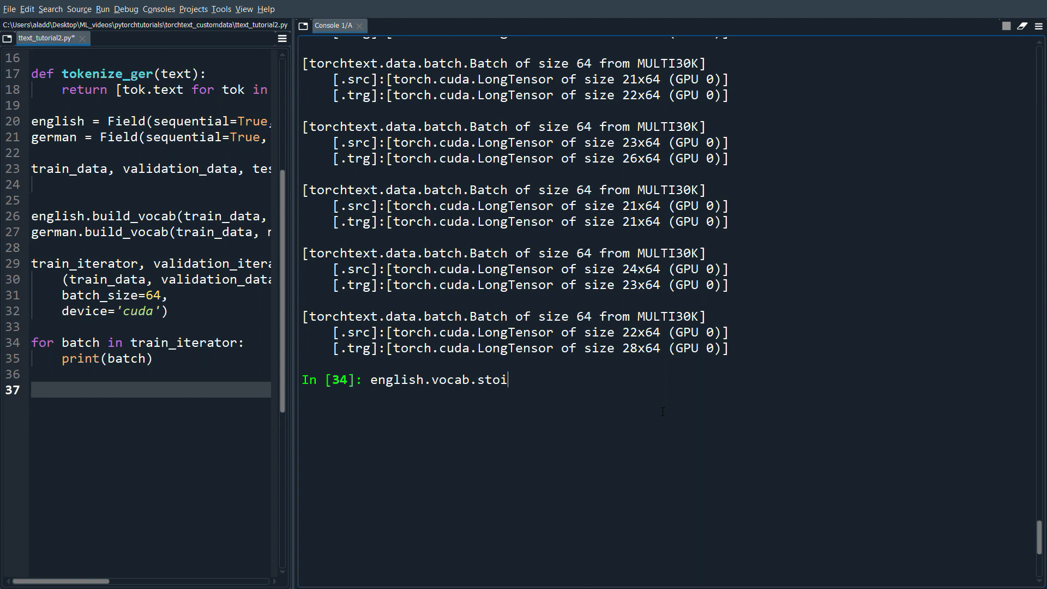
{"action": "type", "text": "['"}
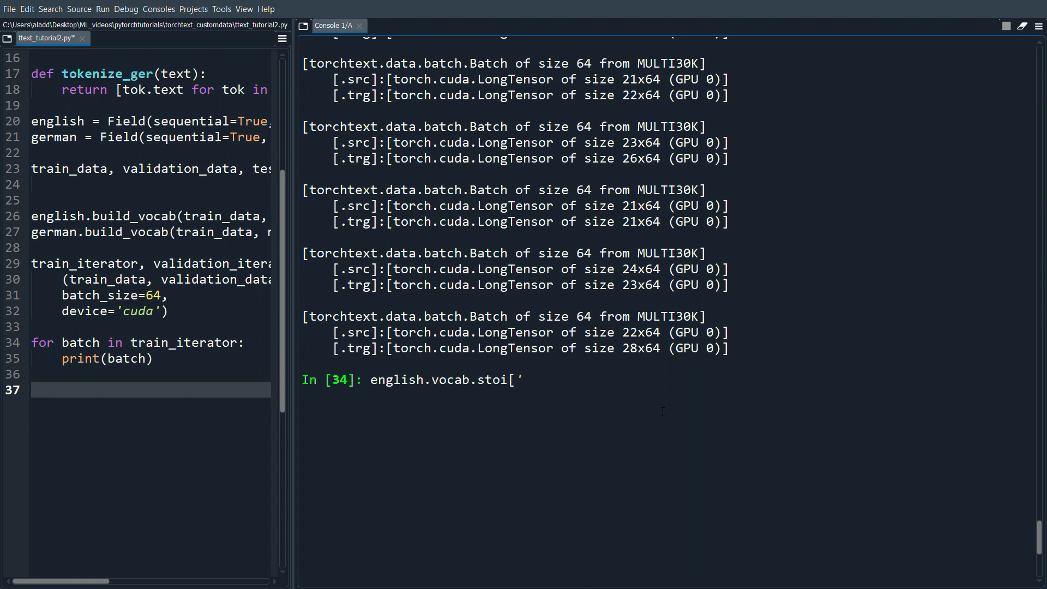
{"action": "type", "text": "'"}
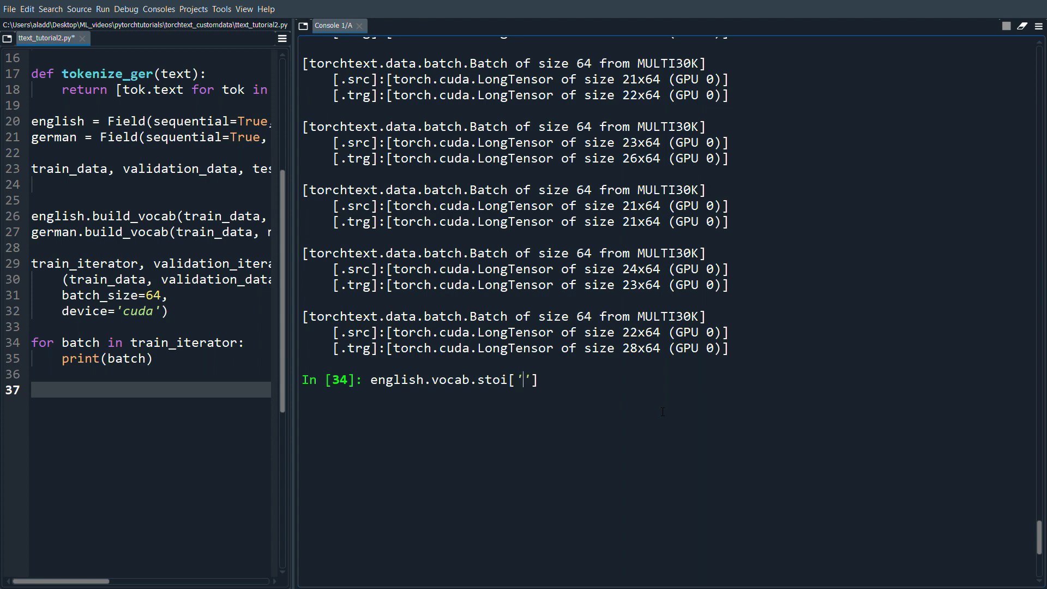
{"action": "type", "text": "the"}
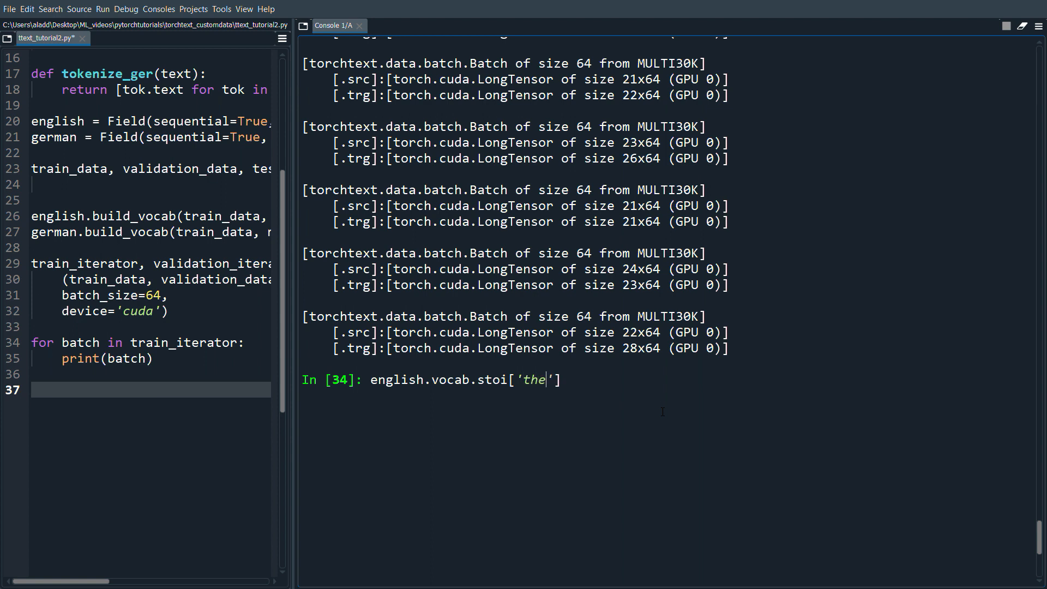
{"action": "key", "text": "Return"}
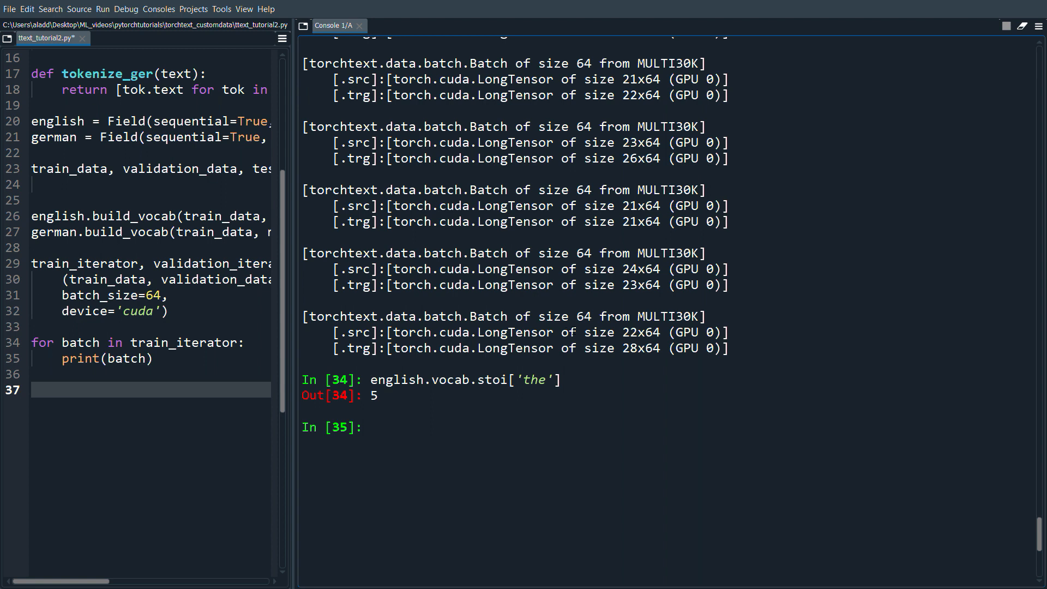
- Recall the lookup for 'i' (index 954) and begin another english vocabulary query
{"action": "key", "text": "Return"}
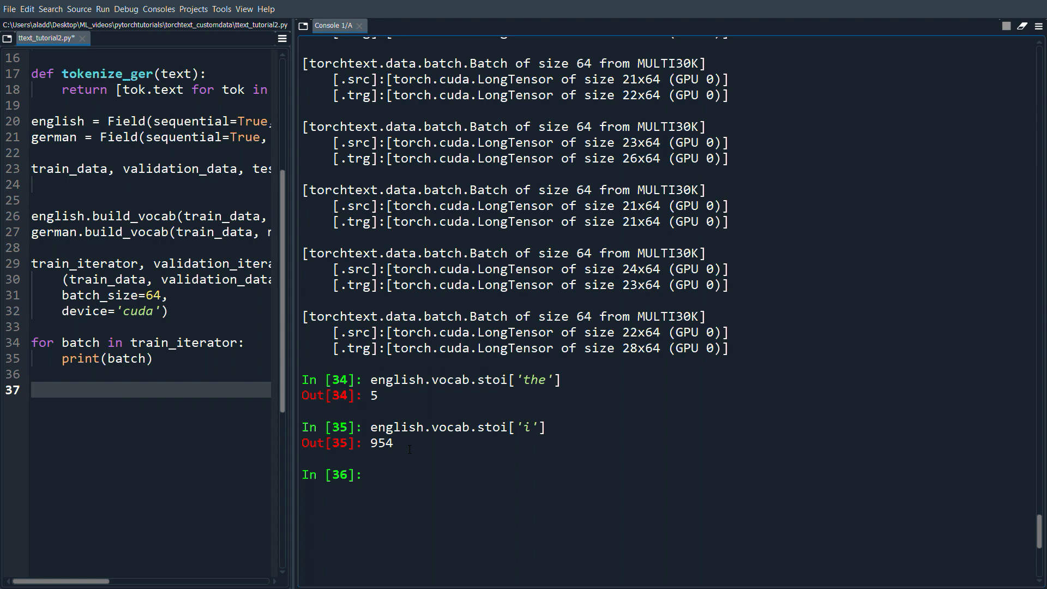
{"action": "type", "text": "engl"}
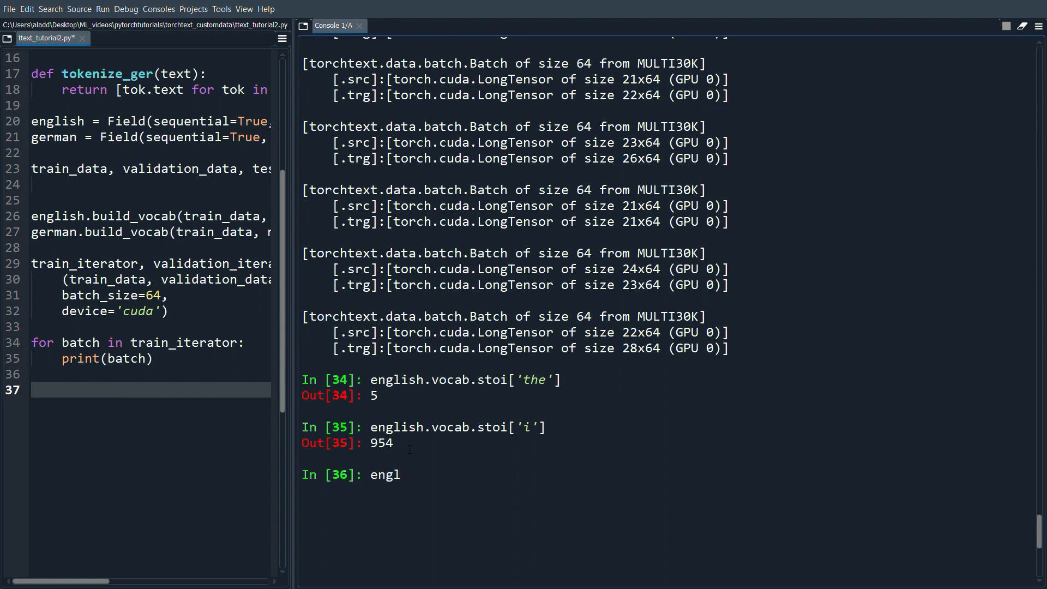
- Evaluate english.vocab.itos[5] in the console, mapping index 5 back to 'the'
{"action": "type", "text": "ish.vocab."}
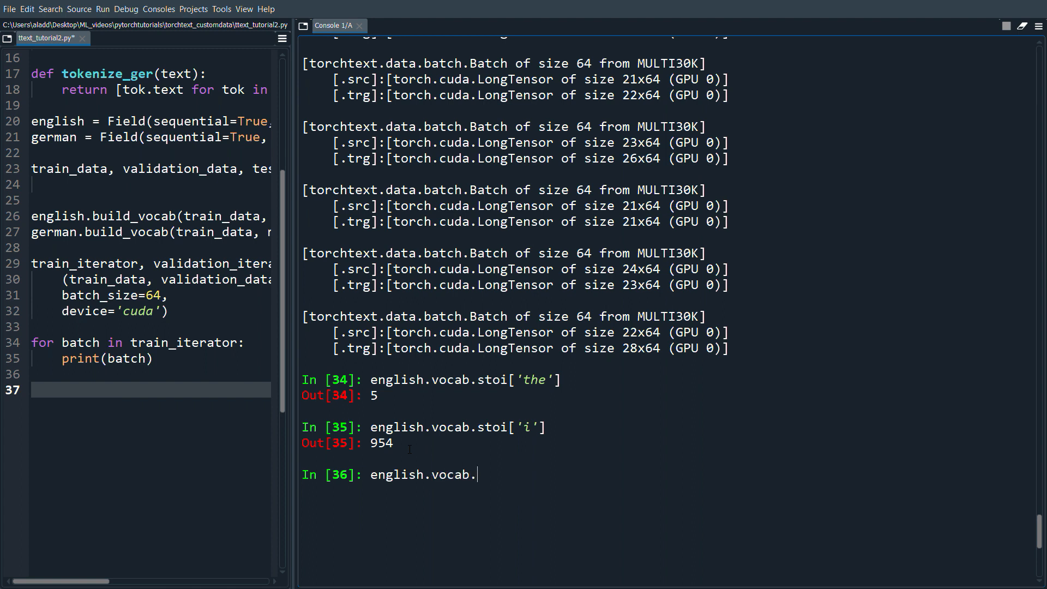
{"action": "type", "text": "ito"}
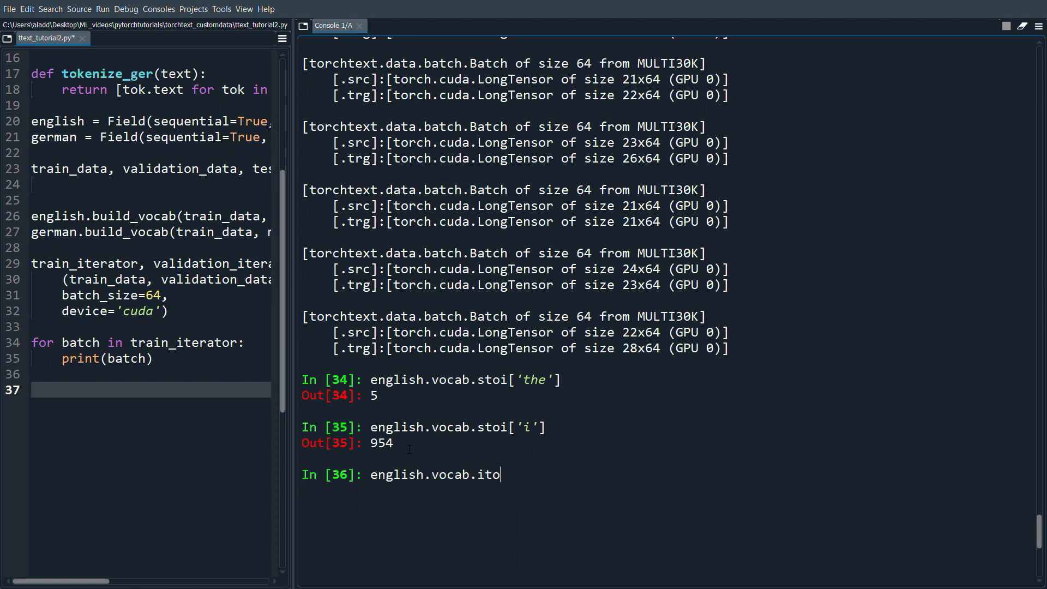
{"action": "type", "text": "s"}
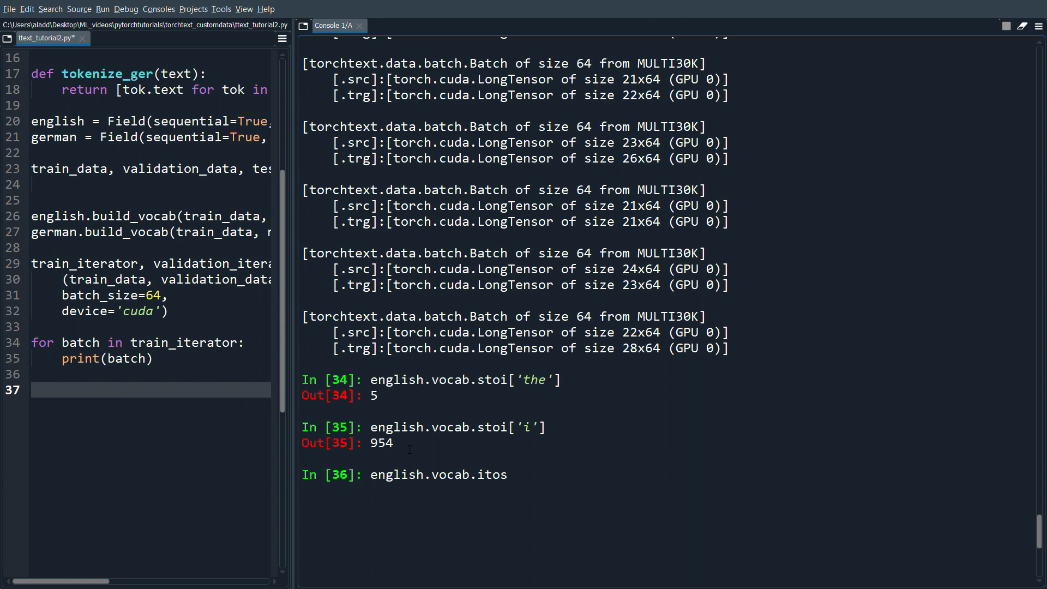
{"action": "type", "text": "[5"}
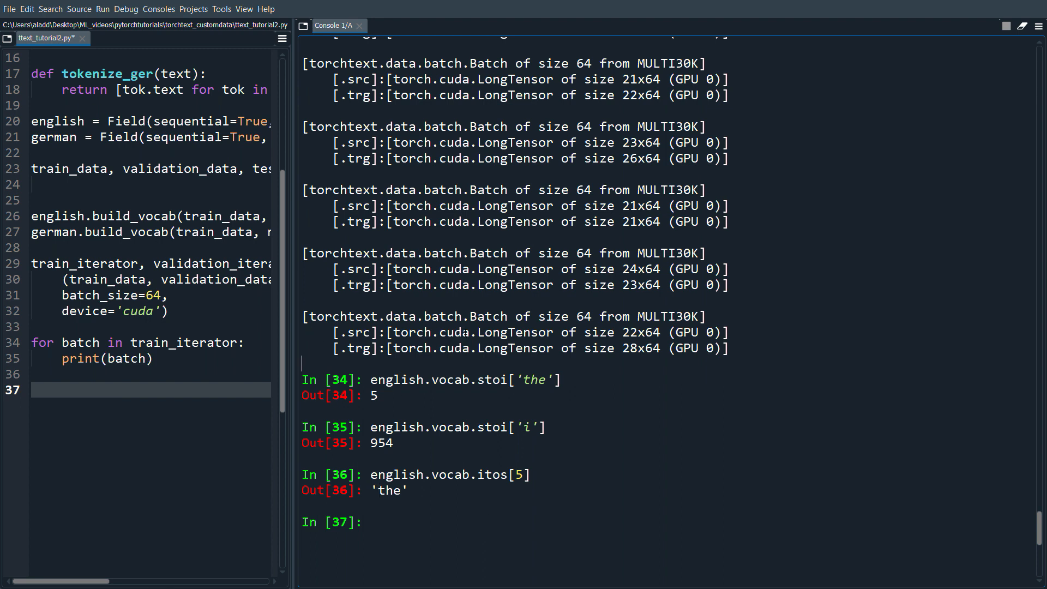
{"action": "mouse_move", "coordinate": [291, 288]}
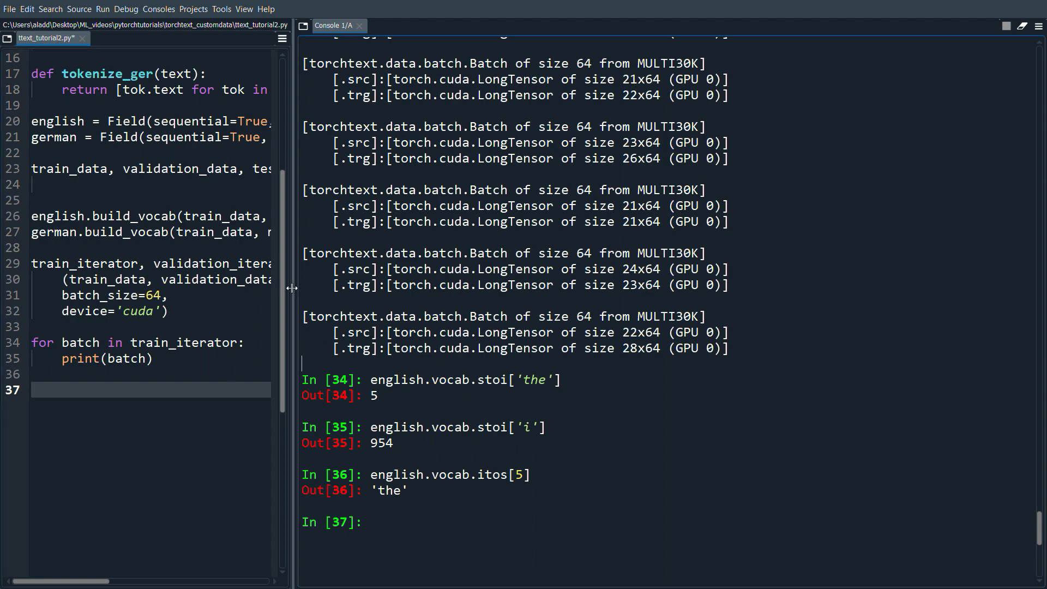